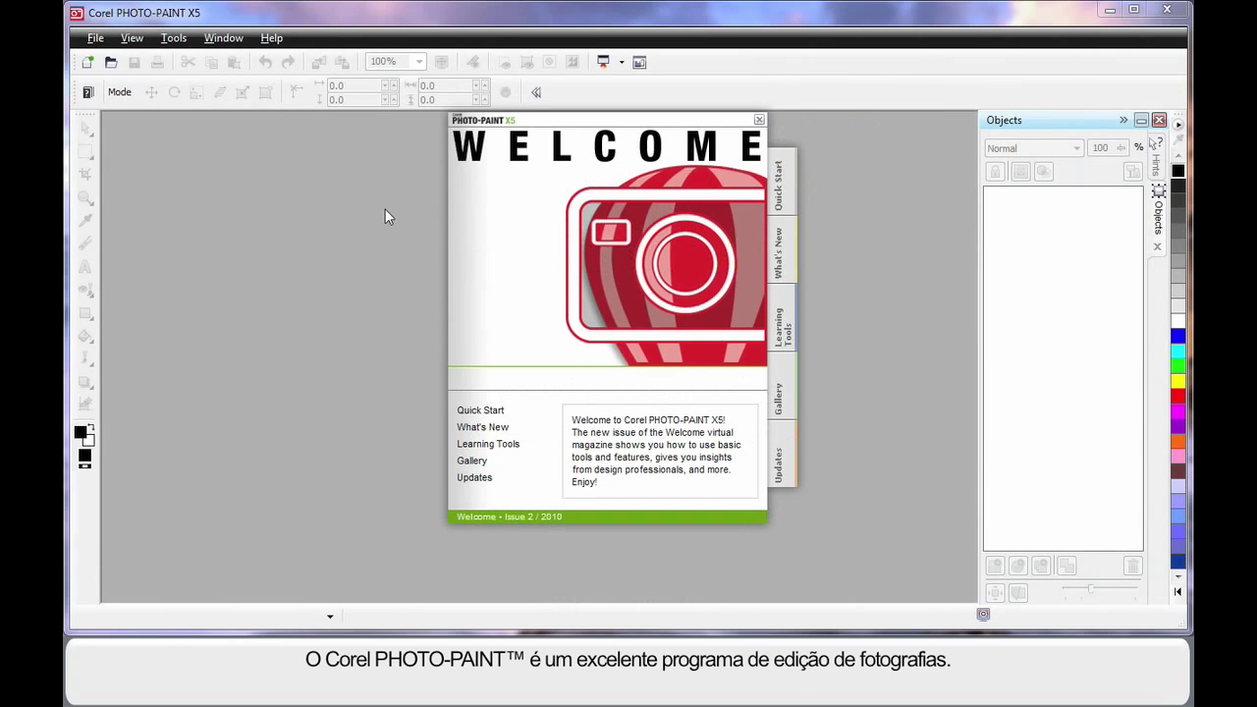
mouse_move(381, 200)
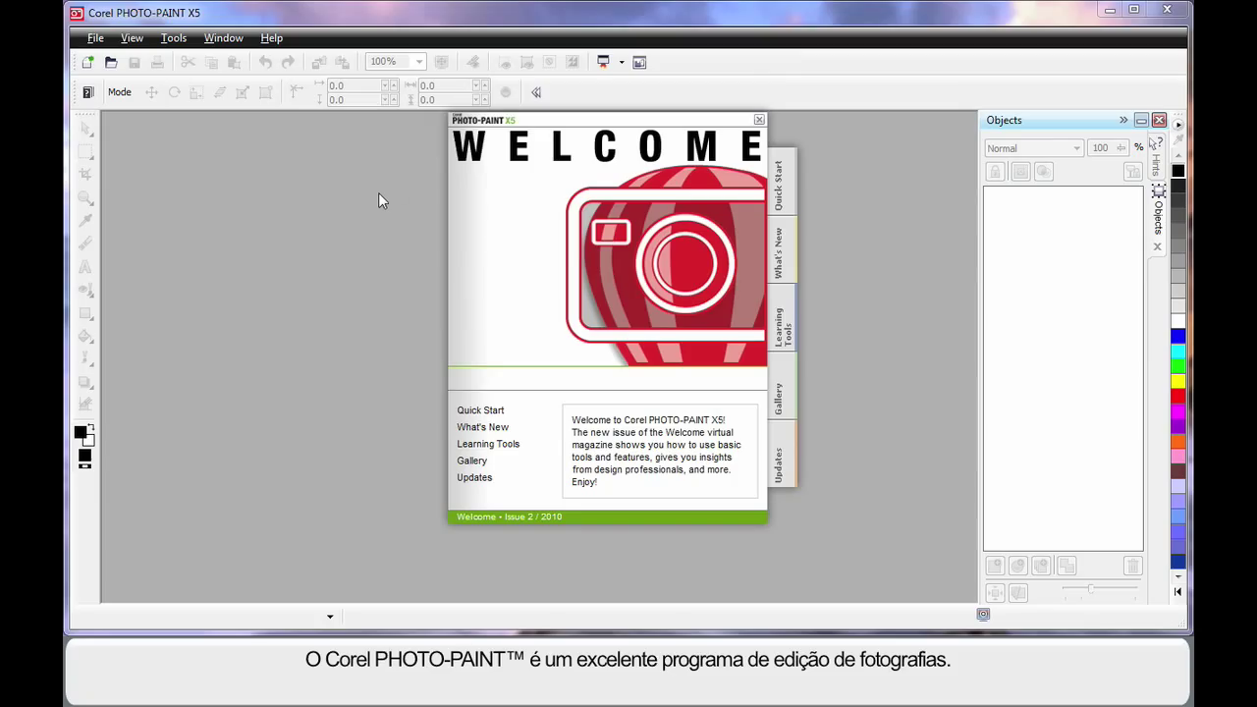
mouse_move(369, 259)
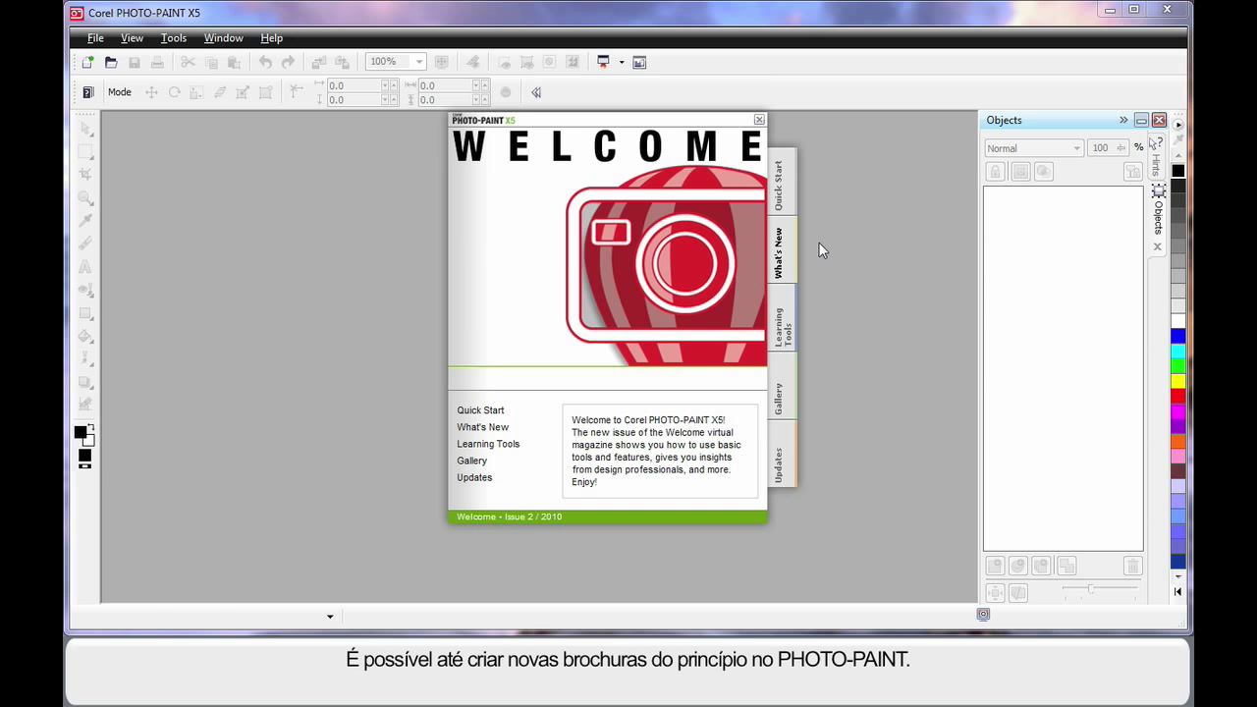
mouse_move(863, 169)
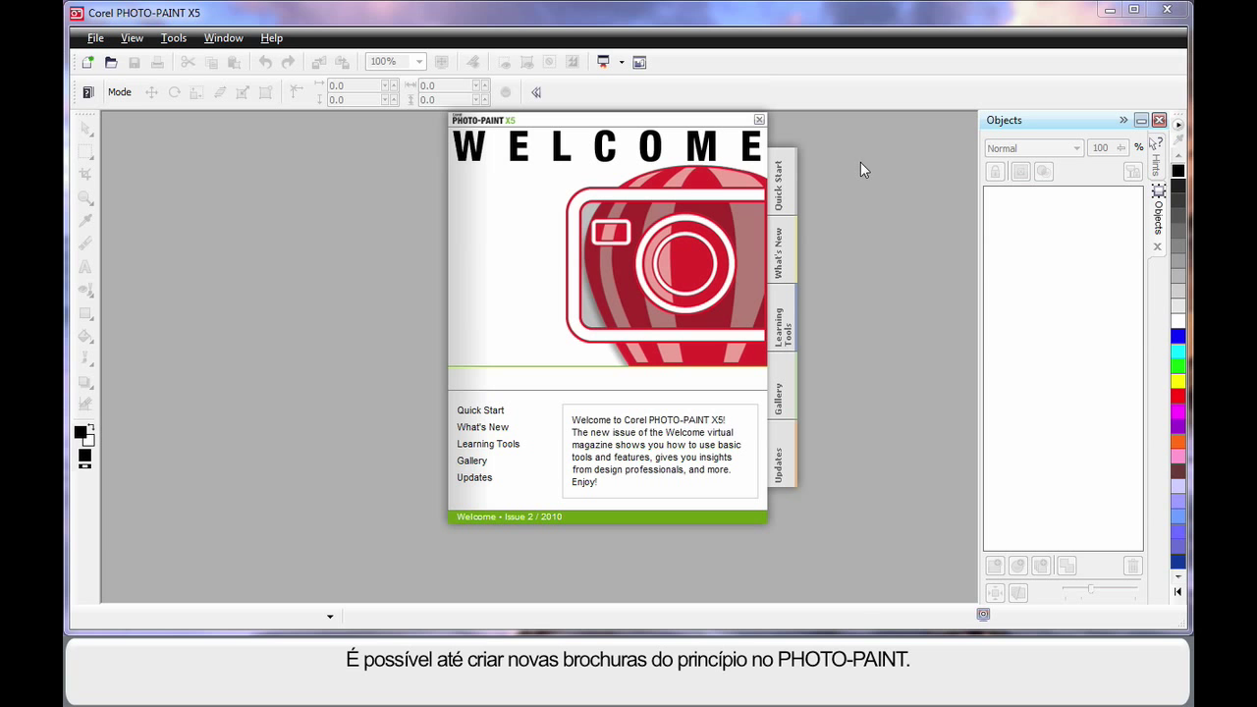
- Open A-Seoul.jpg from the Pictures library via Quick Start's Open other
click(778, 181)
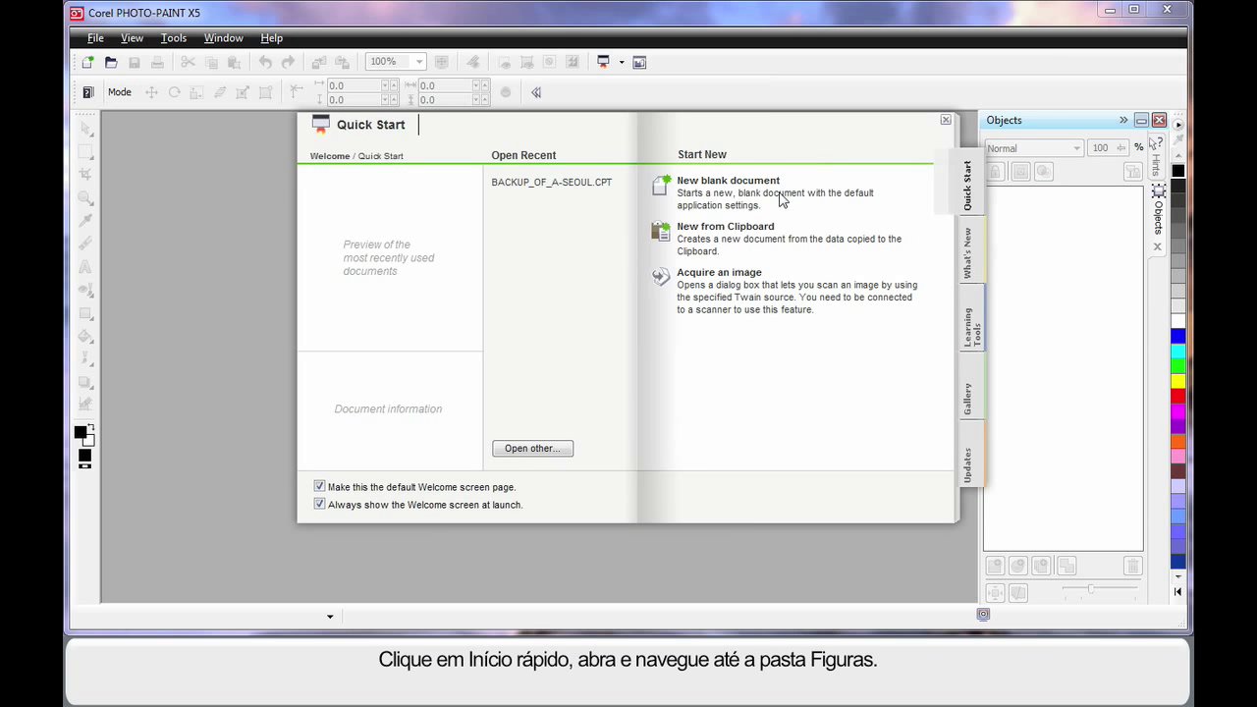
click(532, 447)
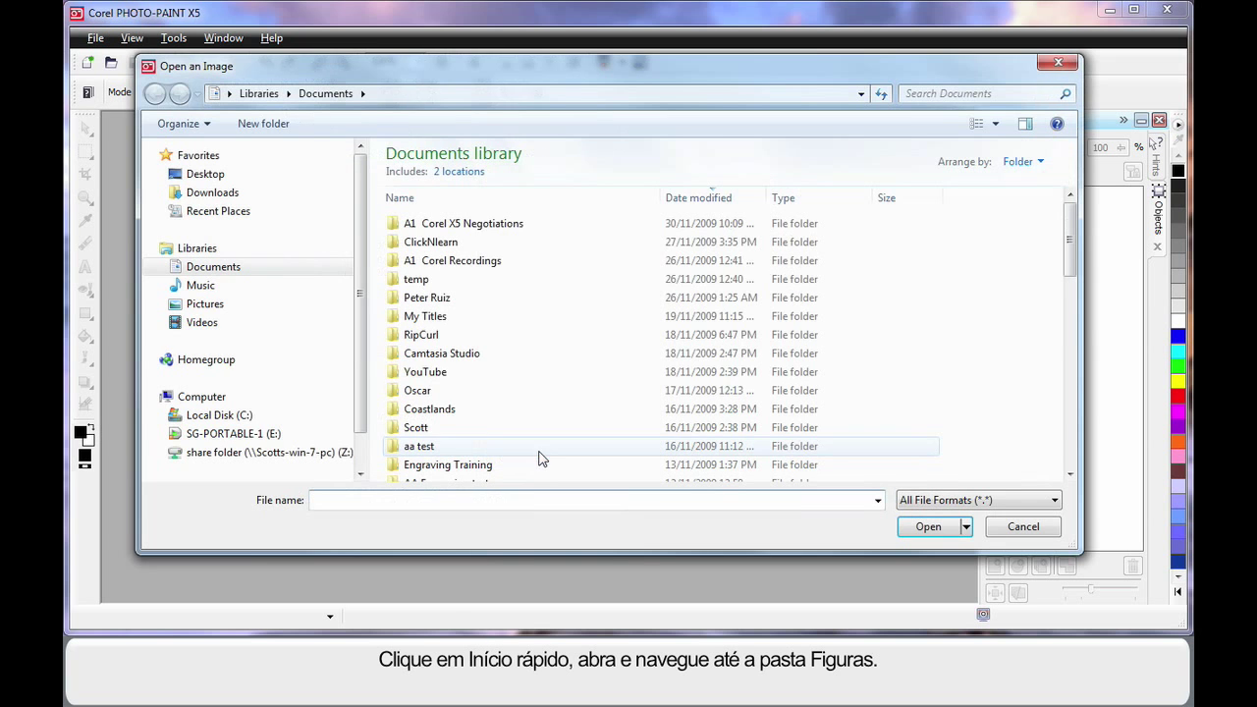
click(205, 303)
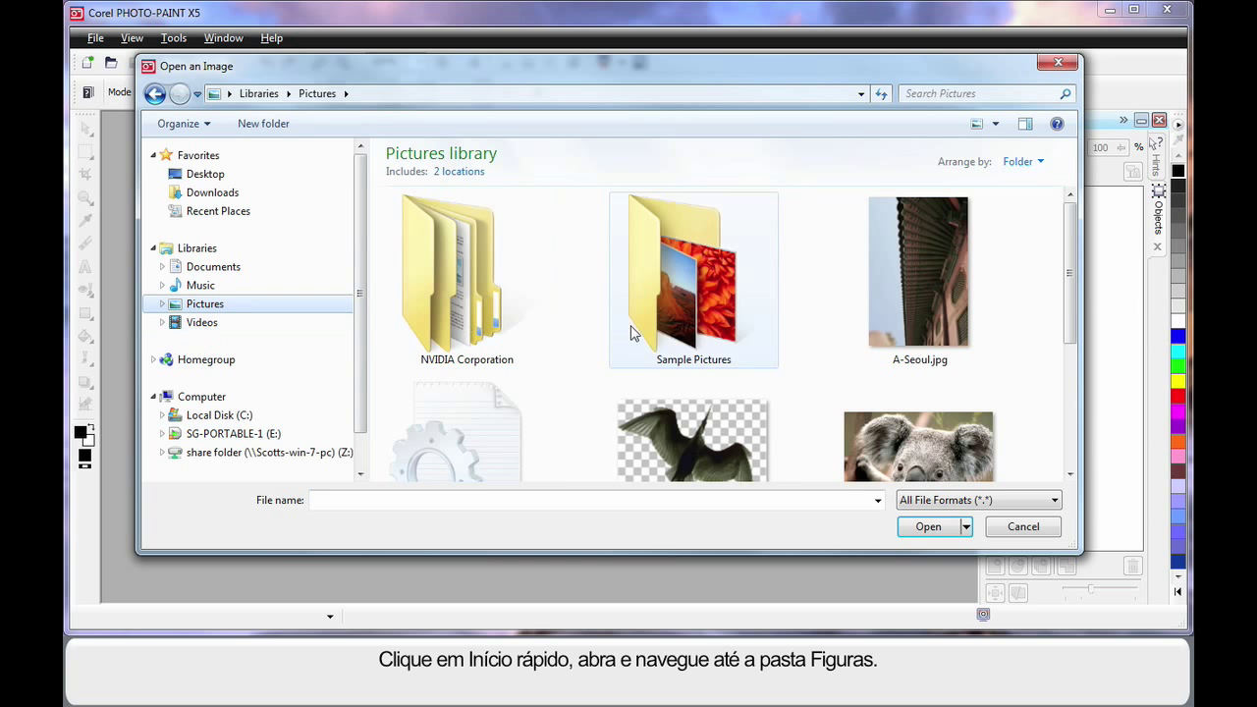
click(919, 278)
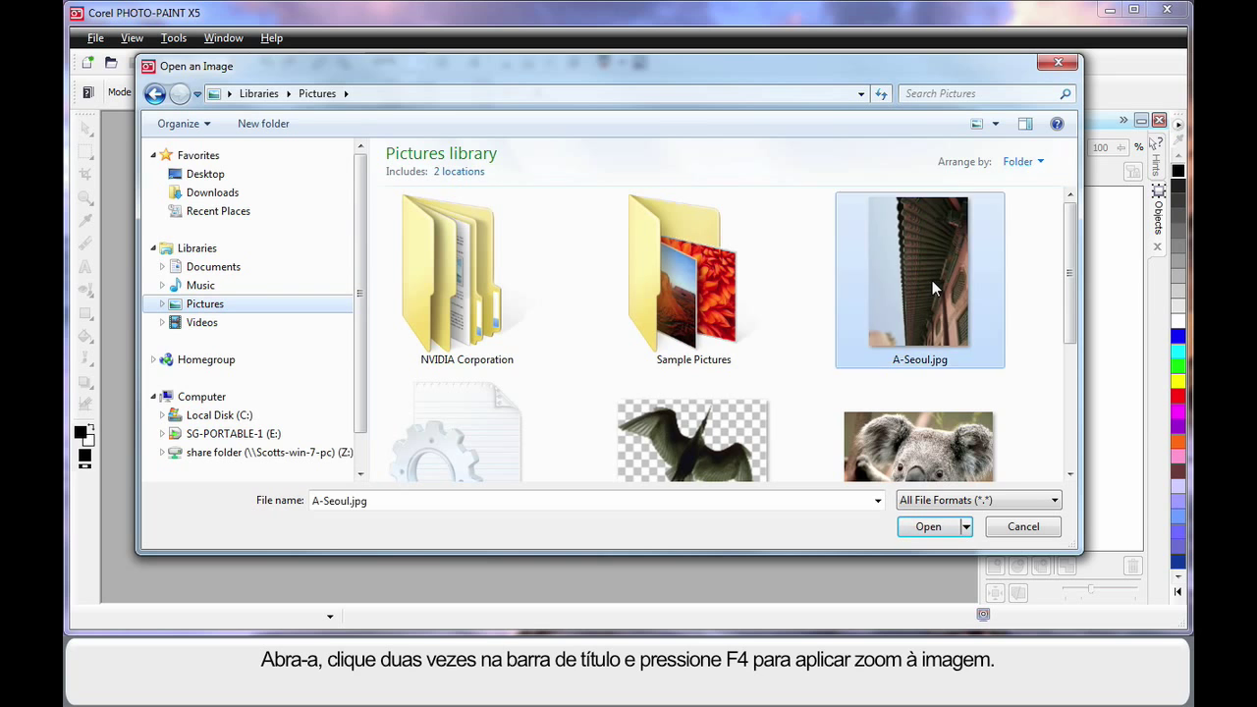
click(927, 526)
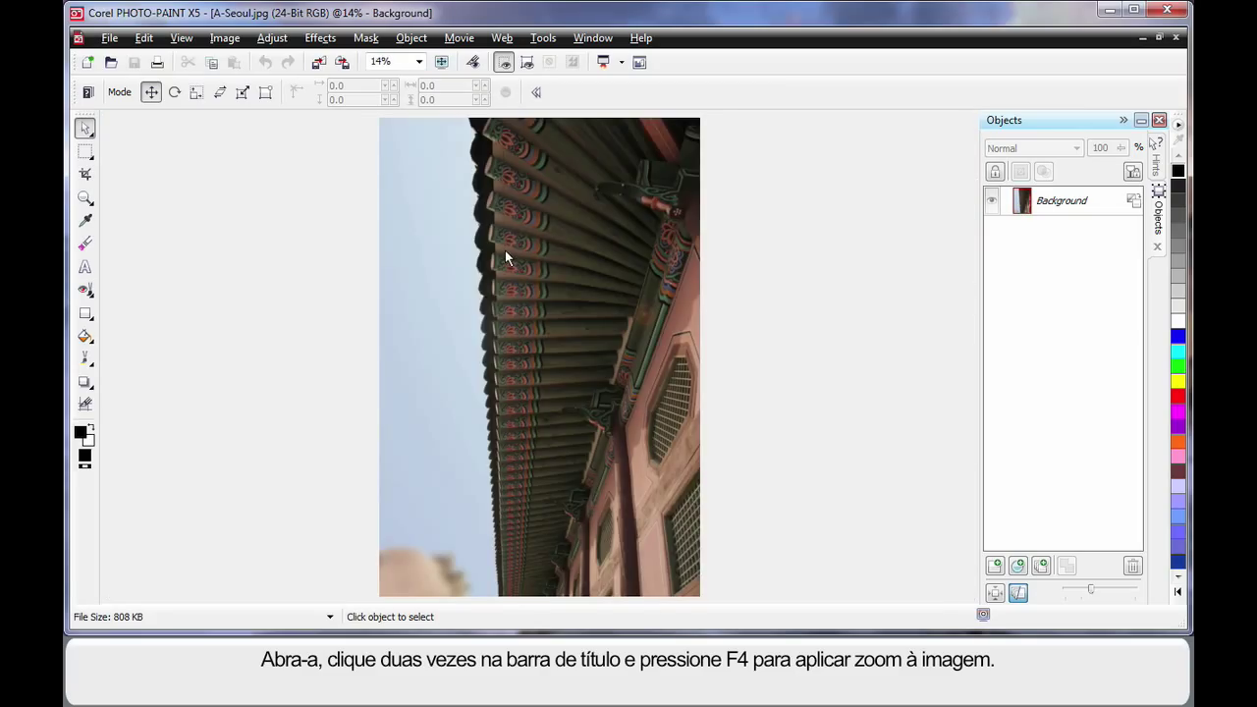
mouse_move(275, 163)
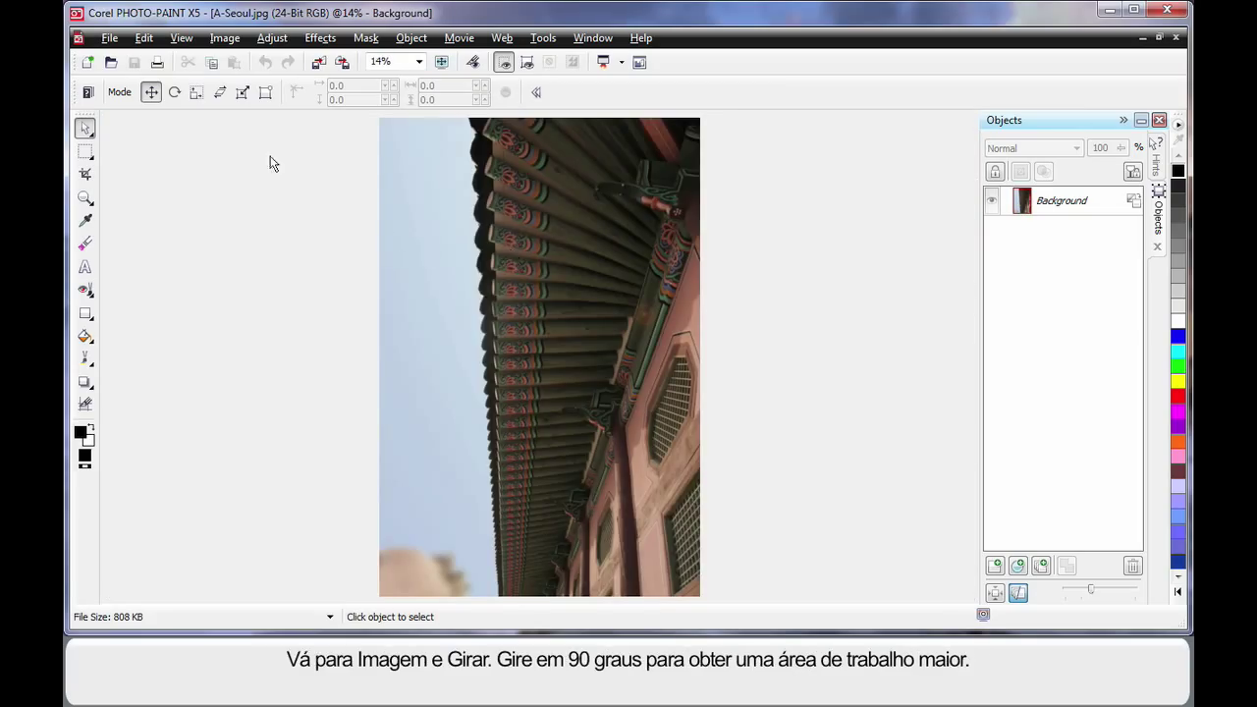
- Rotate the whole photo 90 degrees into landscape orientation
click(224, 37)
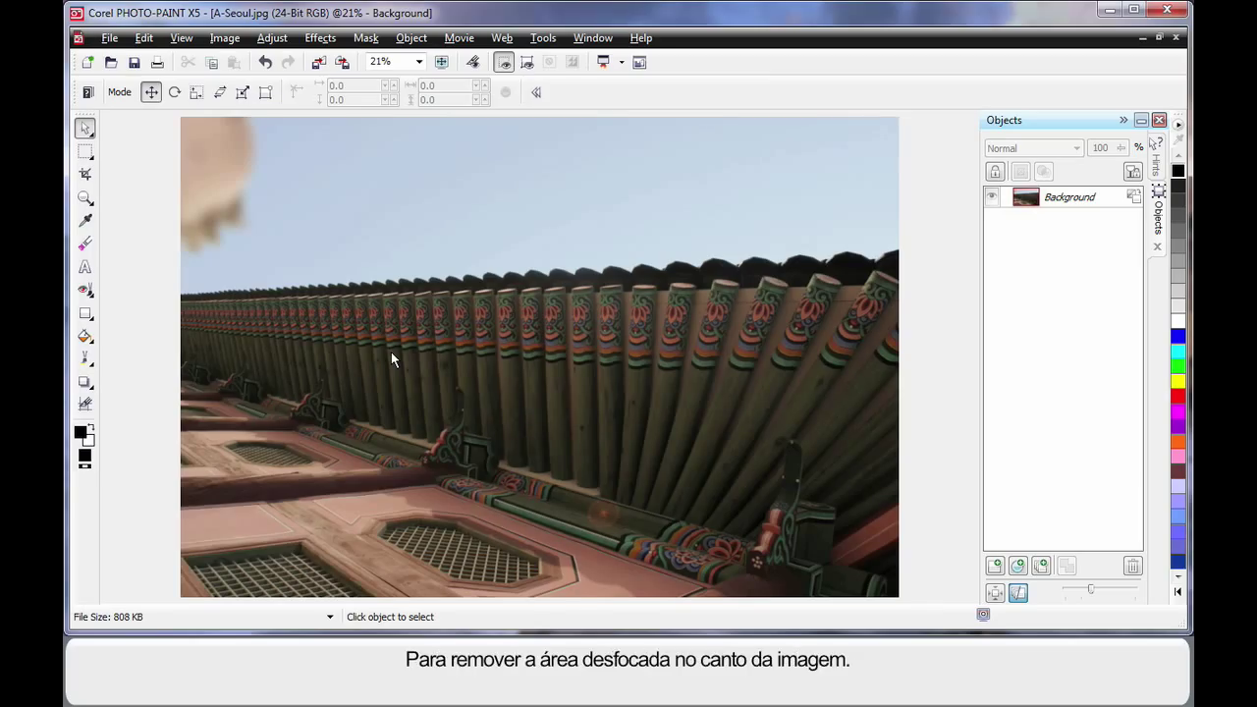
mouse_move(236, 255)
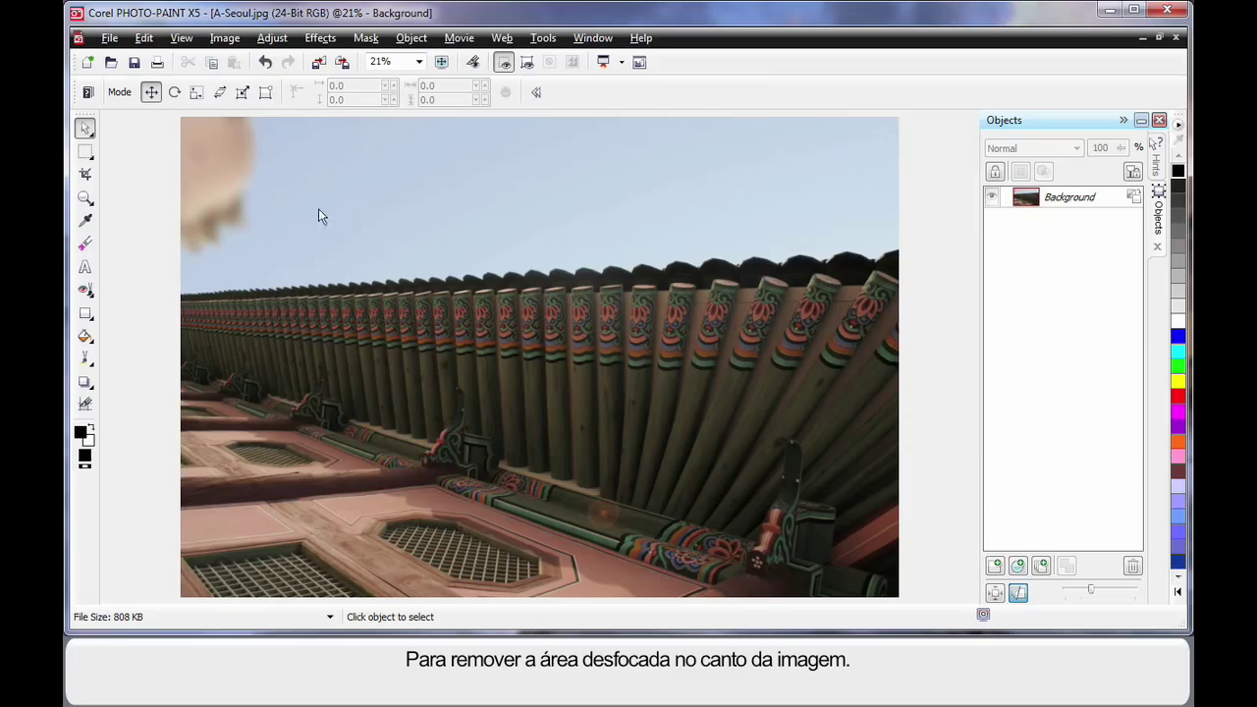
mouse_move(84, 289)
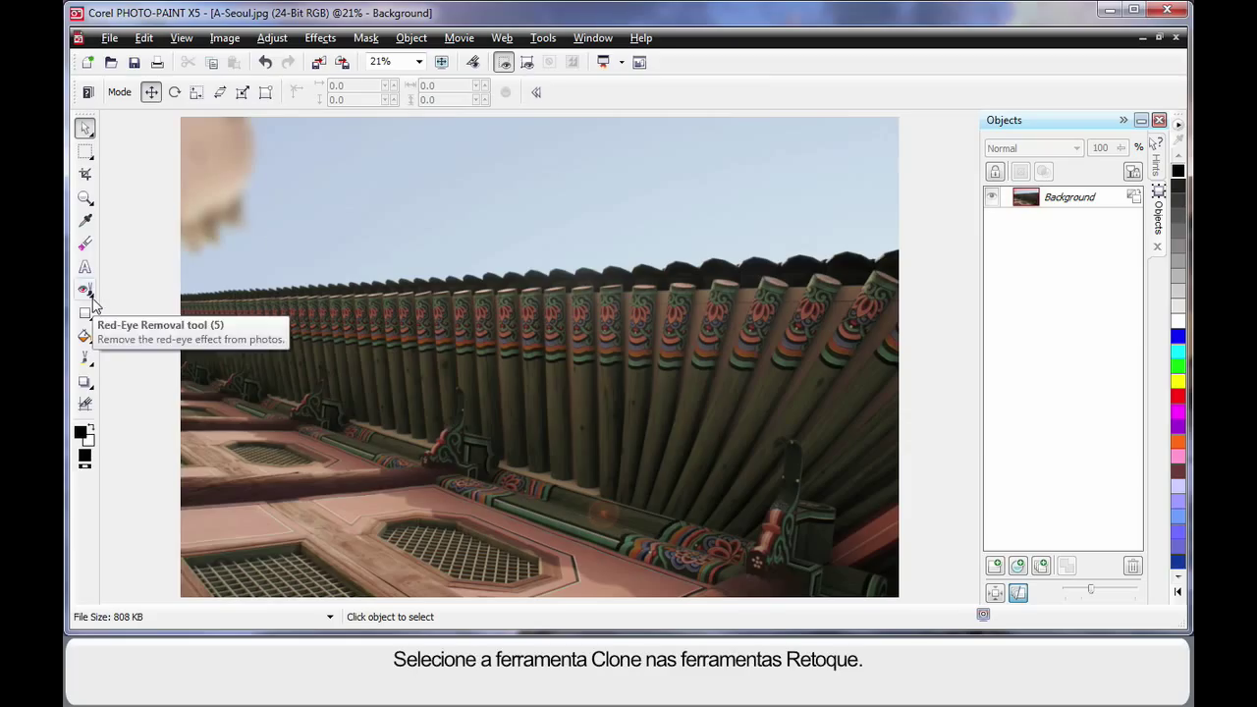
- Choose the Clone tool from the Touch-up flyout
click(86, 289)
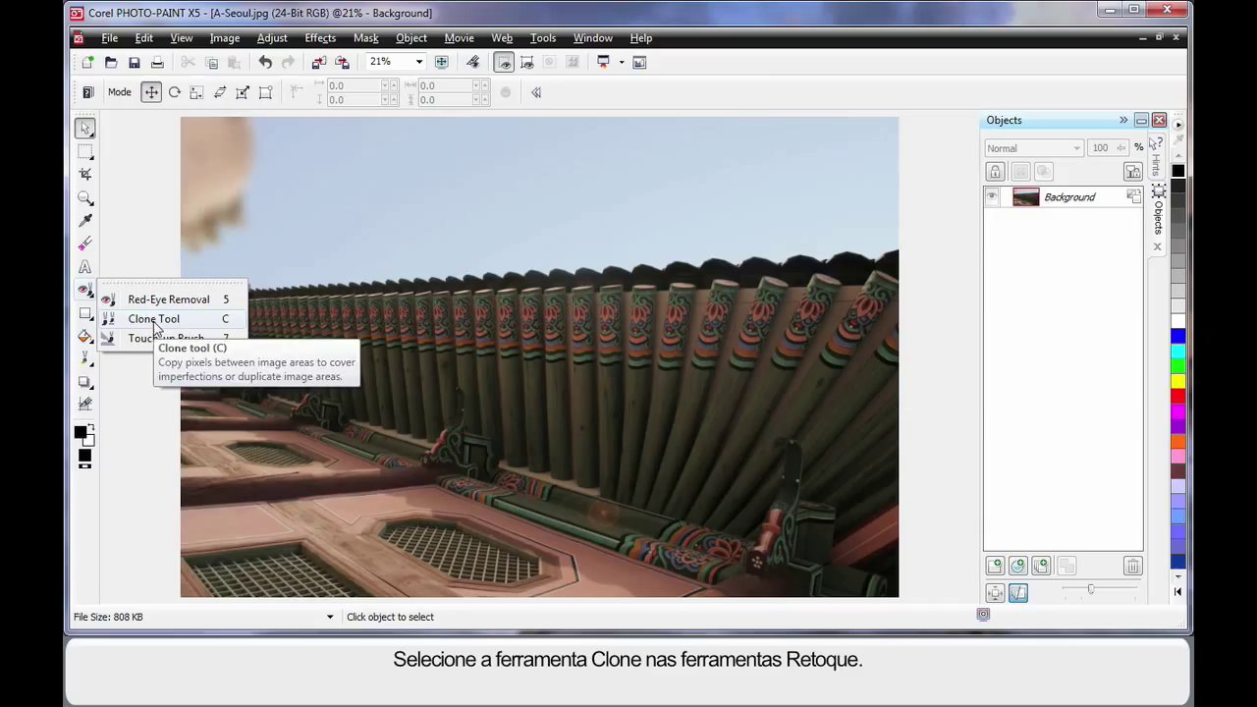
click(153, 318)
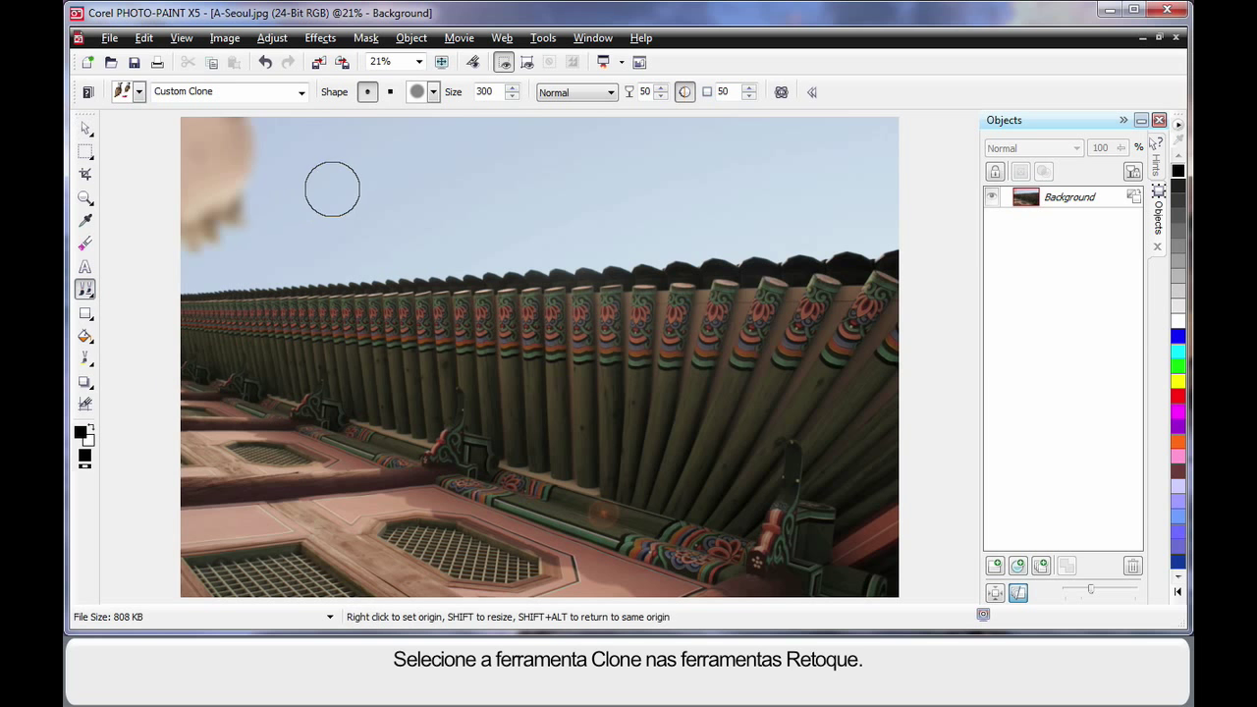
mouse_move(454, 196)
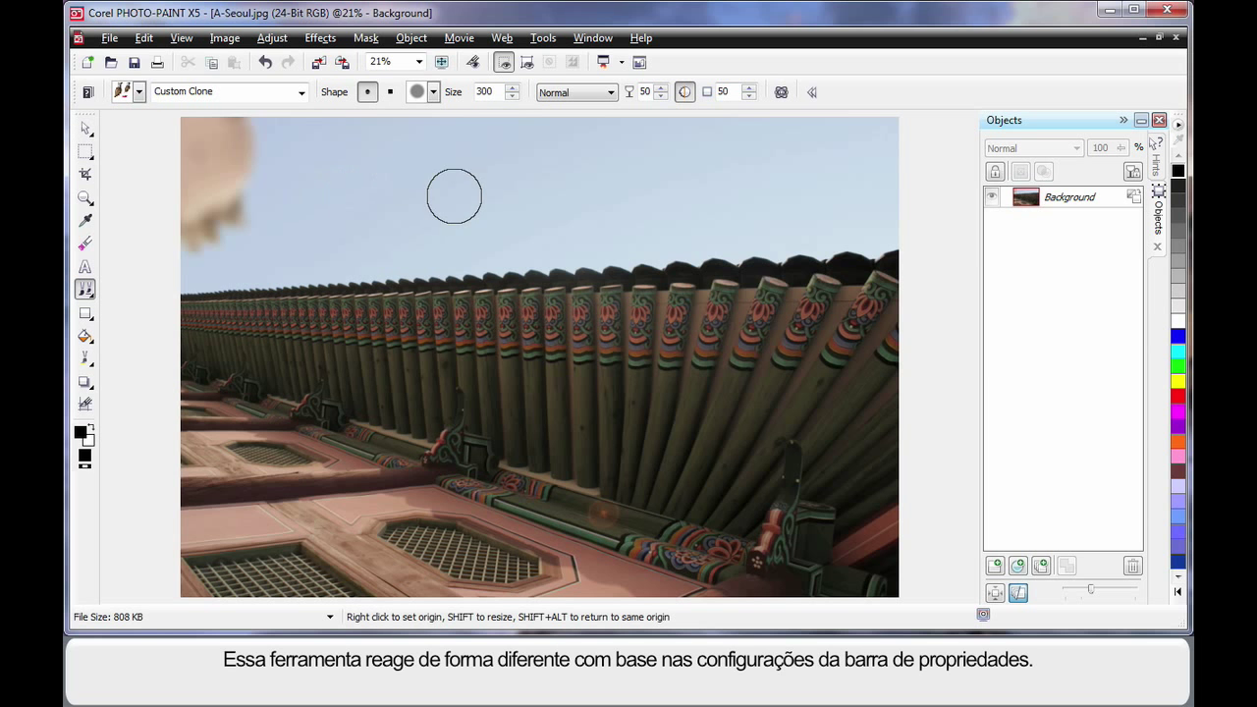
mouse_move(520, 190)
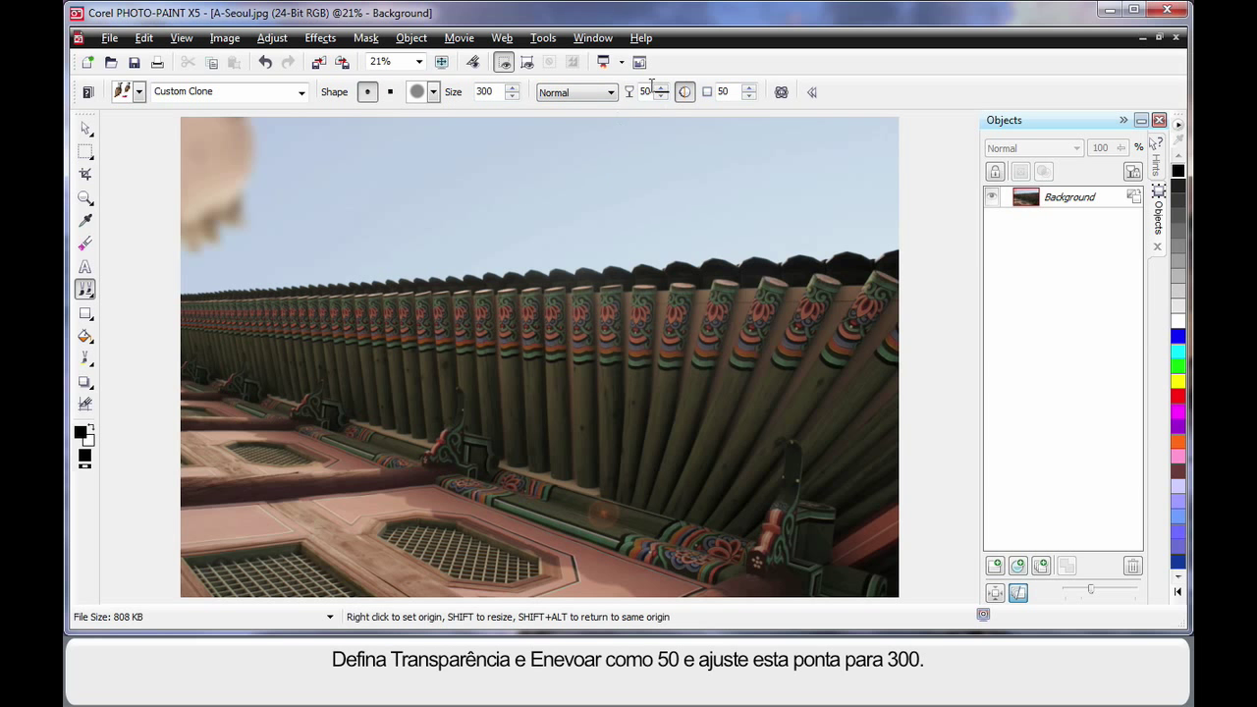
mouse_move(683, 92)
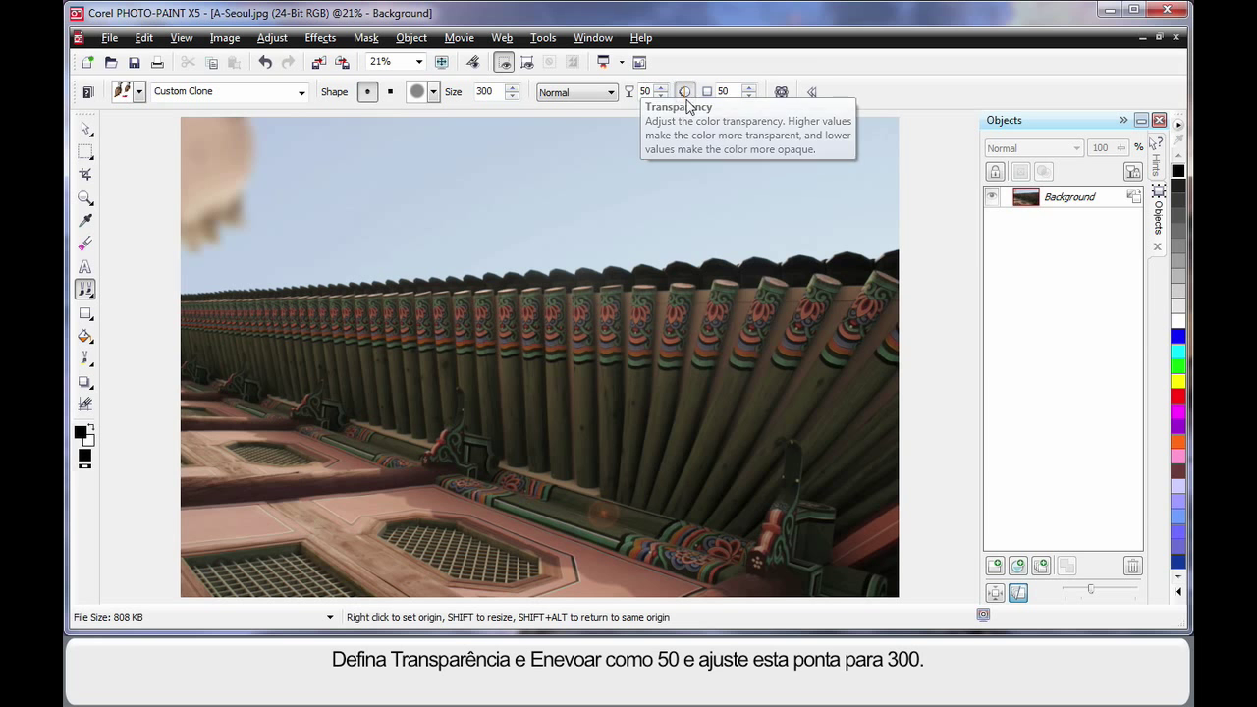
mouse_move(515, 159)
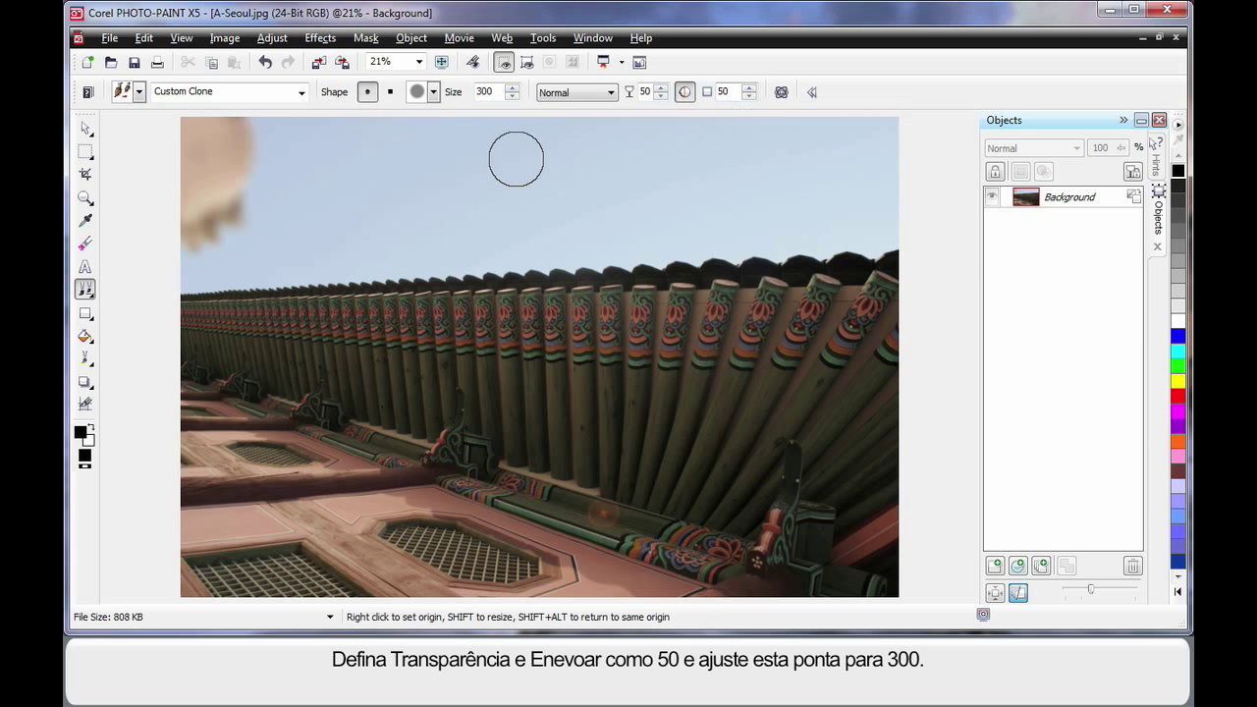
mouse_move(342, 167)
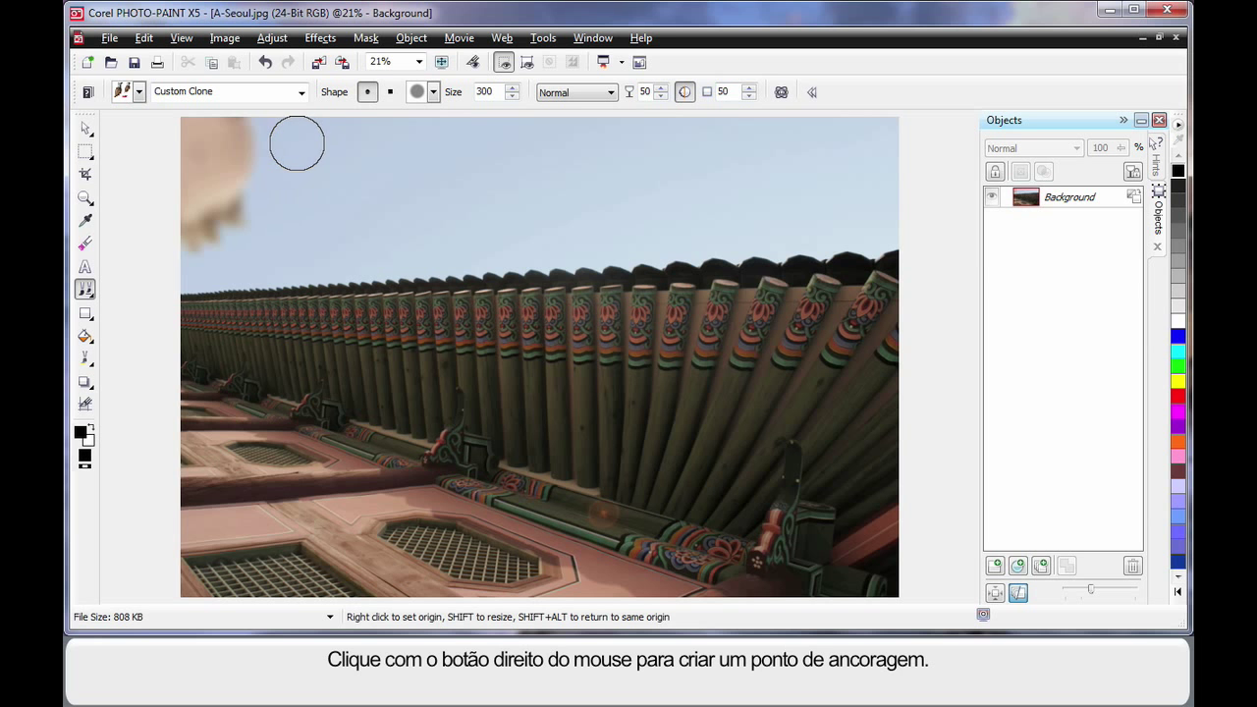
- Anchor the clone source point in the sky near the blurry corner
right_click(297, 144)
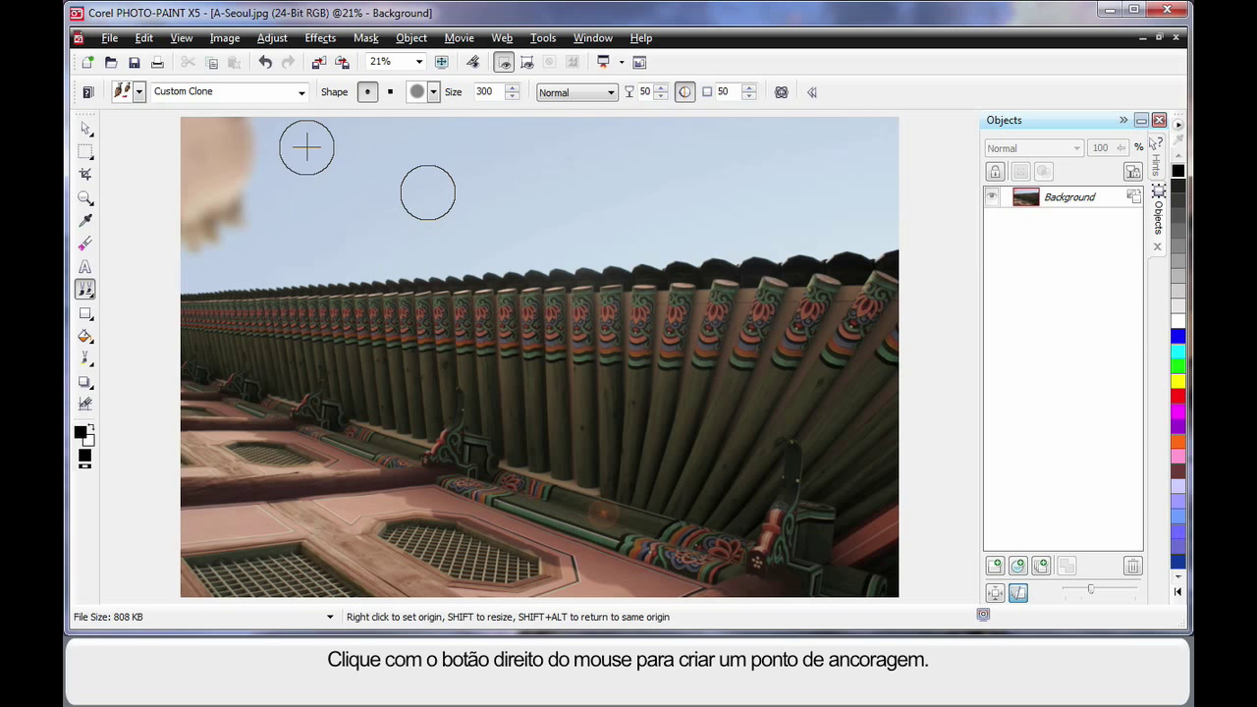
right_click(306, 147)
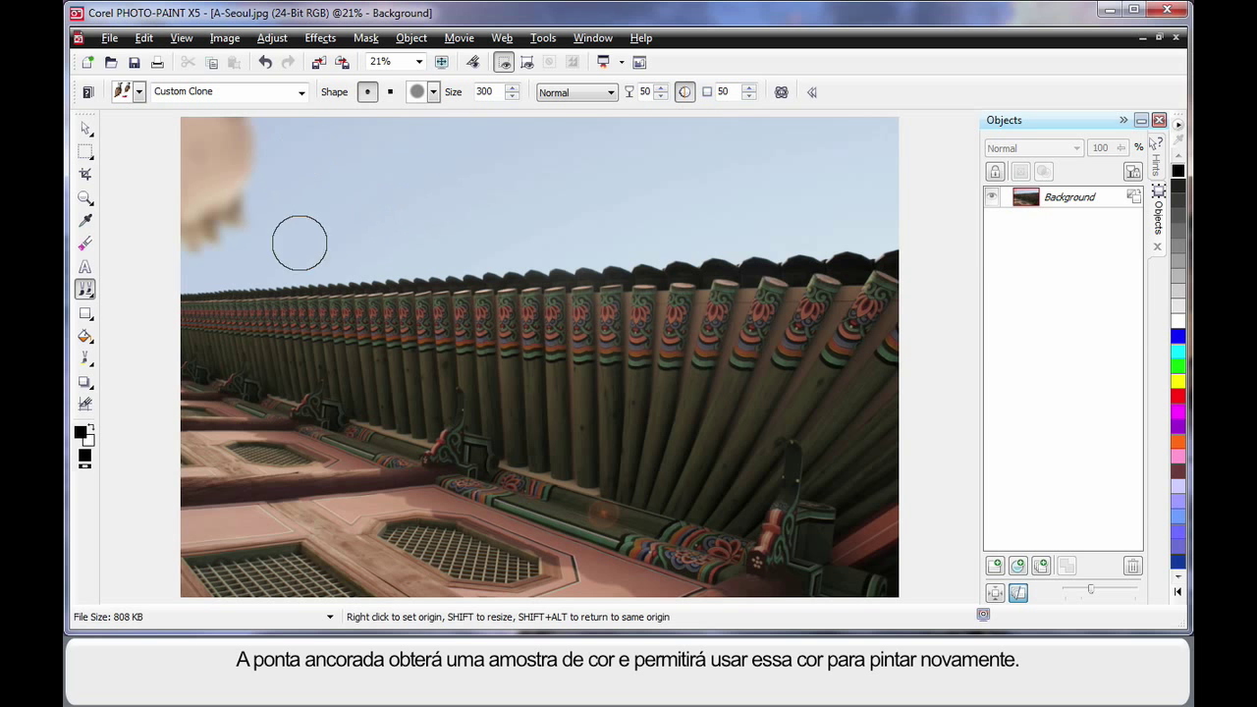
mouse_move(246, 138)
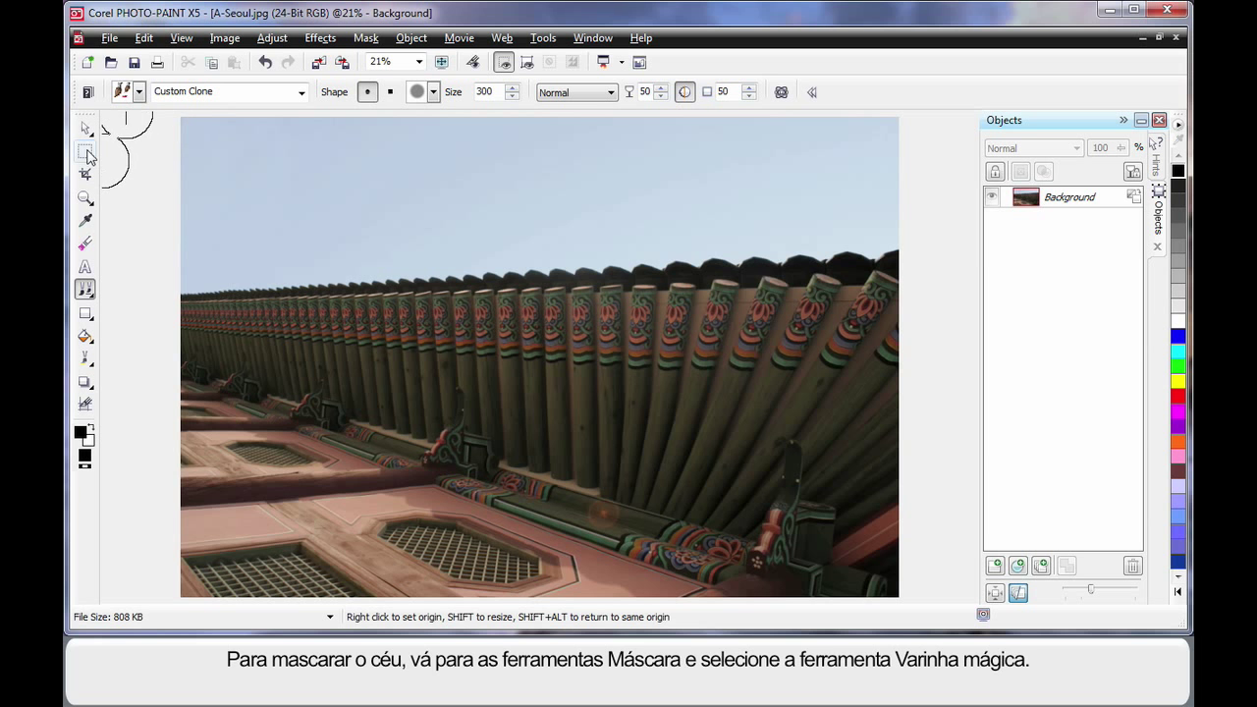
- Choose the Magic Wand Mask tool and set it to Additive mode
click(87, 149)
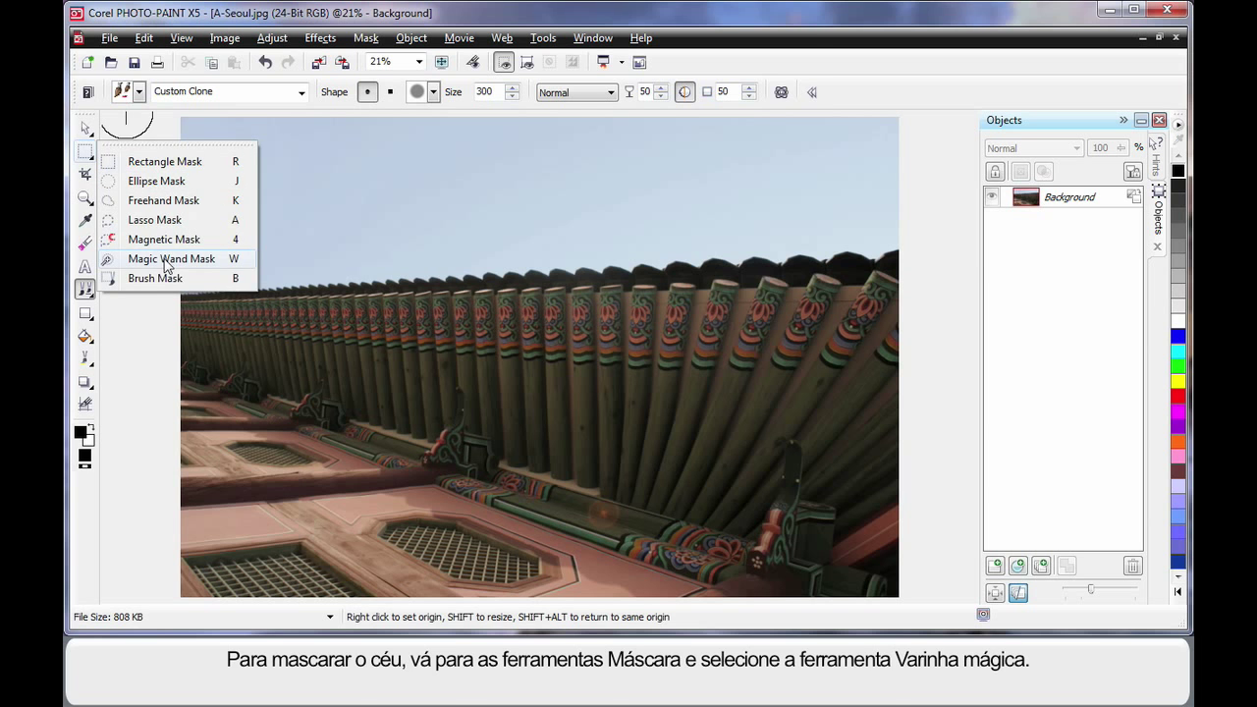
click(172, 260)
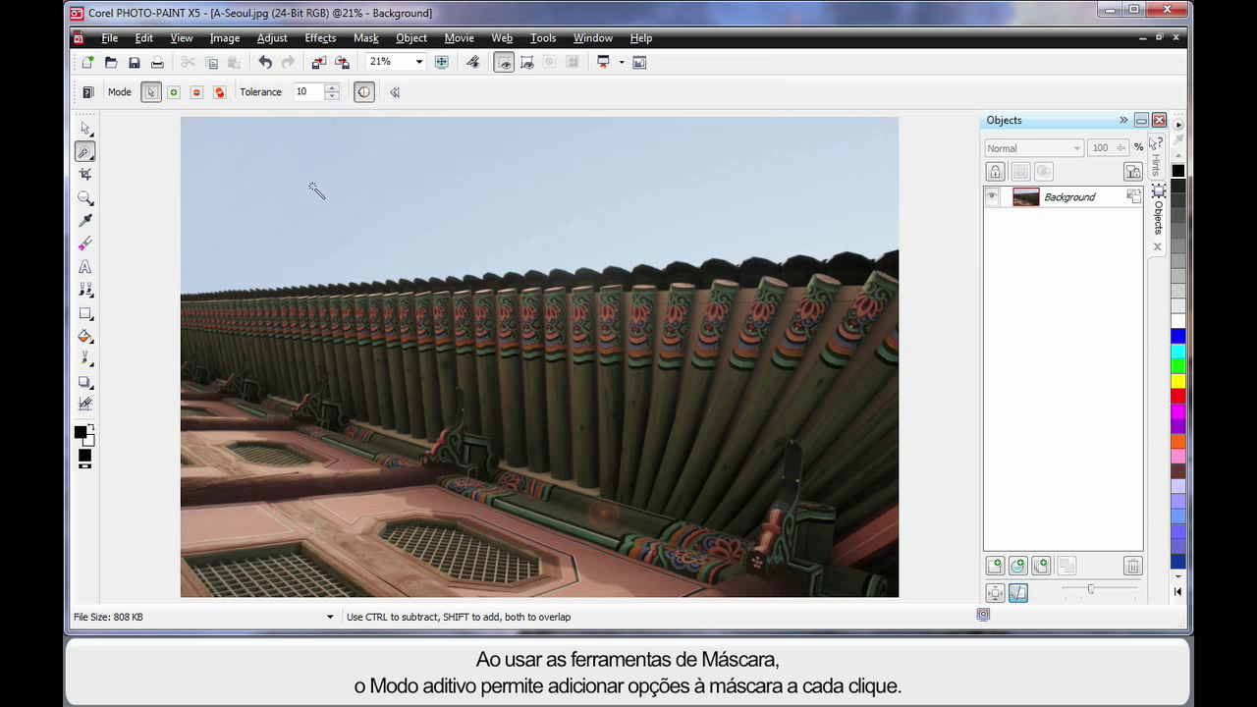
mouse_move(499, 181)
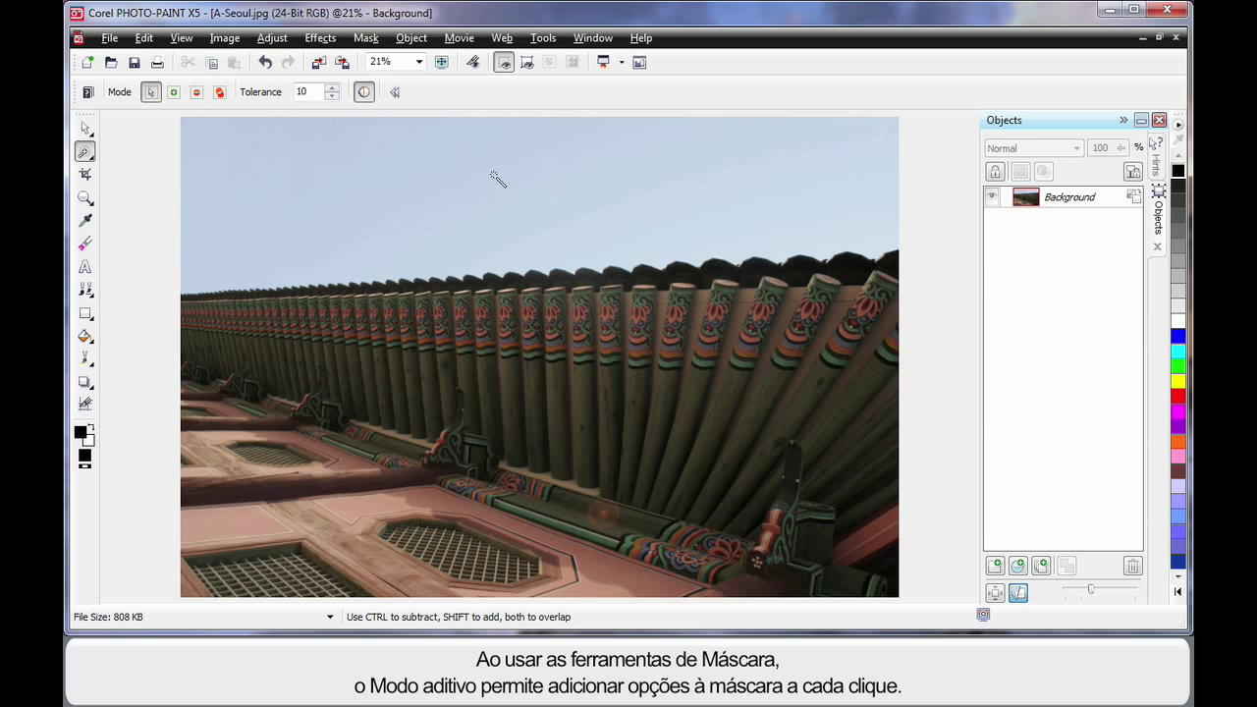
mouse_move(175, 92)
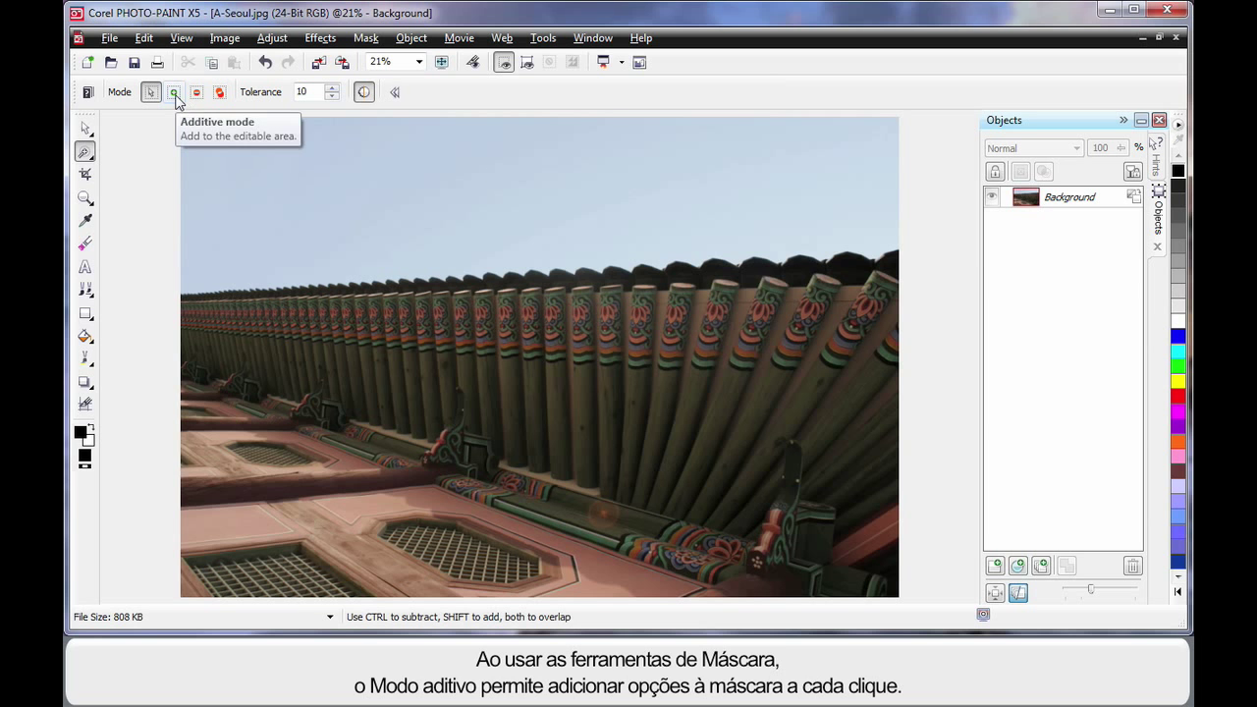
click(172, 92)
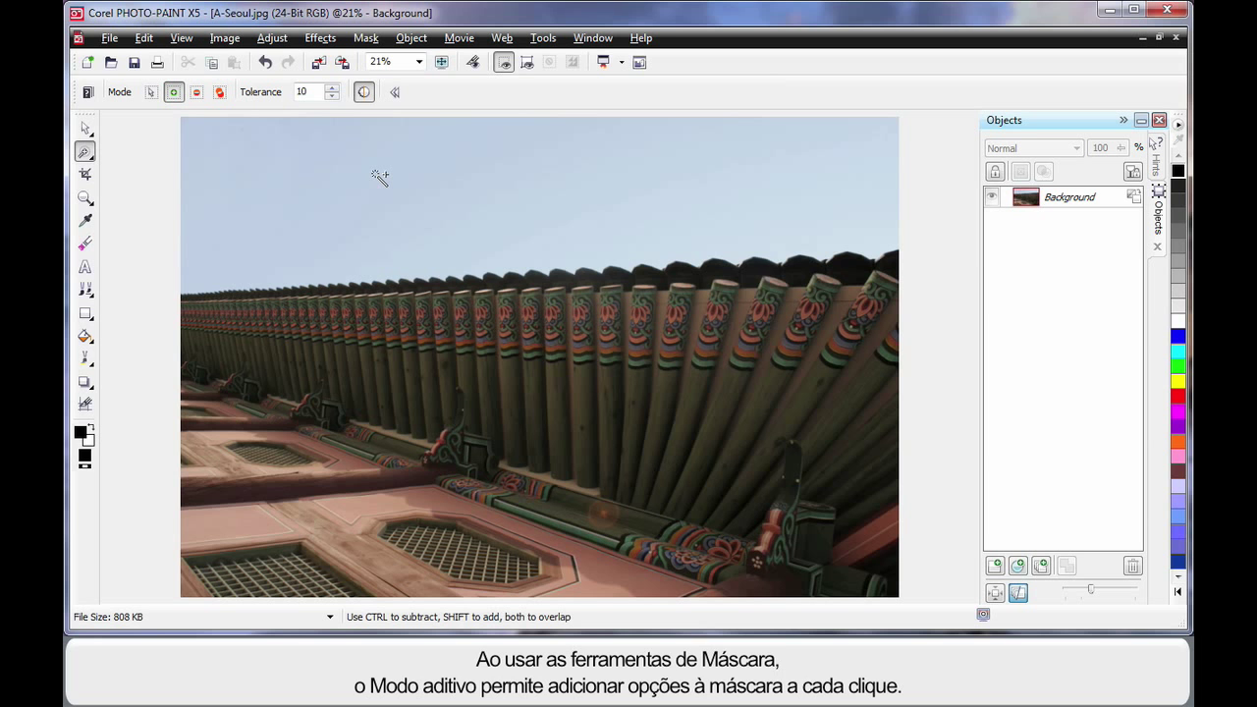
mouse_move(330, 130)
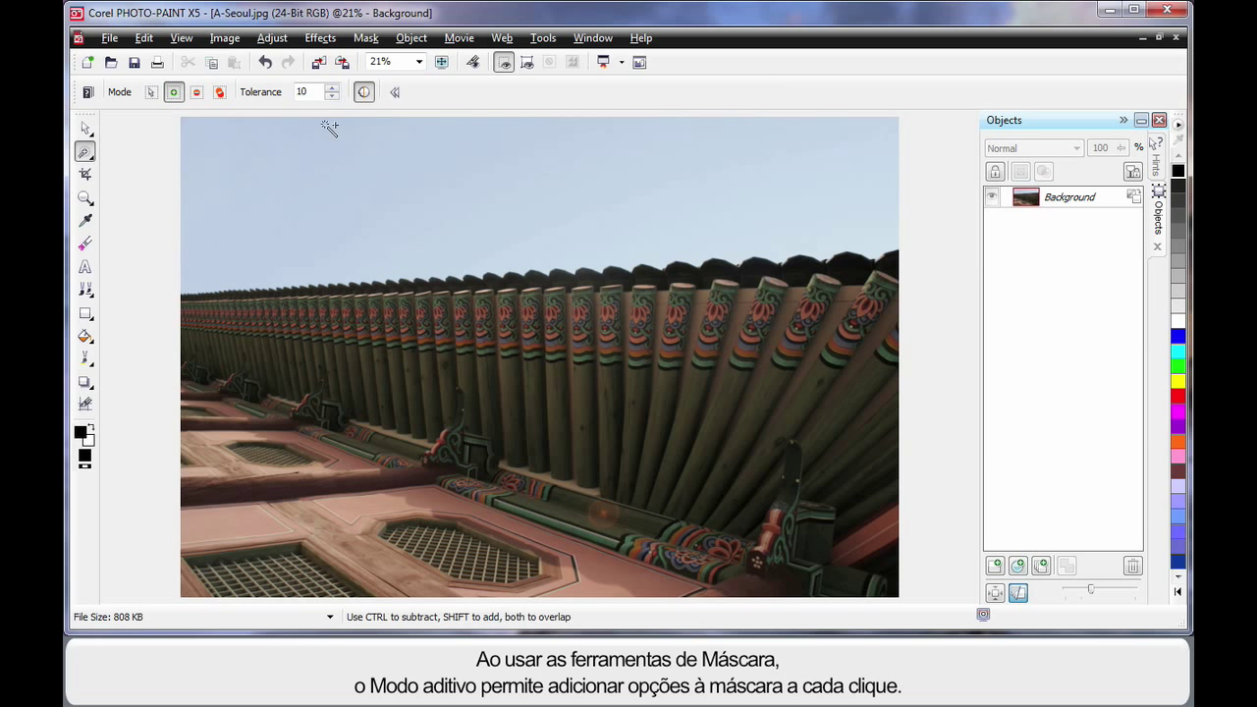
mouse_move(332, 92)
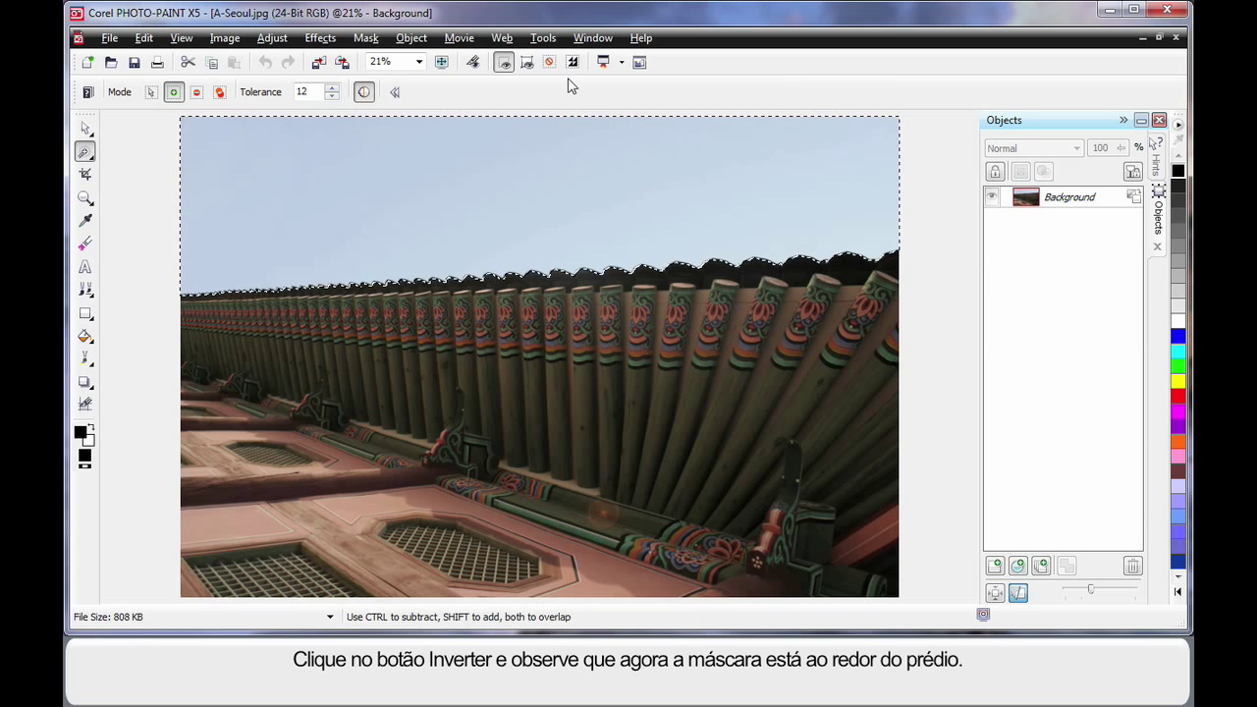
- Invert the sky mask to the building and cut it out as Object 1
click(574, 60)
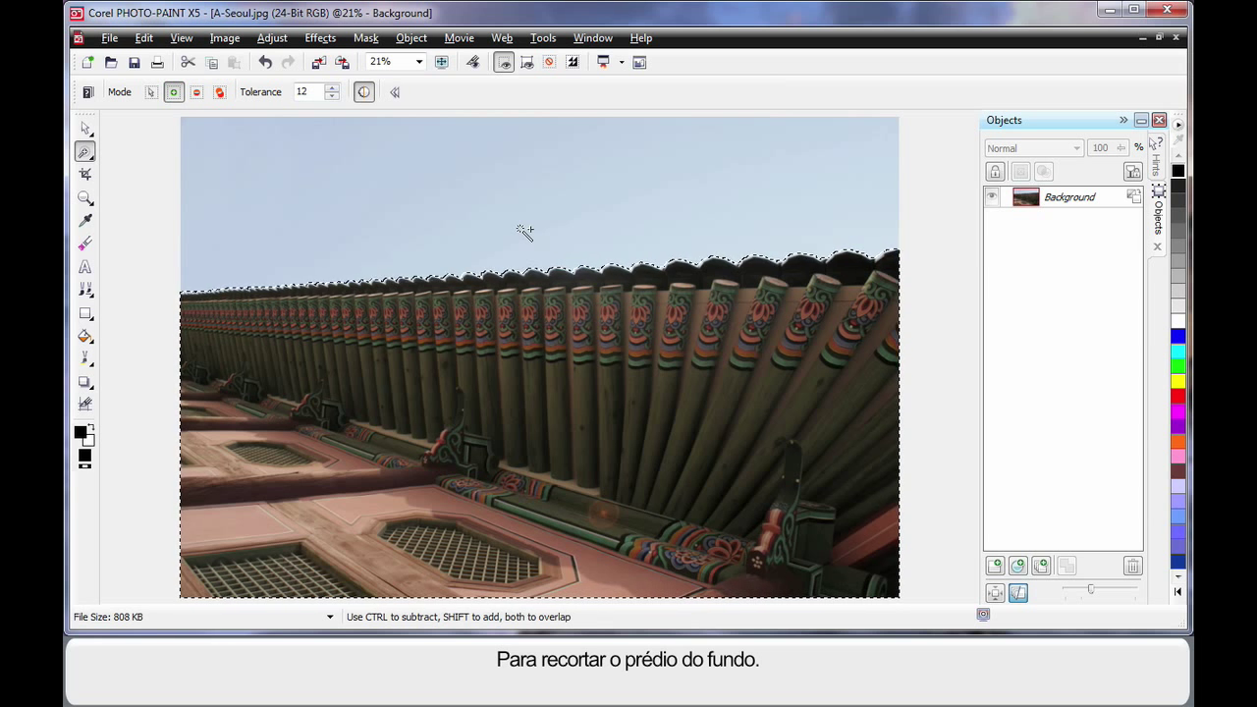
click(411, 38)
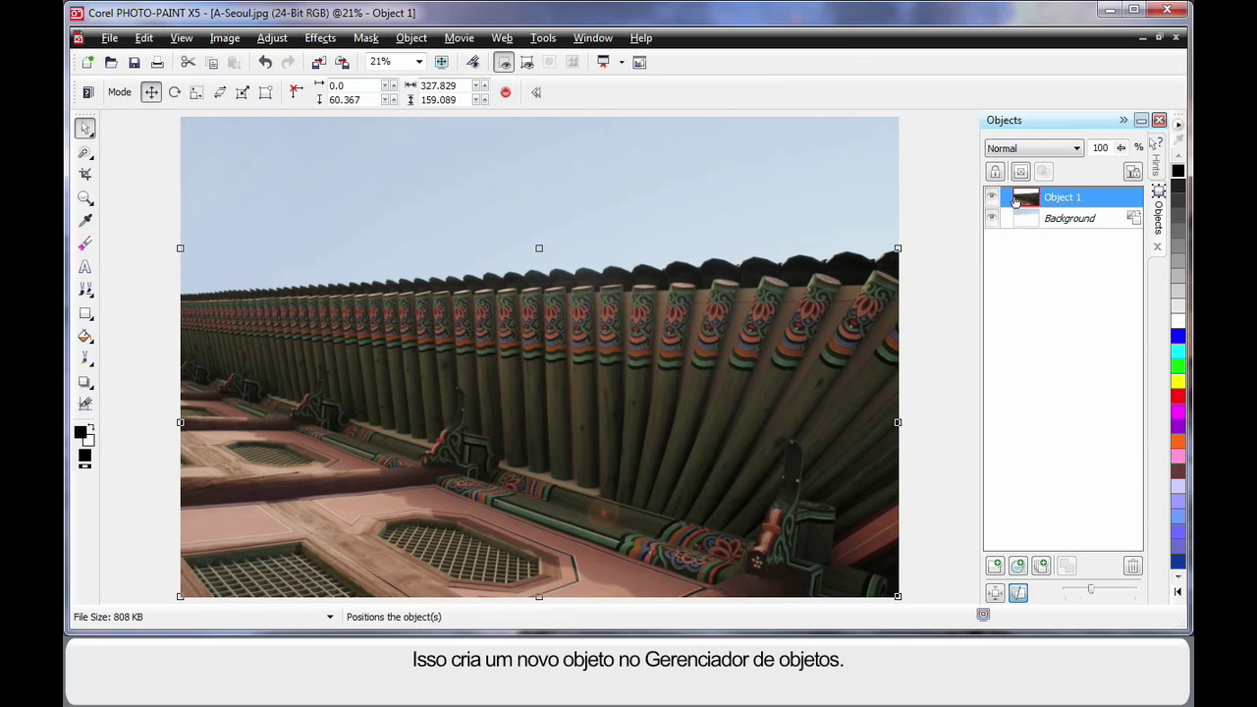
mouse_move(1013, 289)
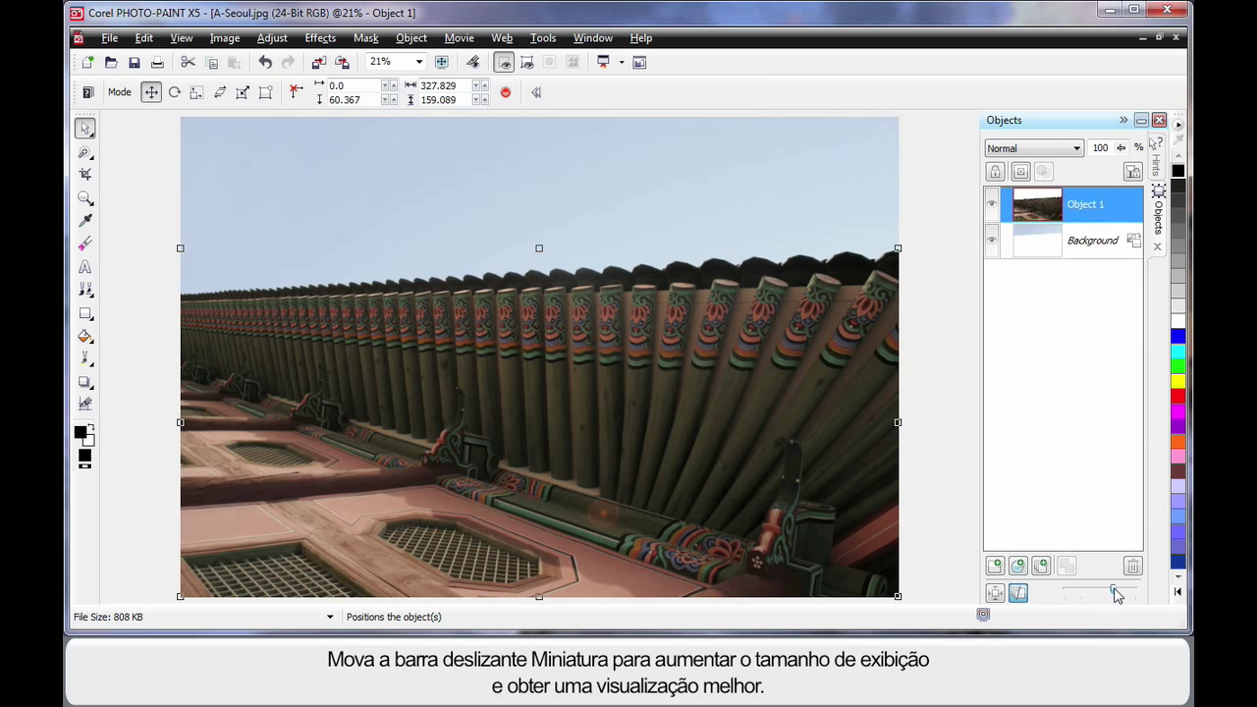
- Enlarge the layer thumbnails with the Objects docker slider
drag(1110, 593, 1130, 593)
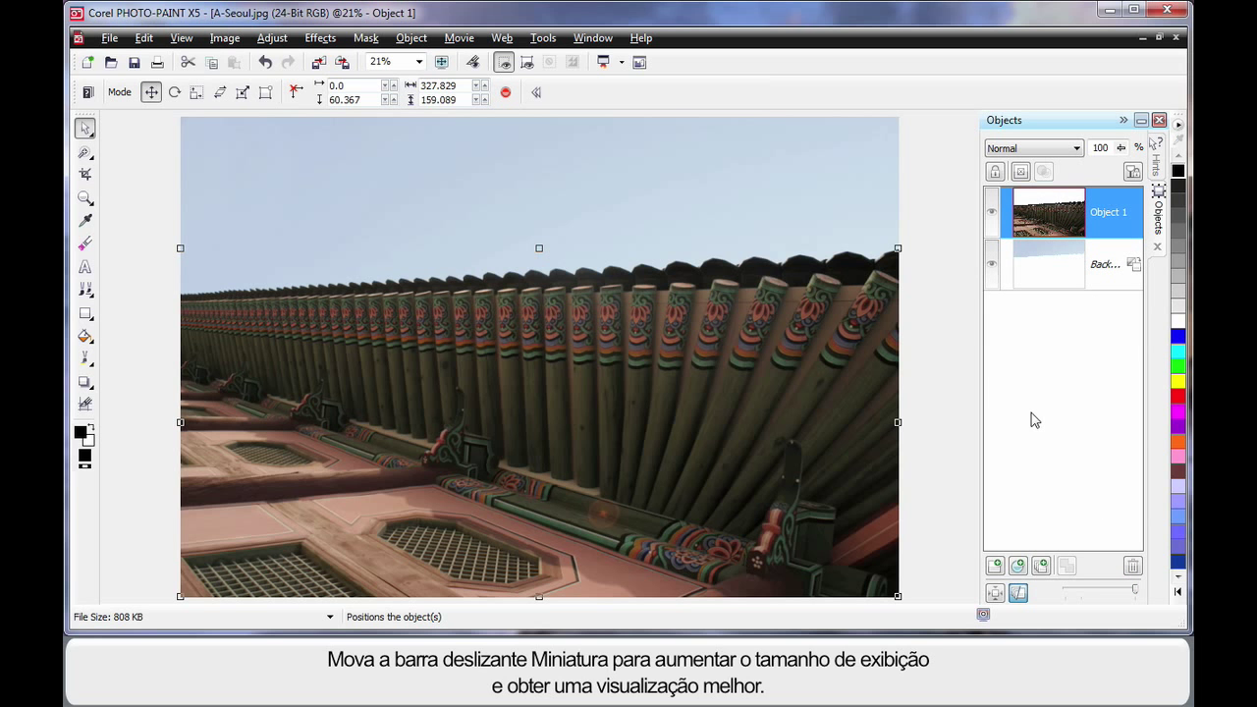
mouse_move(994, 593)
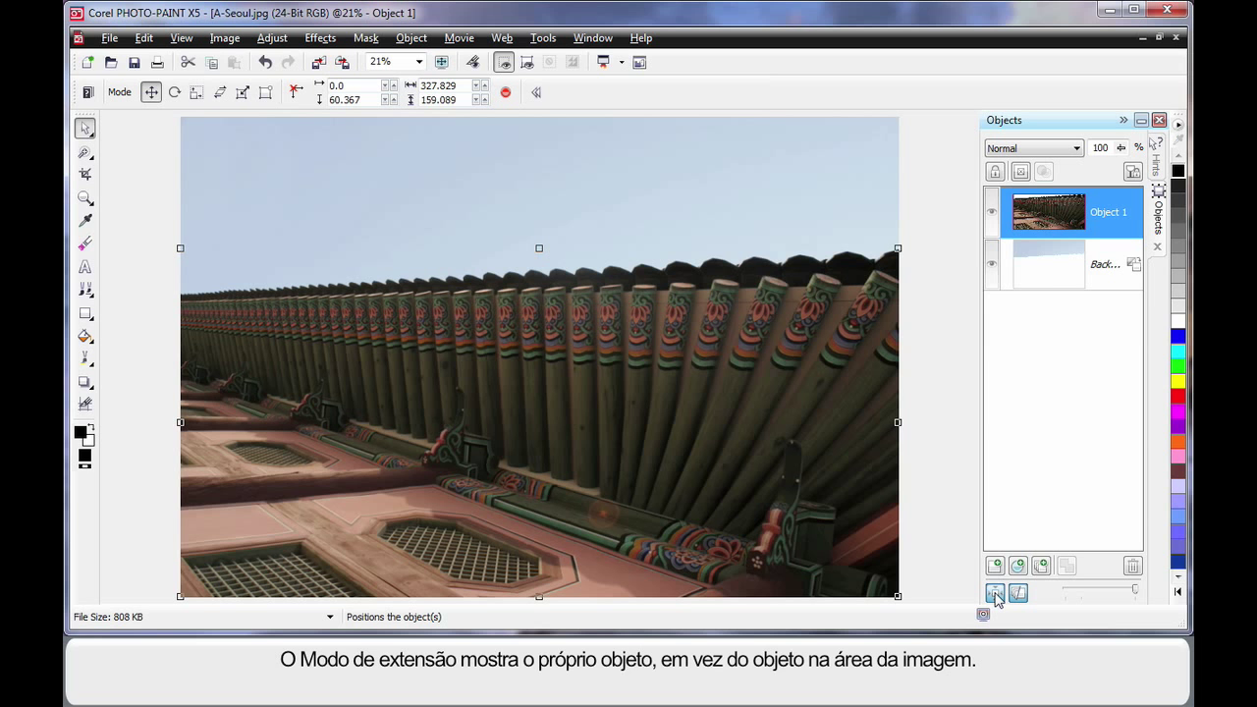
mouse_move(1018, 206)
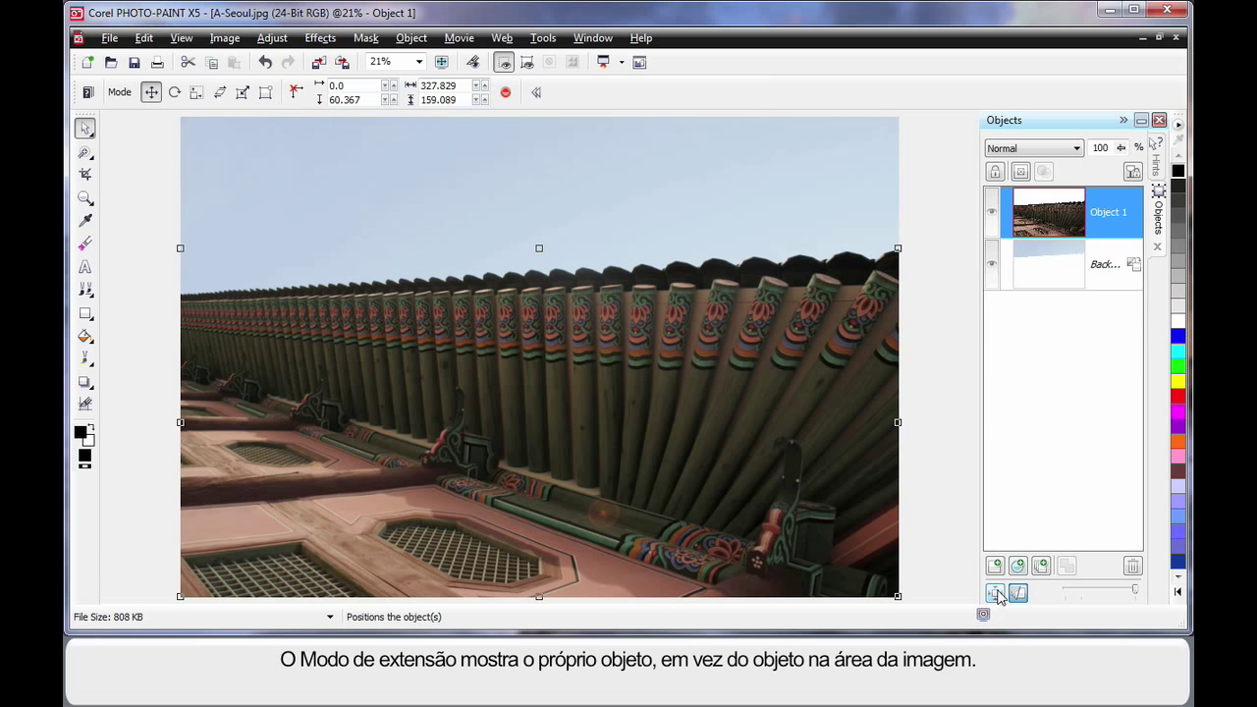
mouse_move(1041, 188)
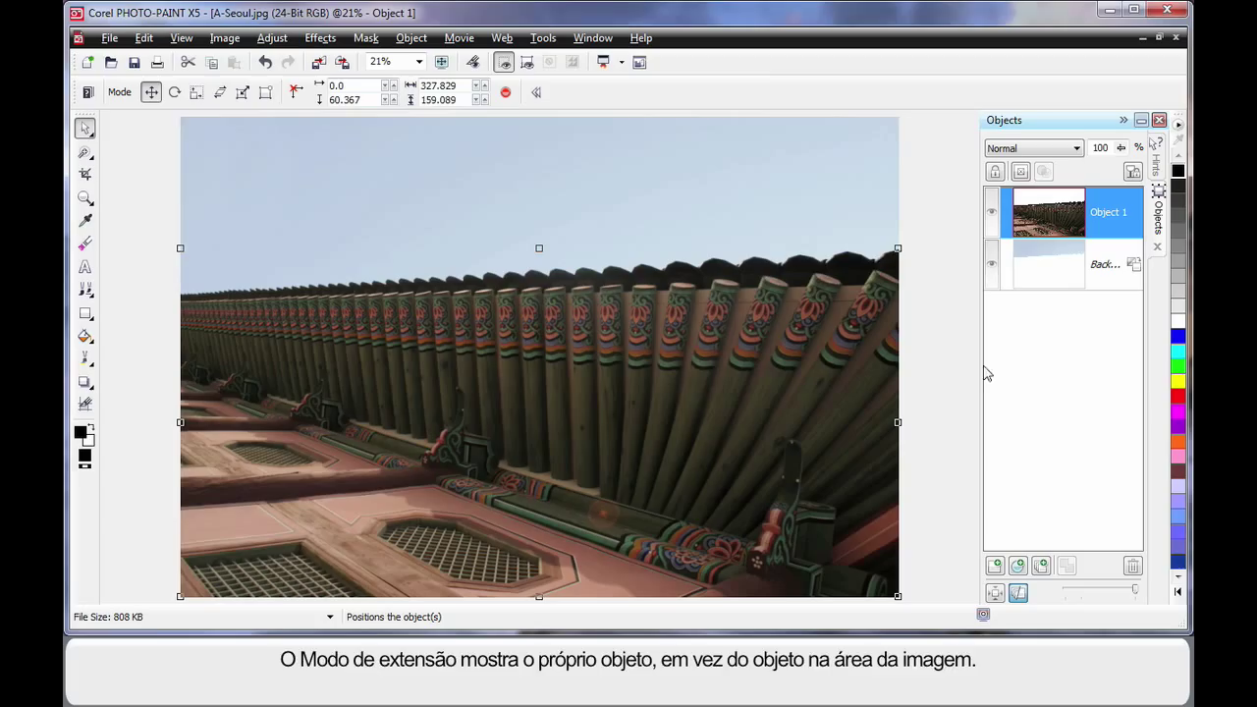
mouse_move(950, 368)
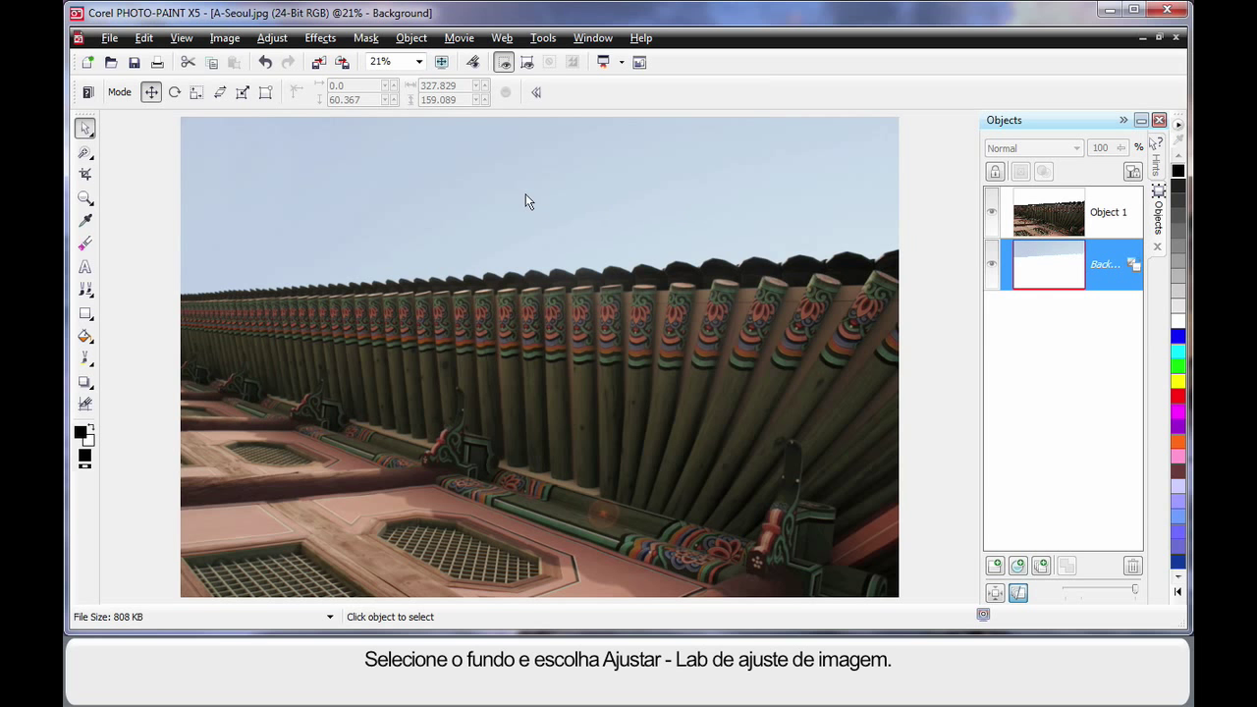
- Bring up the Adjust menu for the Background layer
click(271, 37)
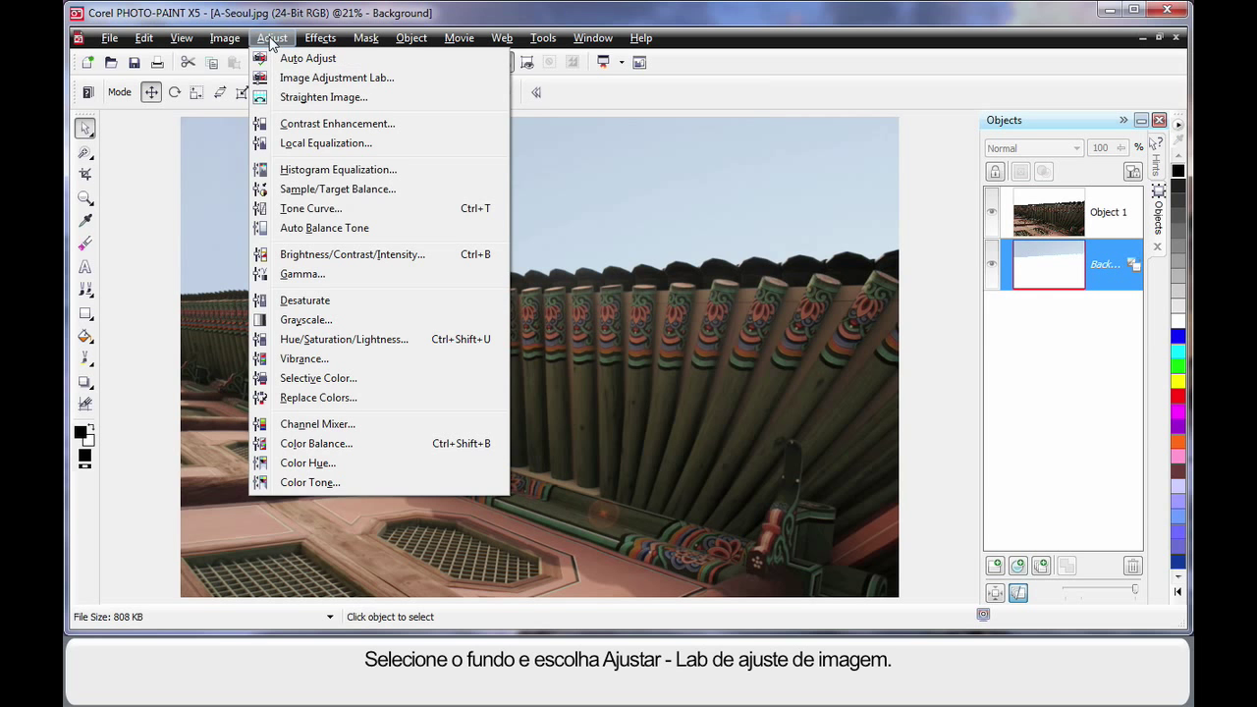
mouse_move(350, 82)
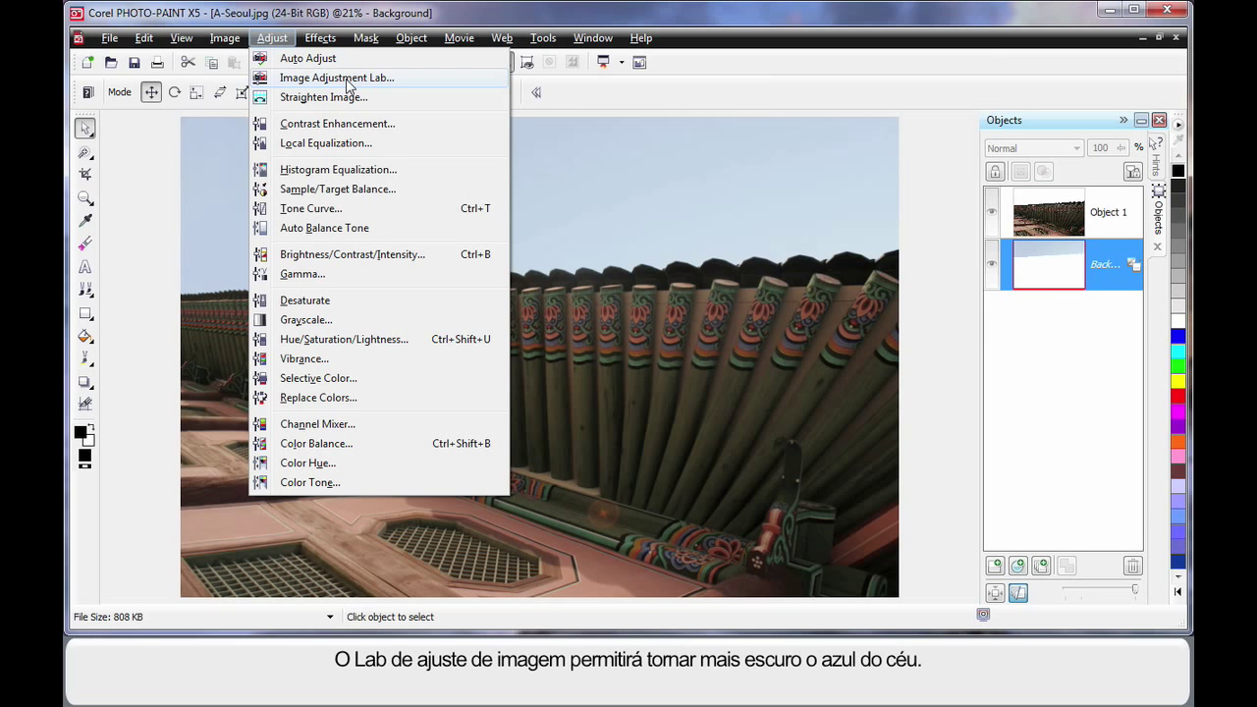
- In Image Adjustment Lab, set the background's Temperature to about 8000 and Tint to 24
click(338, 77)
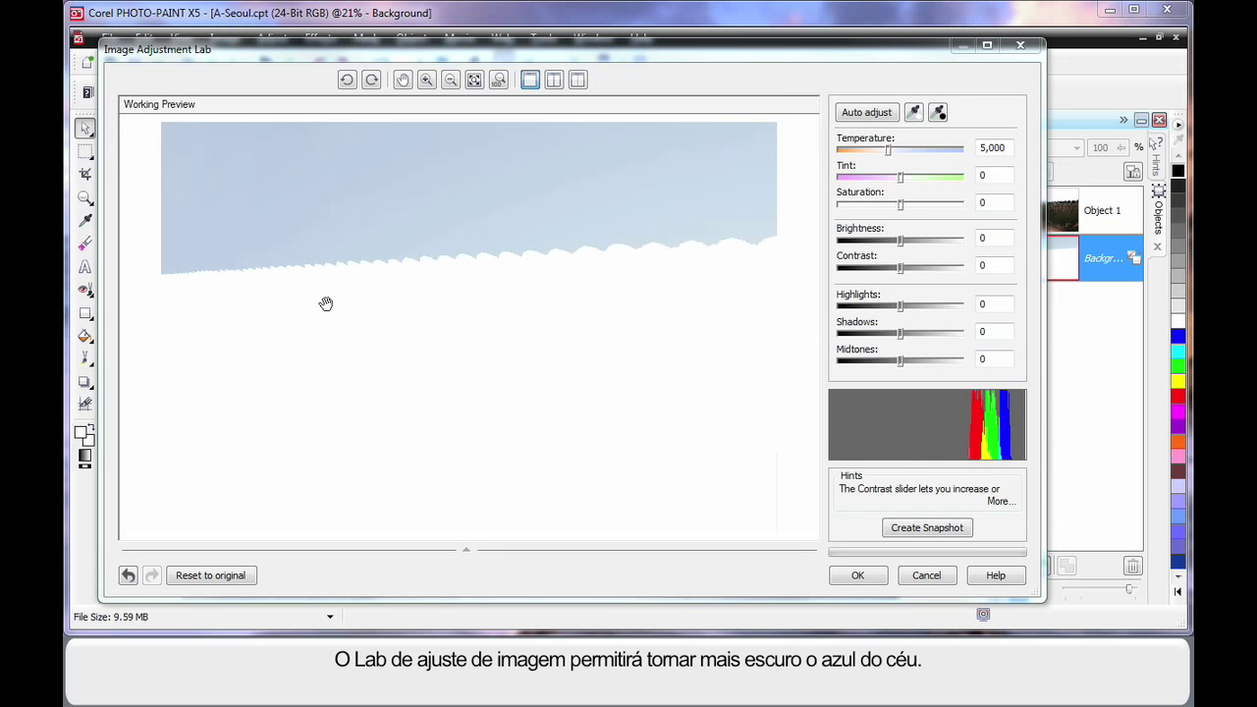
mouse_move(322, 145)
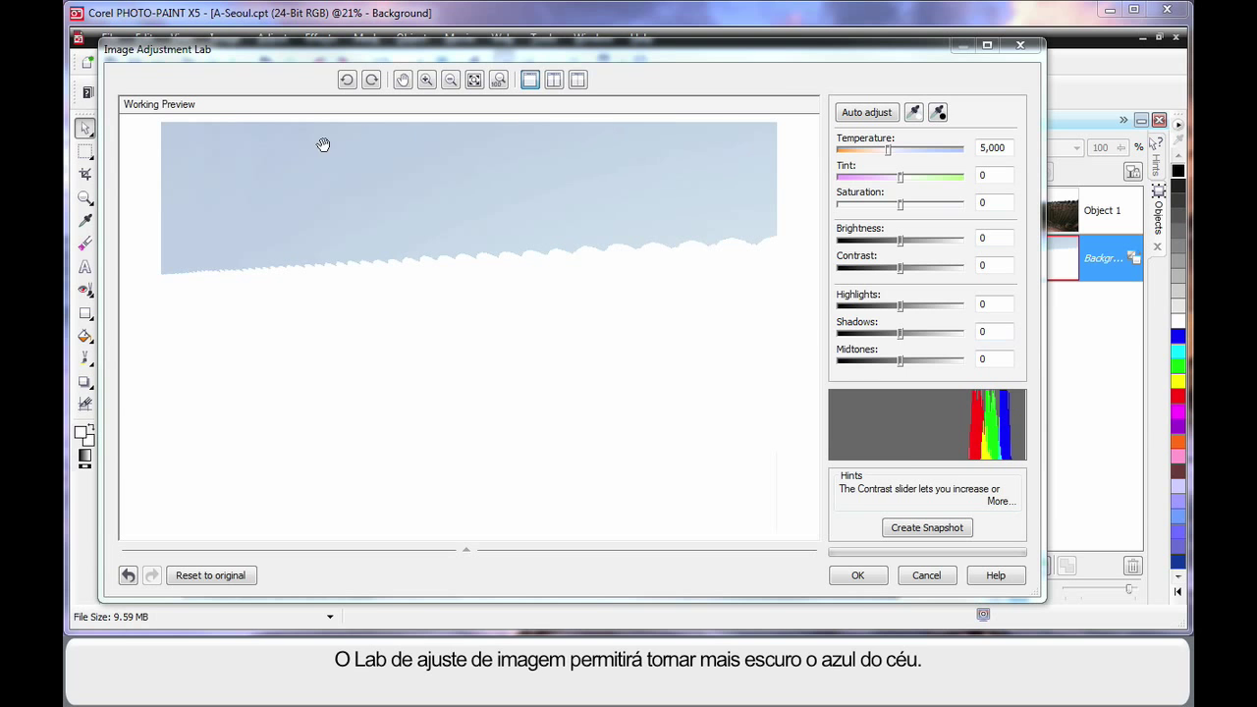
mouse_move(283, 224)
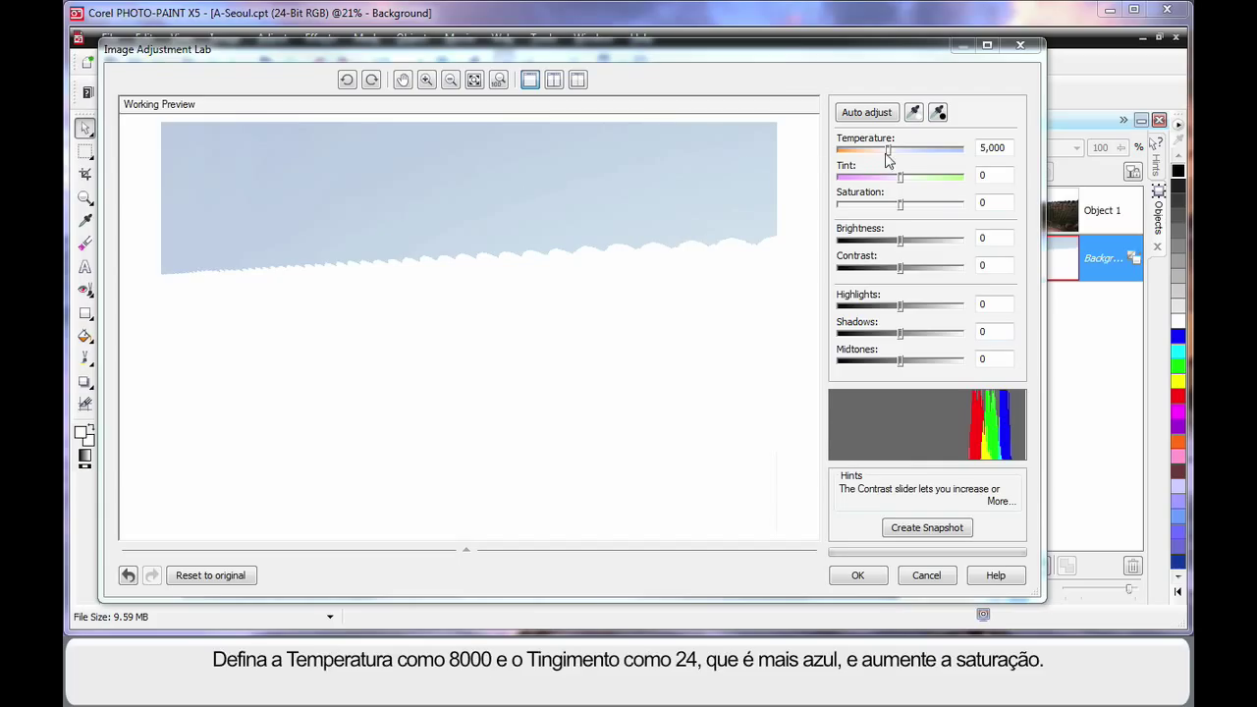
drag(888, 149, 921, 150)
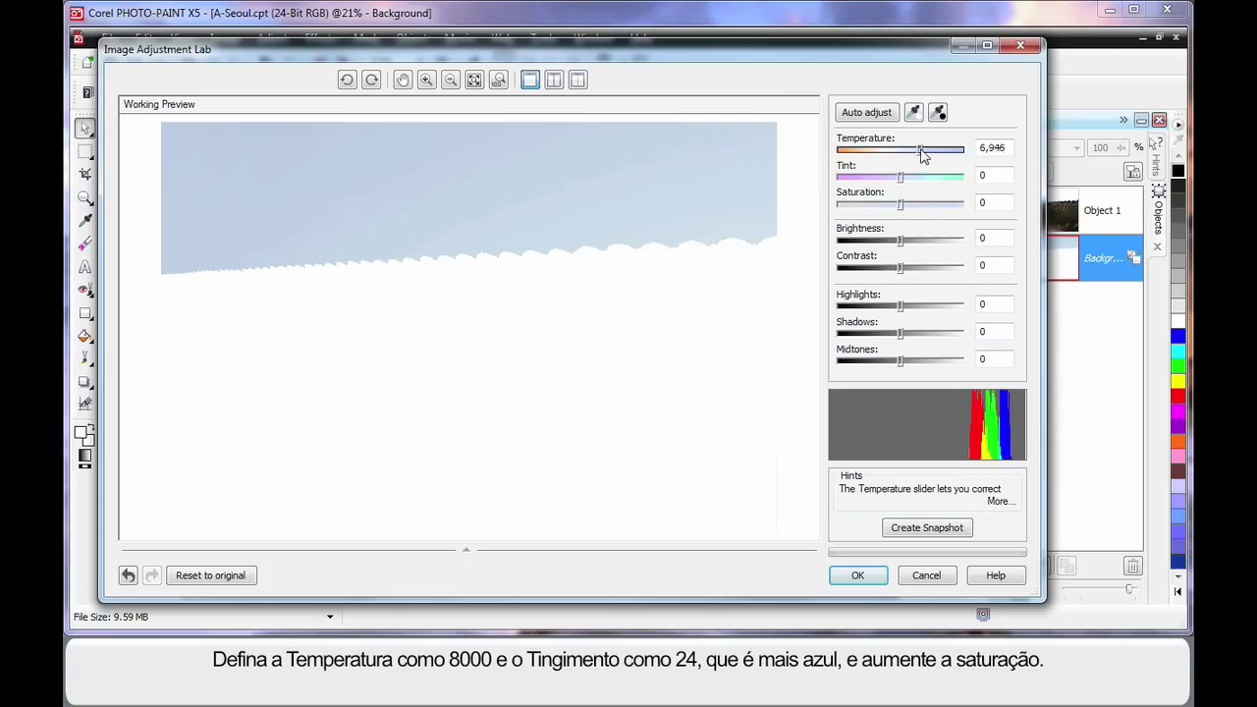
drag(919, 149, 939, 150)
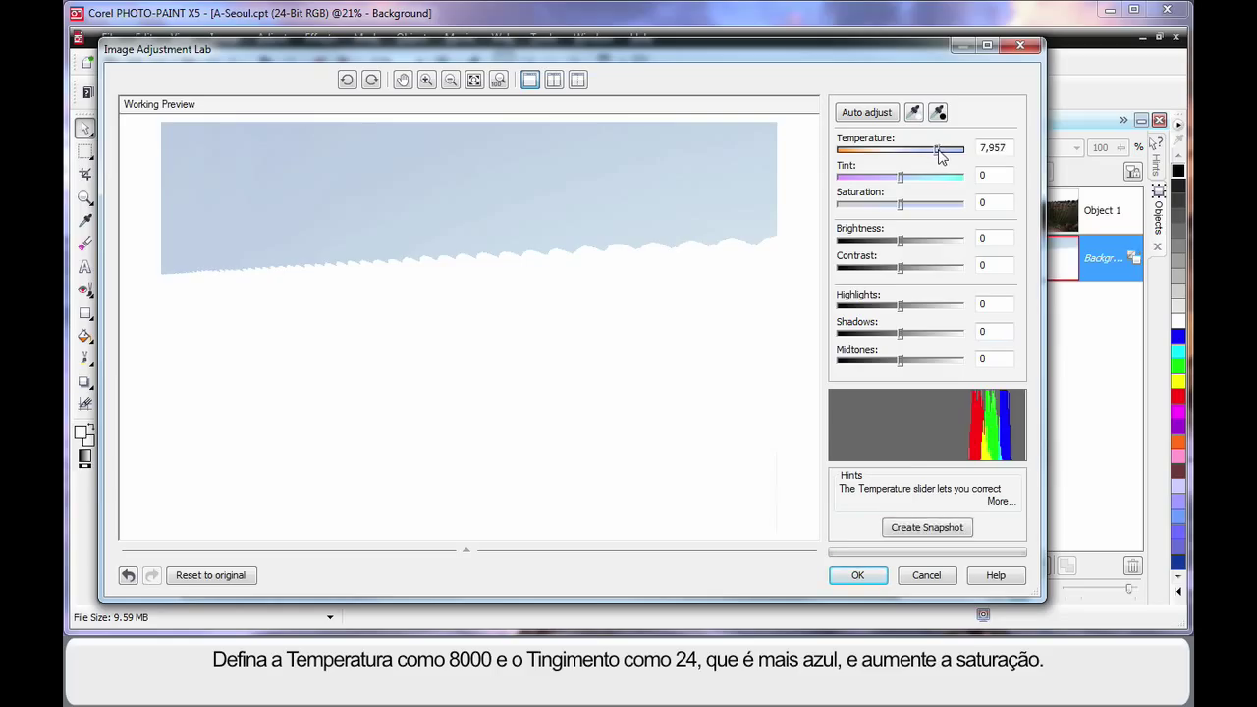
drag(939, 150, 951, 149)
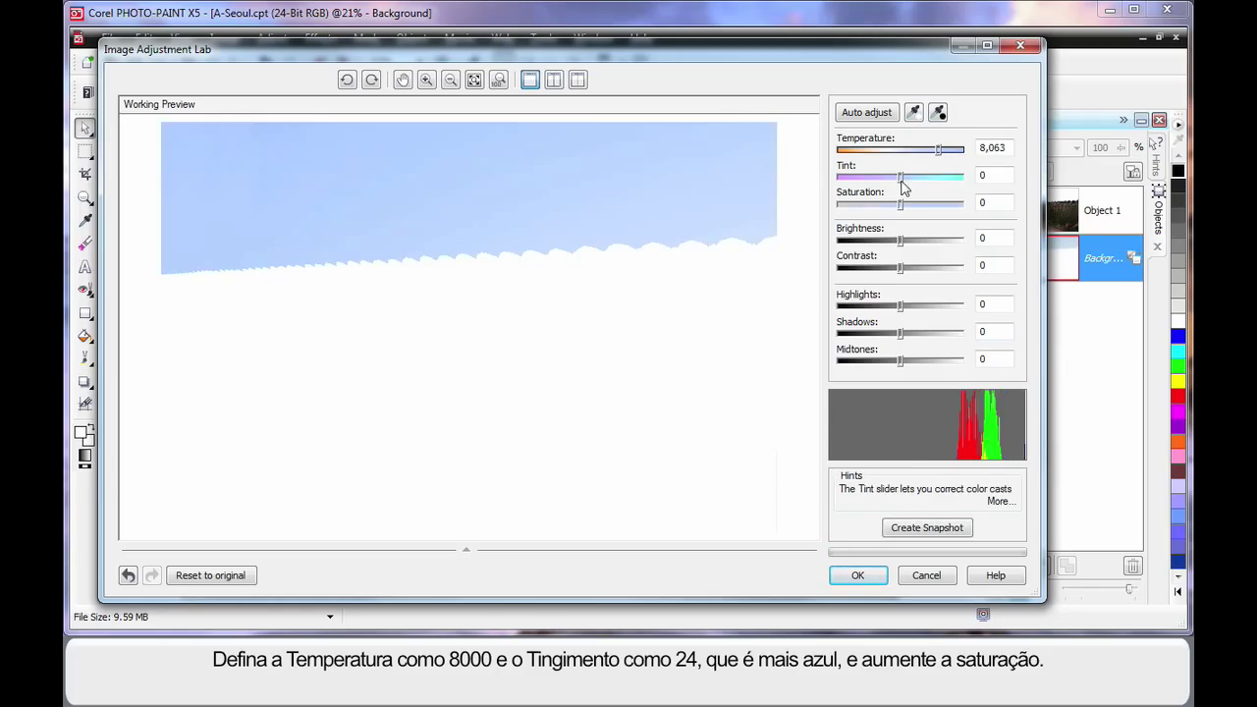
drag(899, 176, 906, 177)
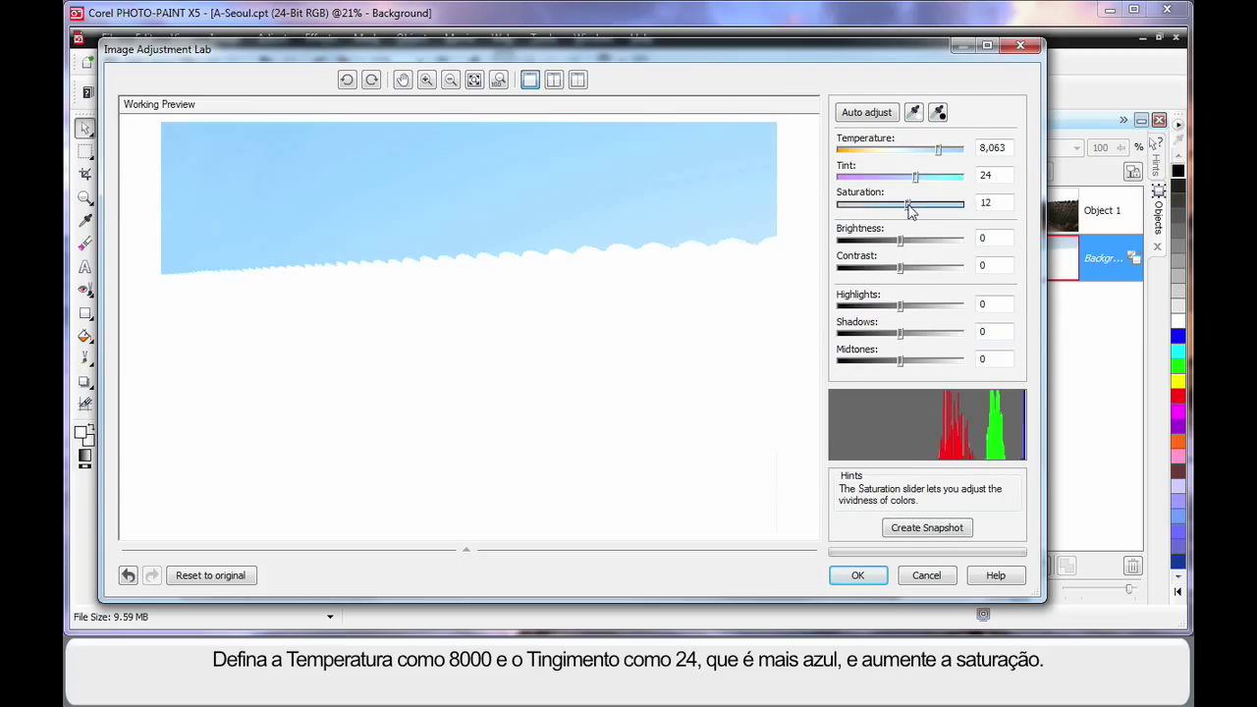
- Set Saturation to 21 and Contrast to about -14, then apply to the background
drag(907, 202, 919, 203)
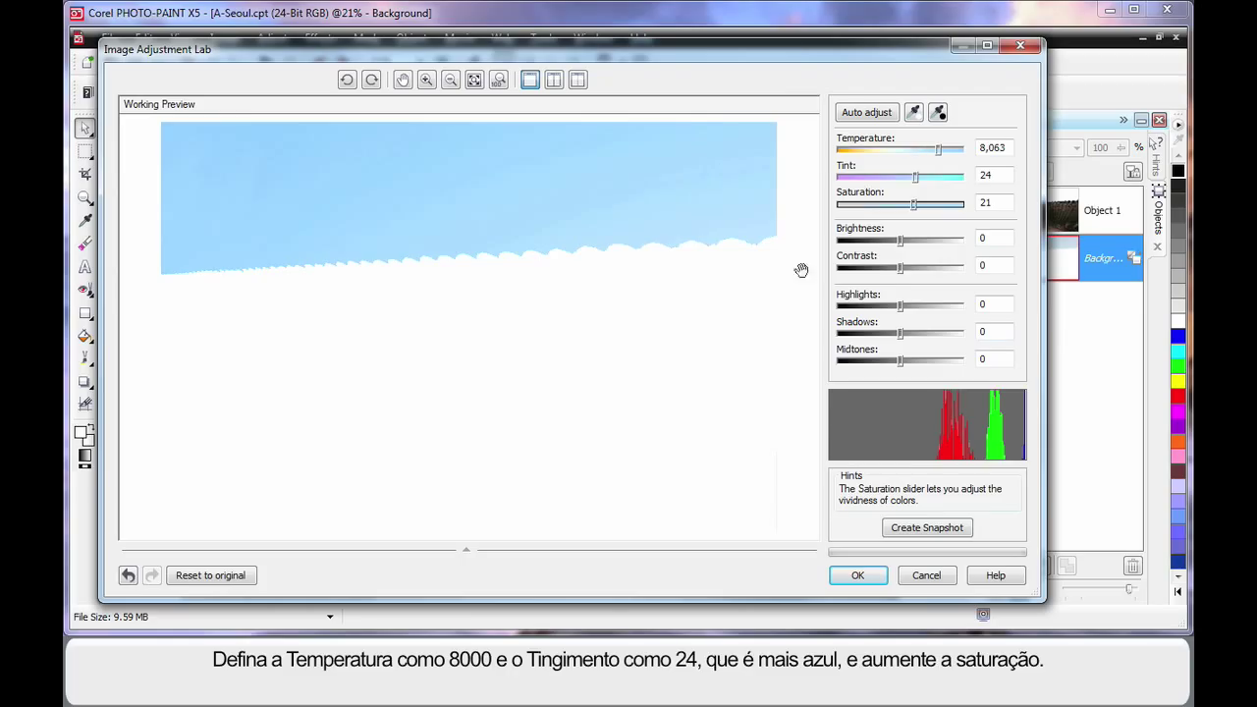
drag(900, 267, 894, 267)
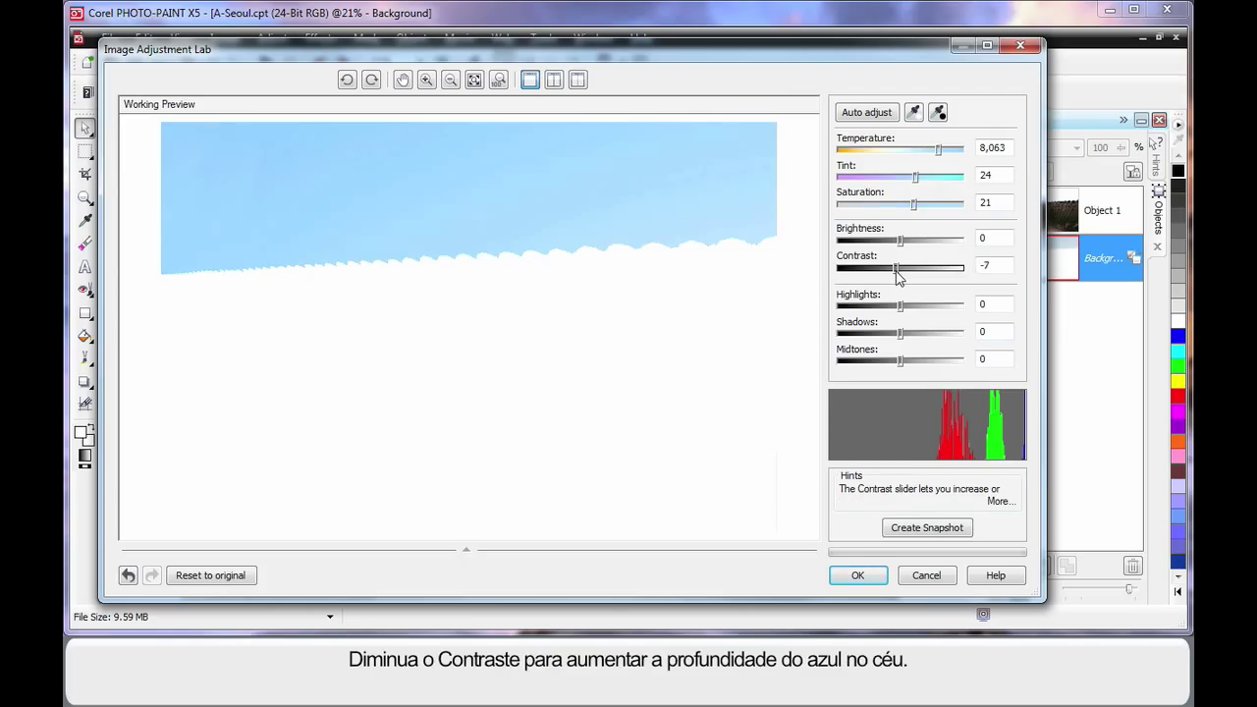
drag(920, 267, 893, 267)
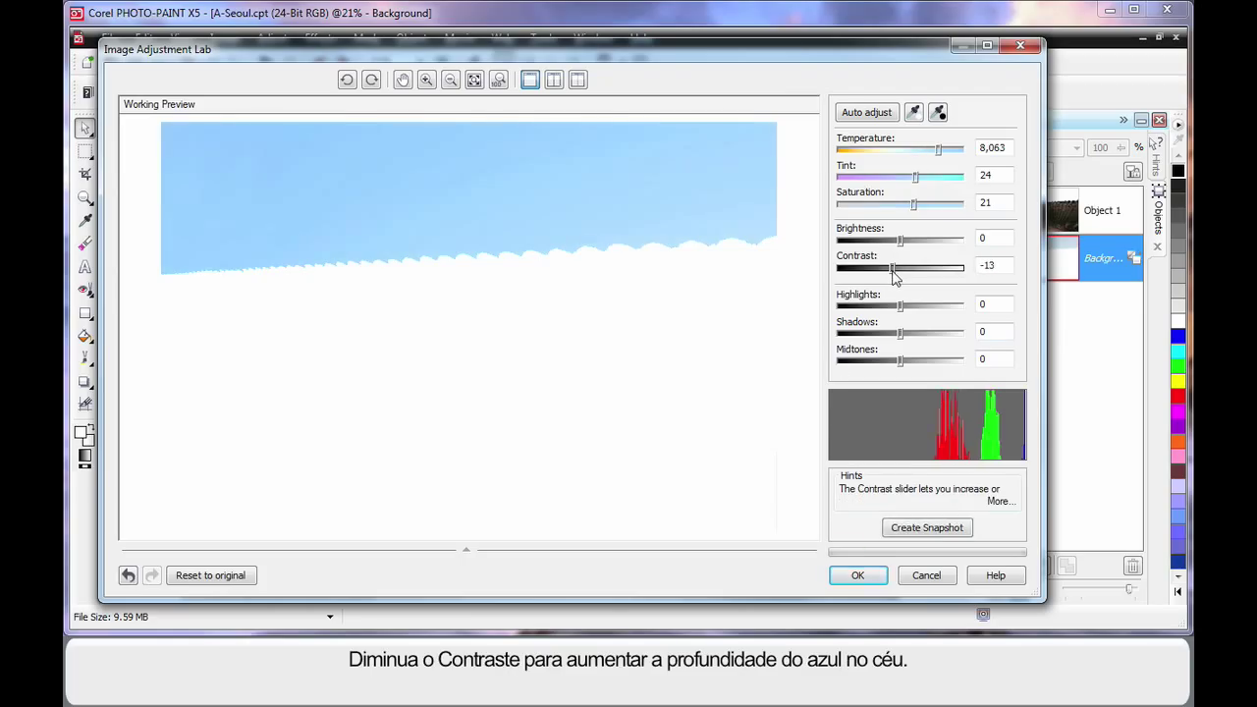
drag(894, 267, 892, 267)
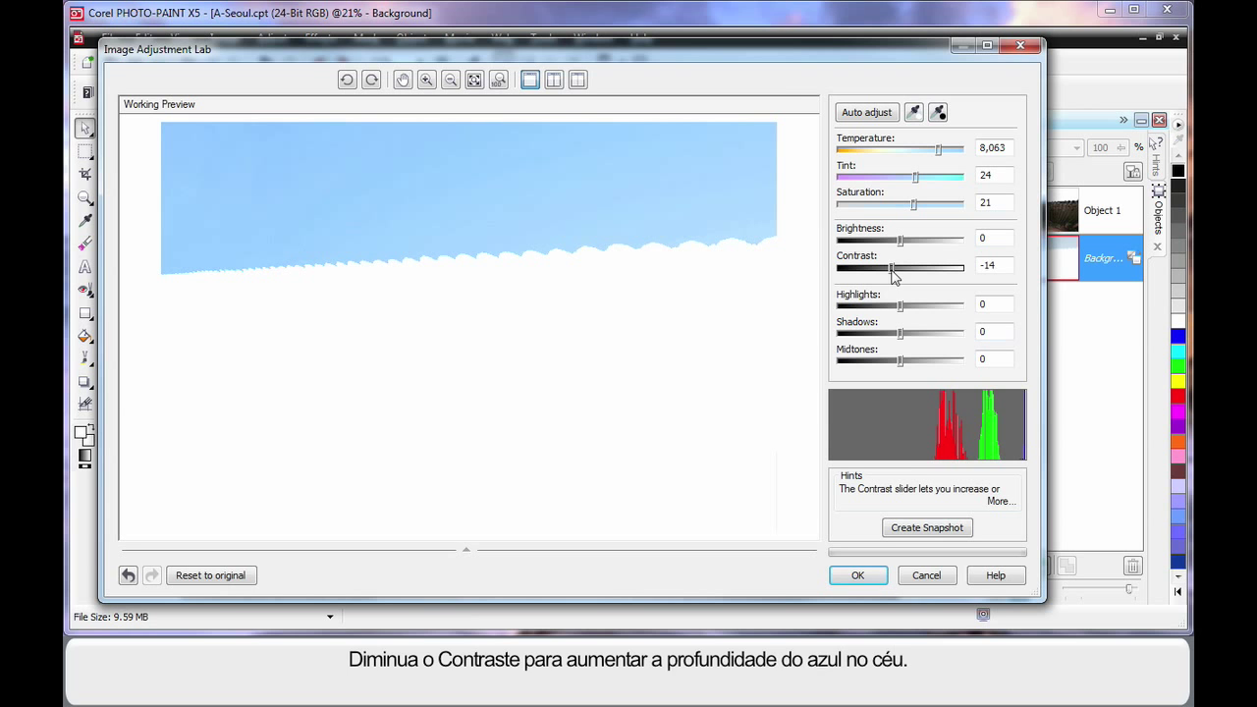
click(856, 573)
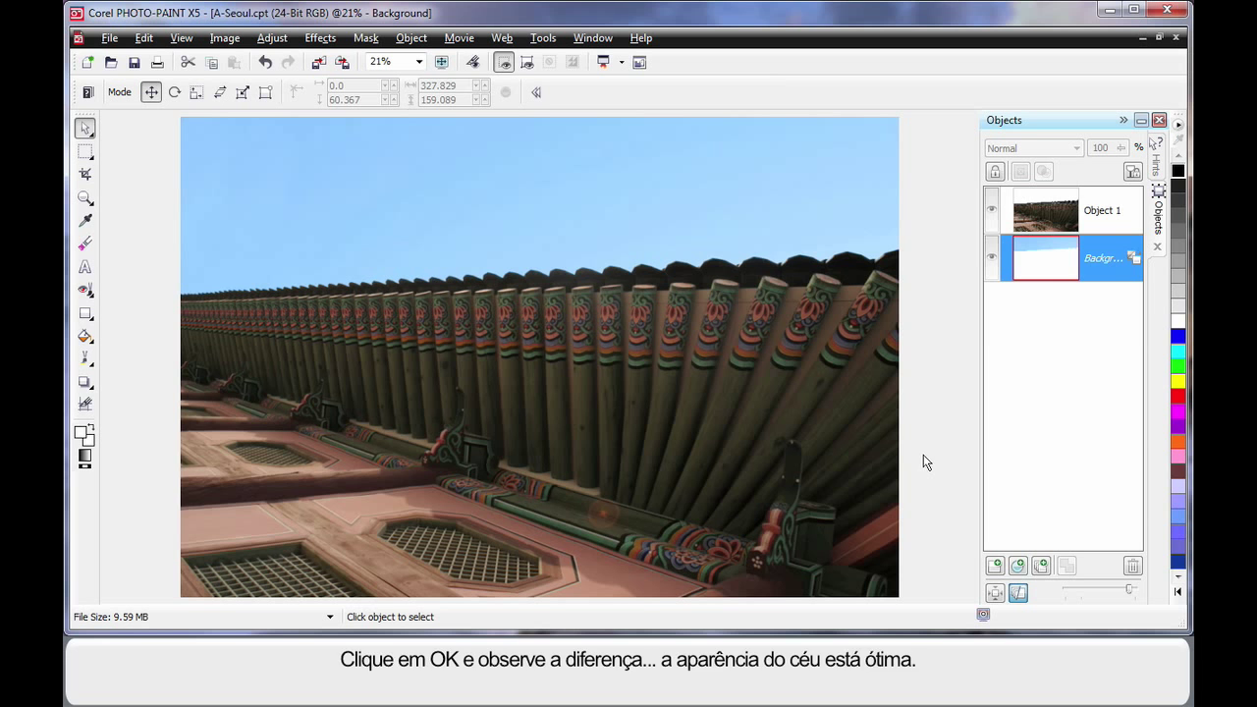
mouse_move(1057, 216)
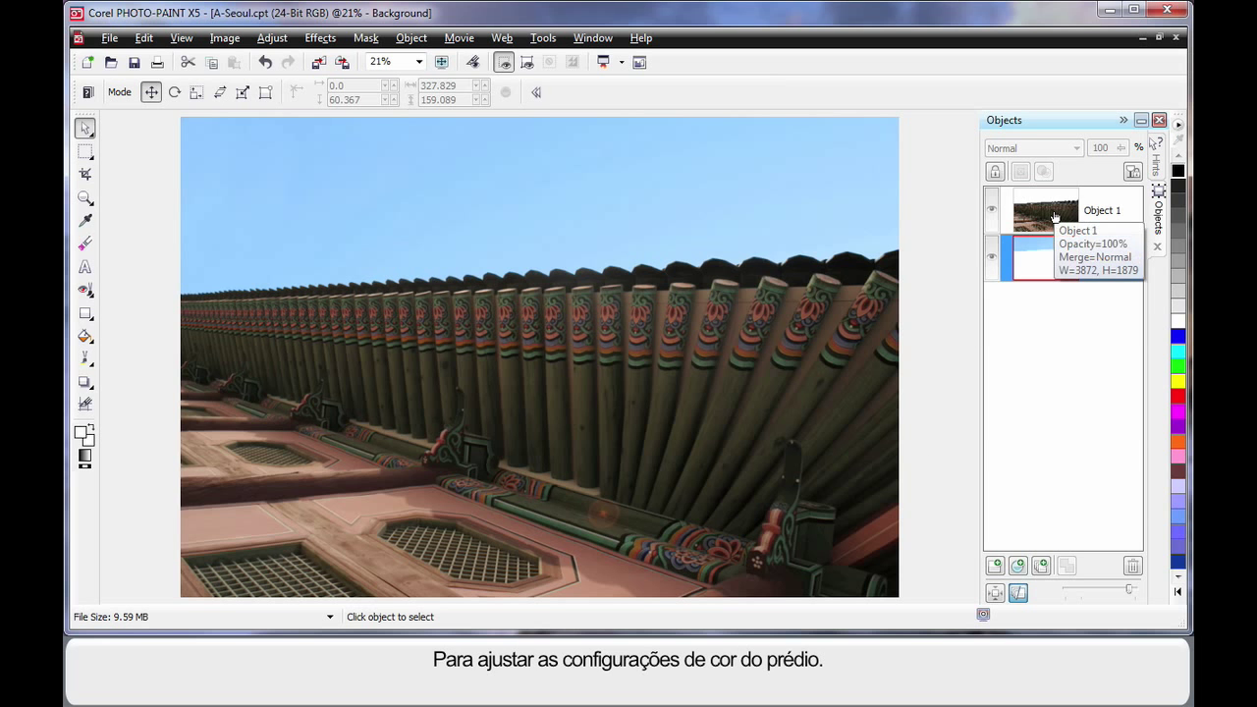
- Select the building Object 1 and bring up the Adjust menu
click(1045, 210)
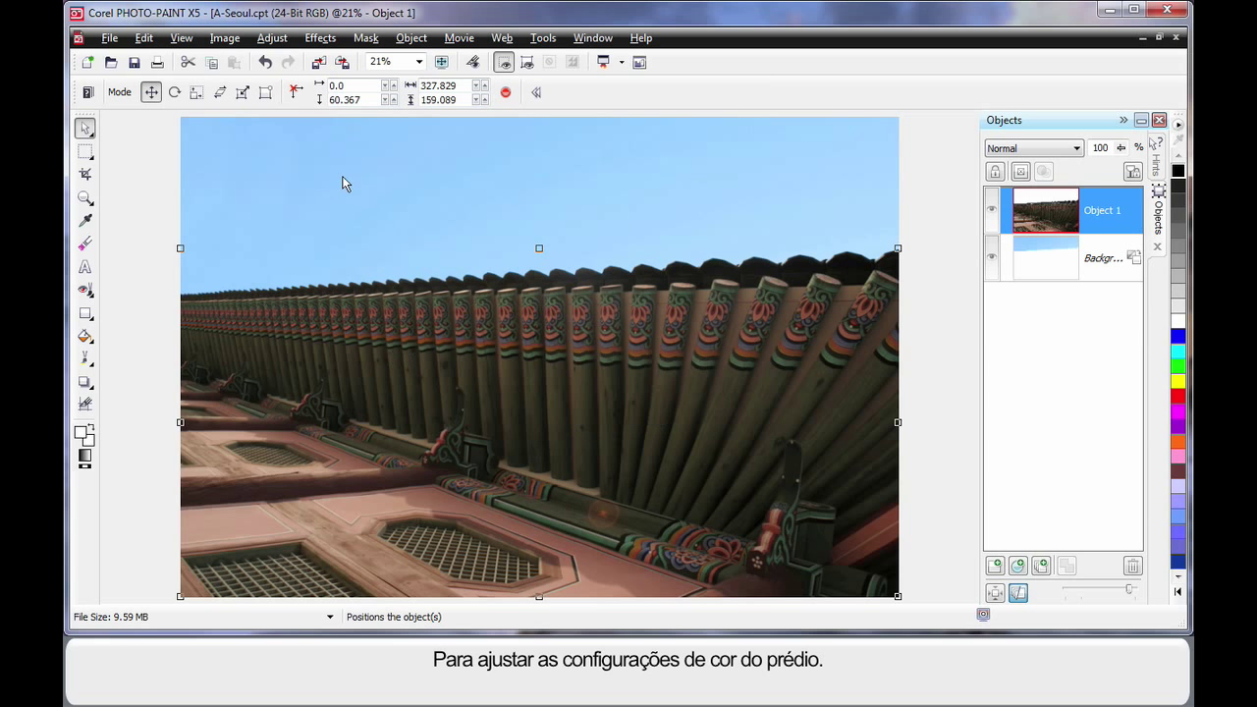
click(271, 37)
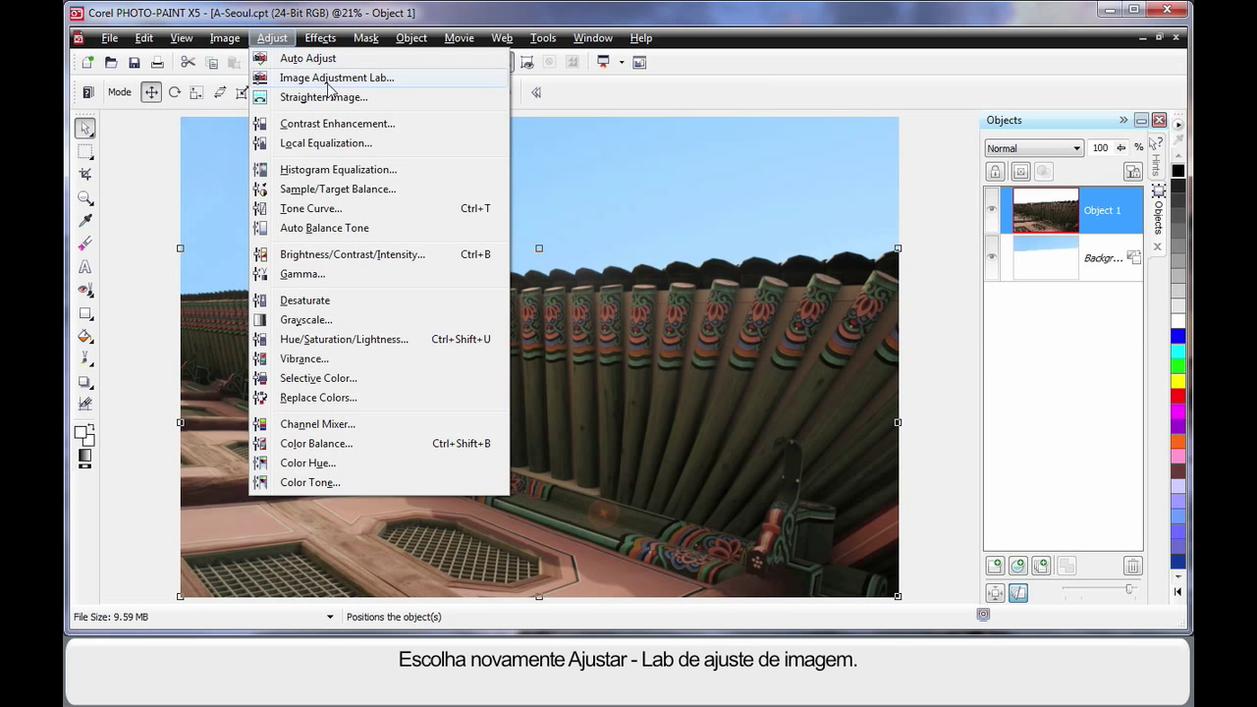
- In Image Adjustment Lab, give the building Saturation 21, Contrast 20 and Midtones 14
click(336, 79)
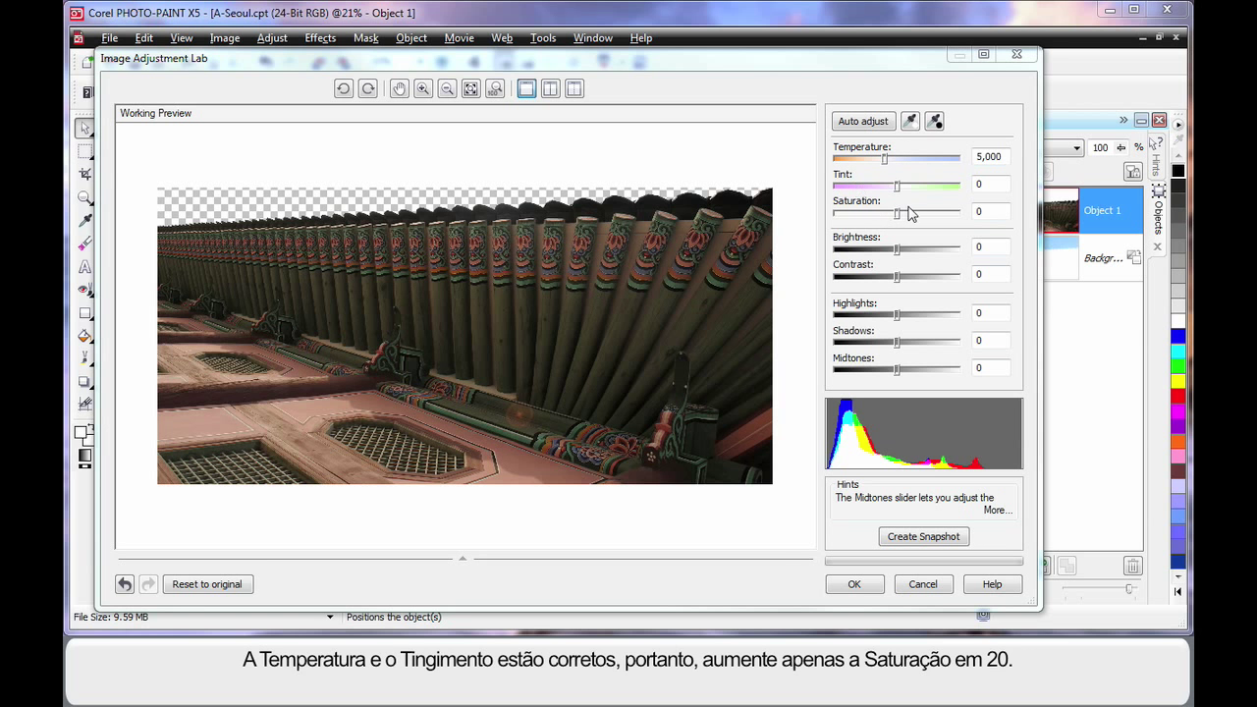
drag(895, 212, 903, 213)
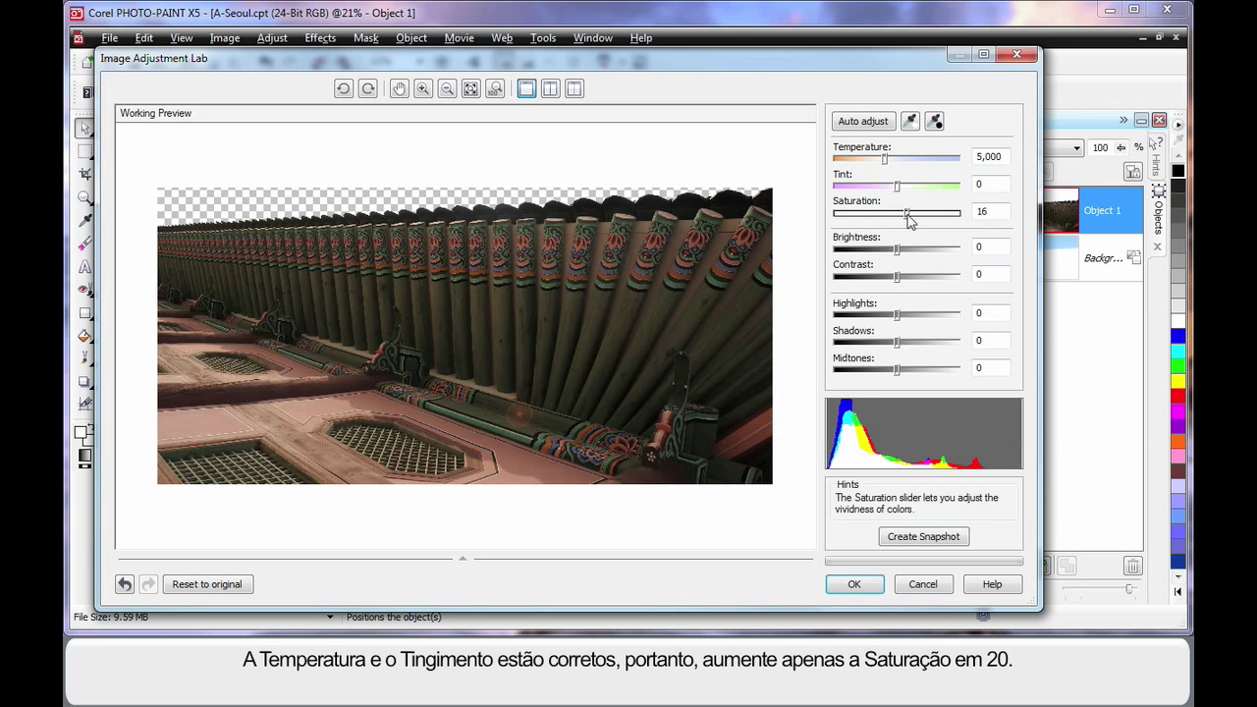
drag(903, 213, 910, 212)
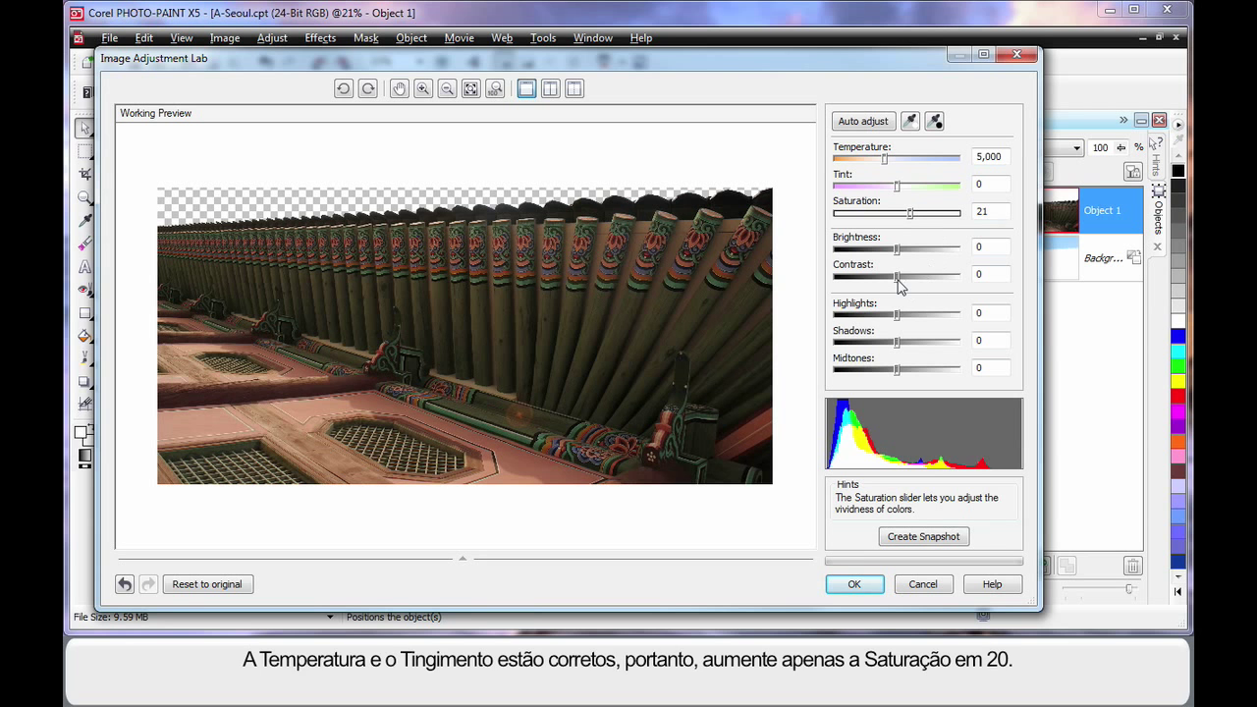
drag(896, 275, 907, 275)
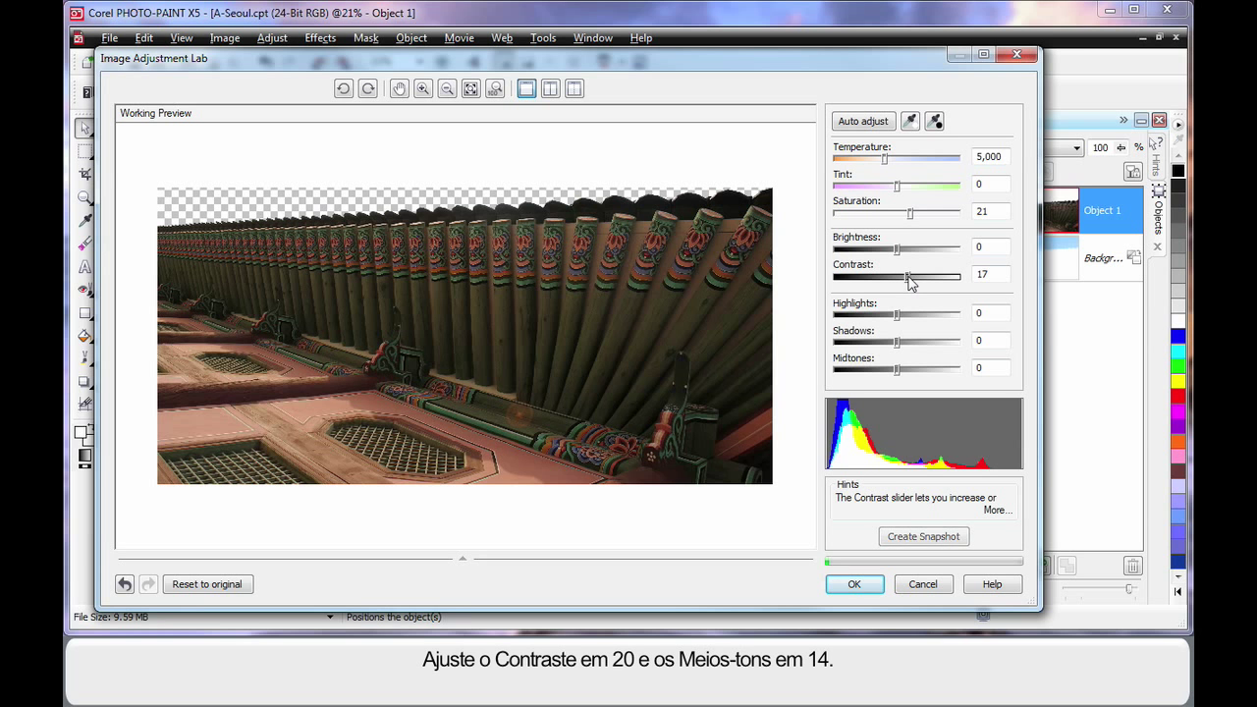
drag(904, 275, 910, 275)
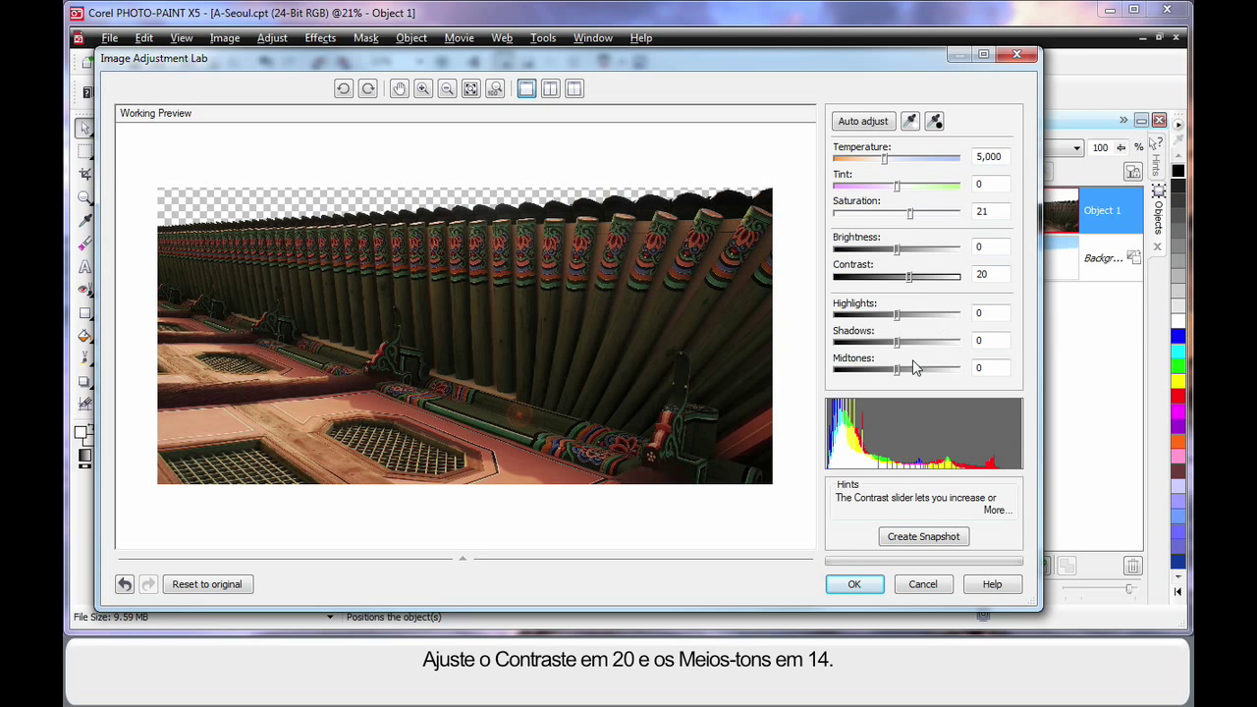
drag(894, 370, 906, 370)
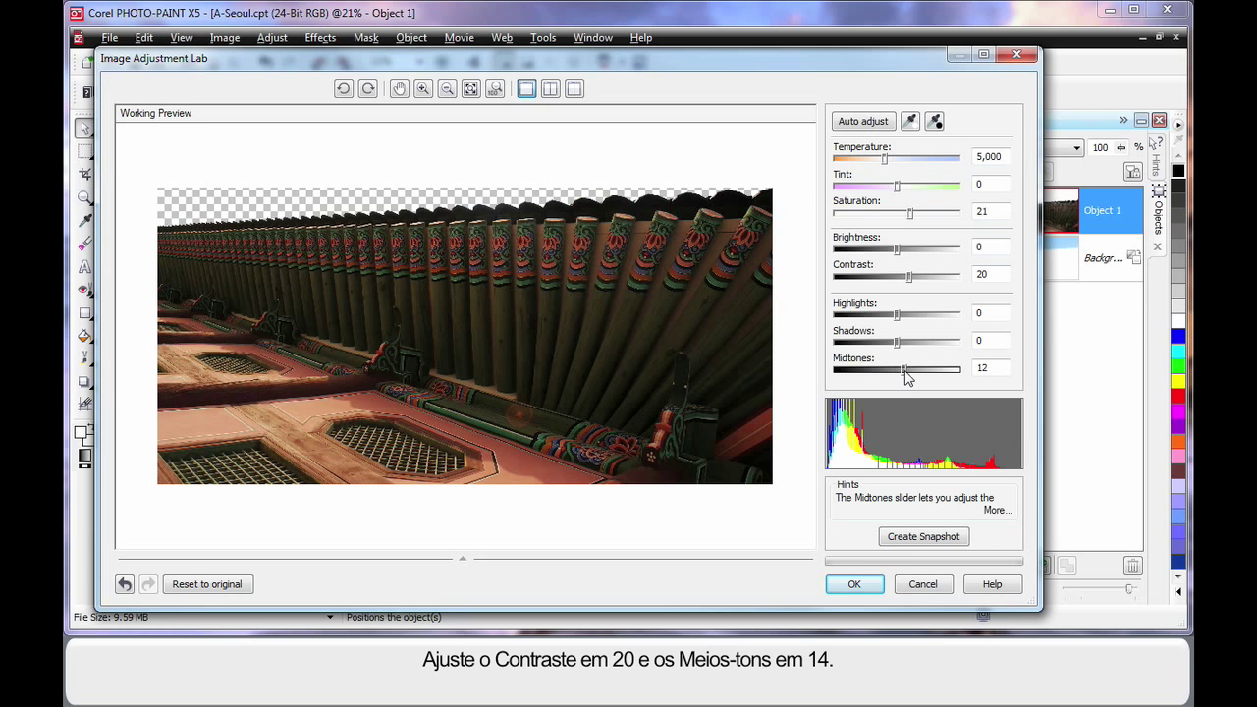
drag(904, 370, 907, 369)
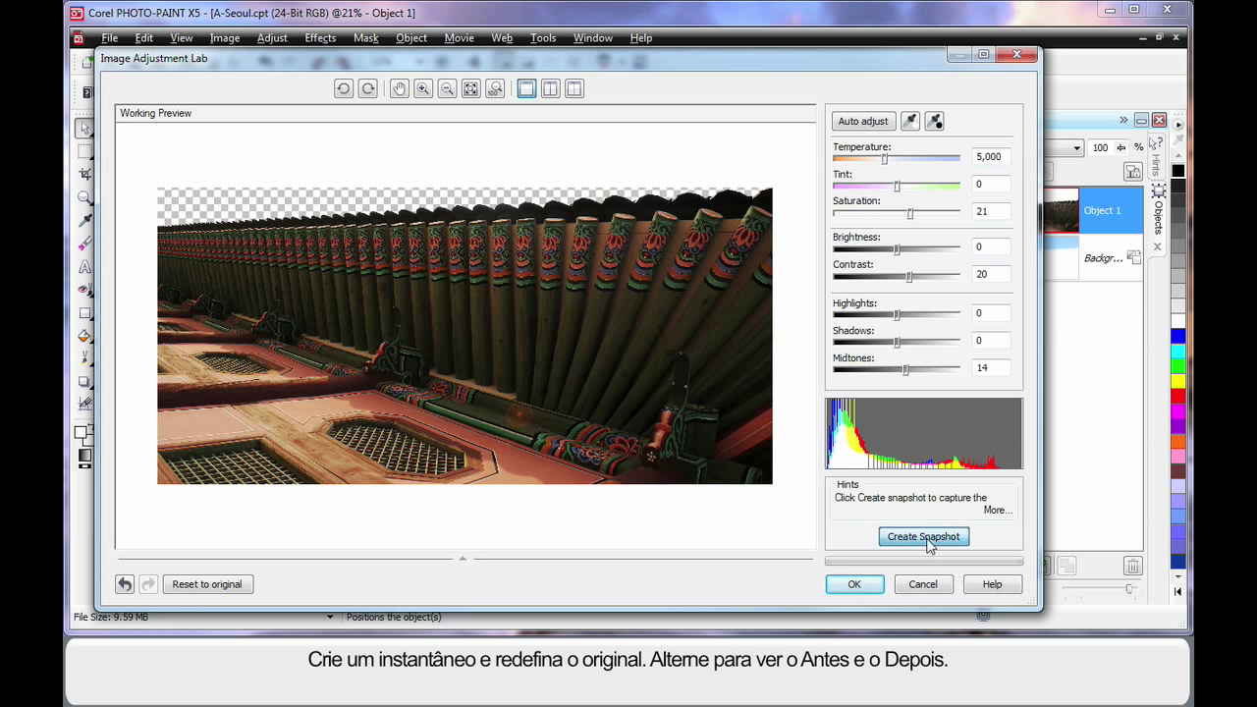
- Create a snapshot of these settings, then reset the preview to original
click(923, 536)
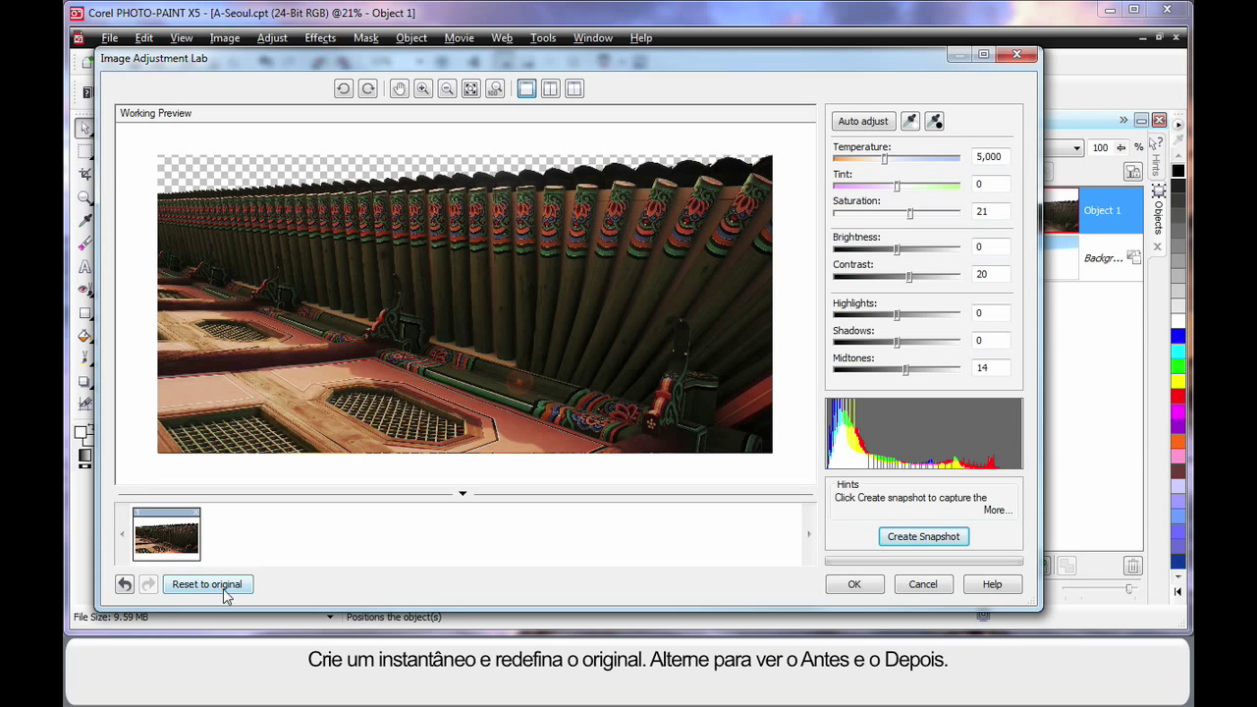
click(206, 585)
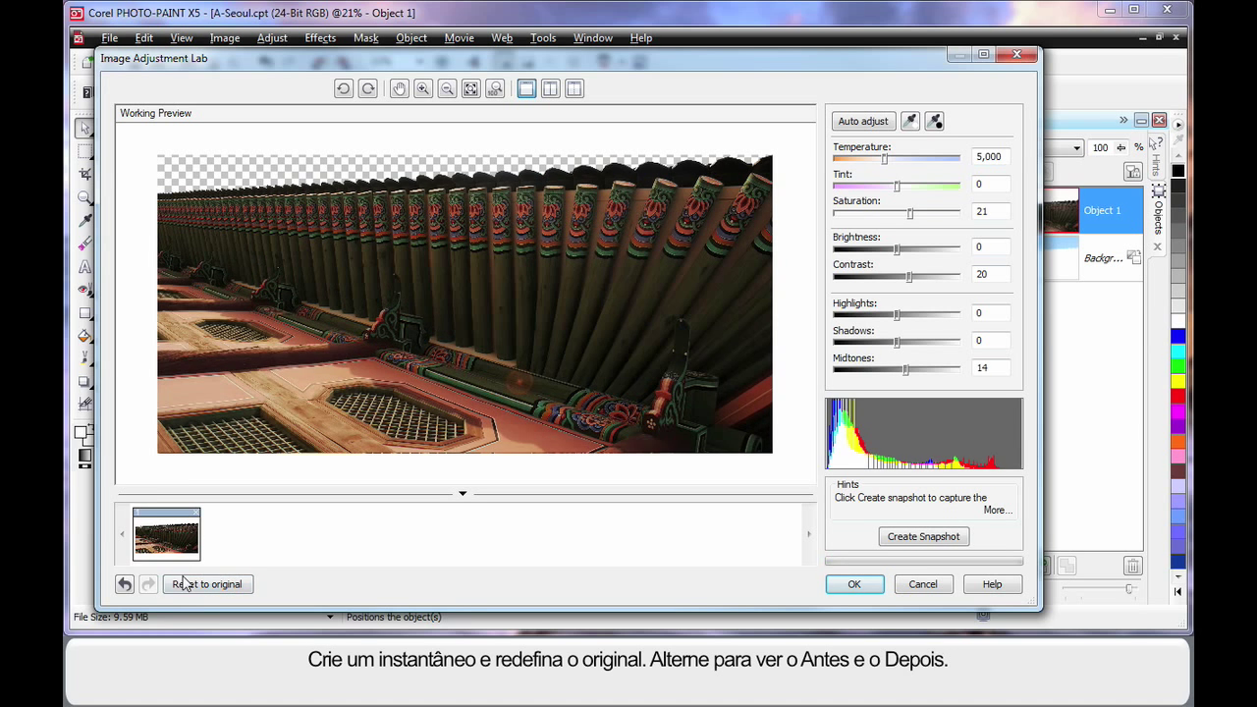
click(207, 583)
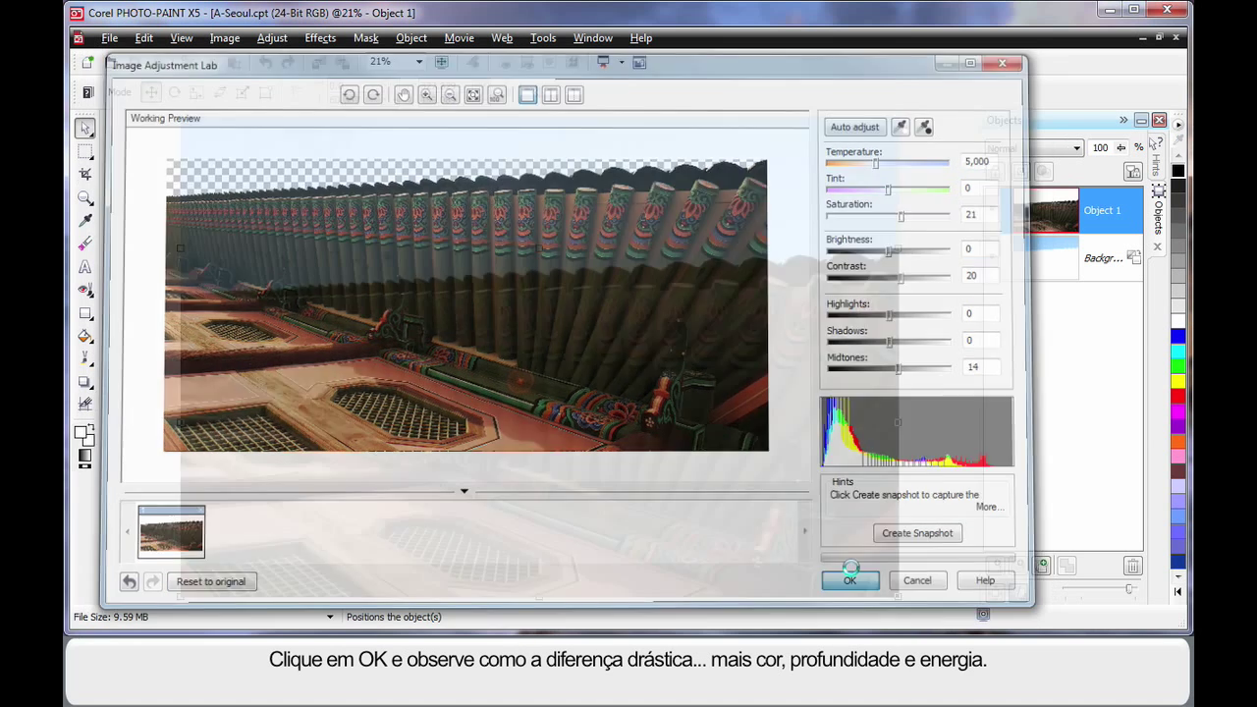
- Confirm the Image Adjustment Lab so the building gets richer colour and deeper contrast
click(849, 580)
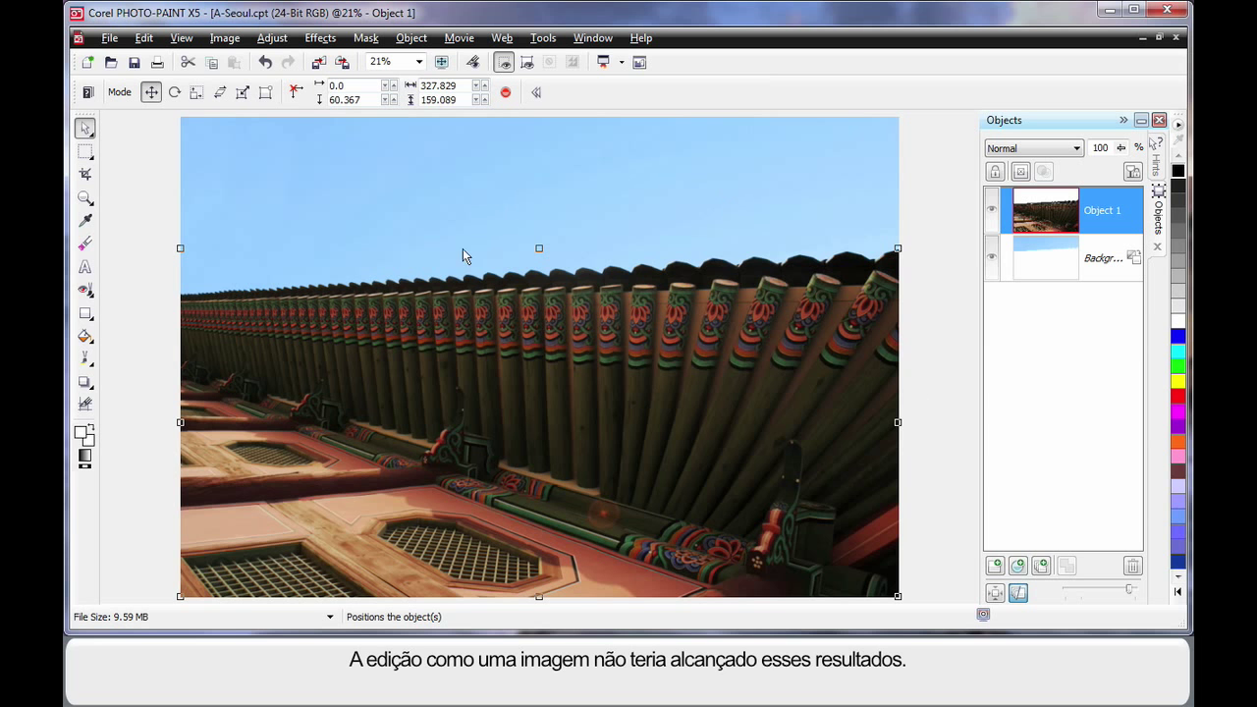
mouse_move(518, 459)
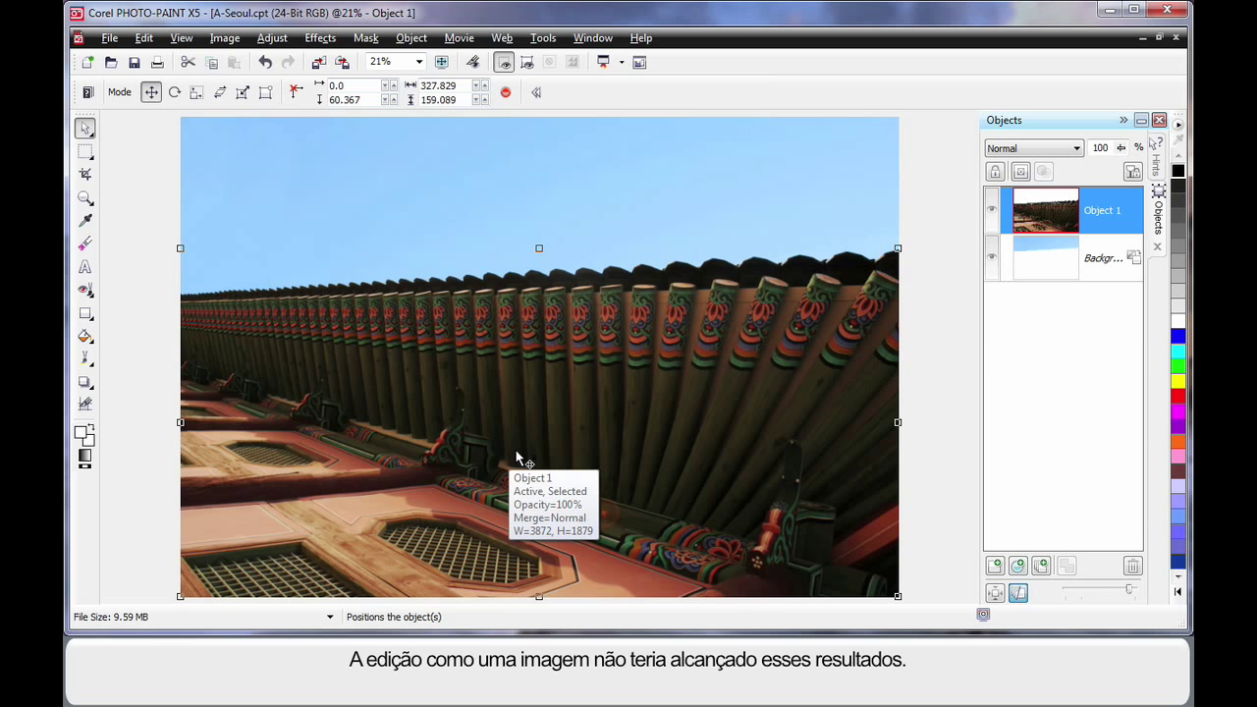
mouse_move(704, 352)
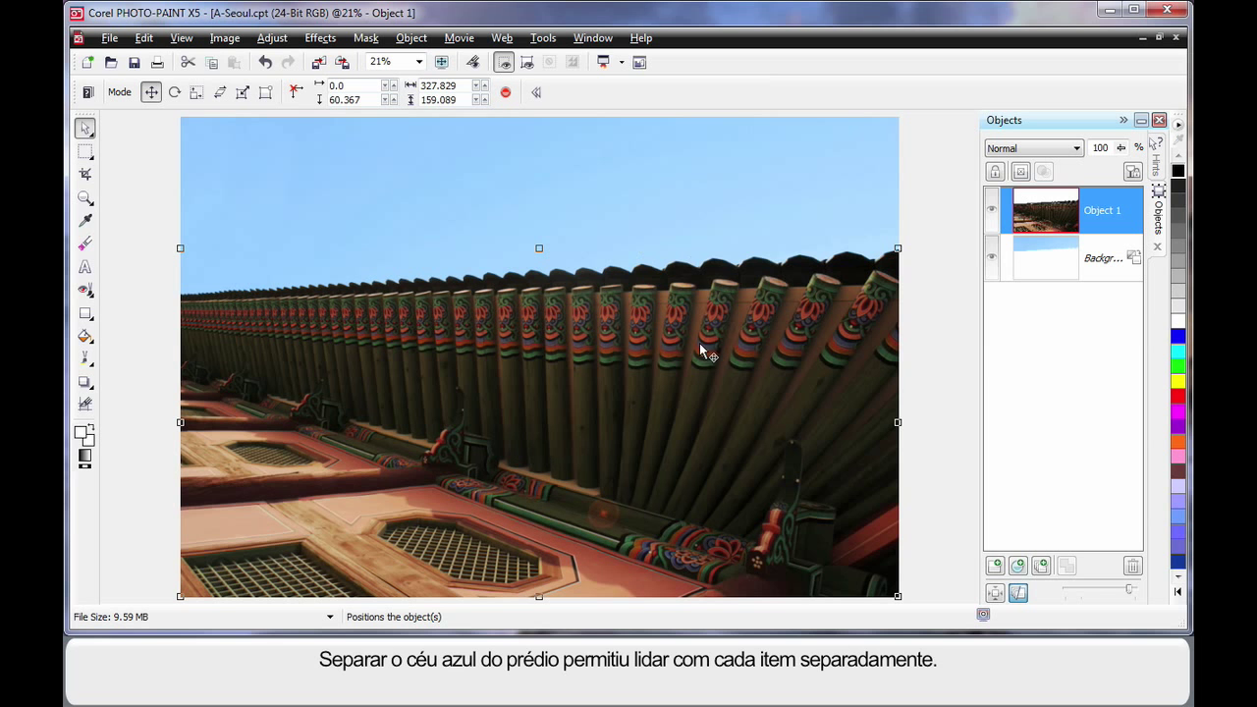
mouse_move(548, 454)
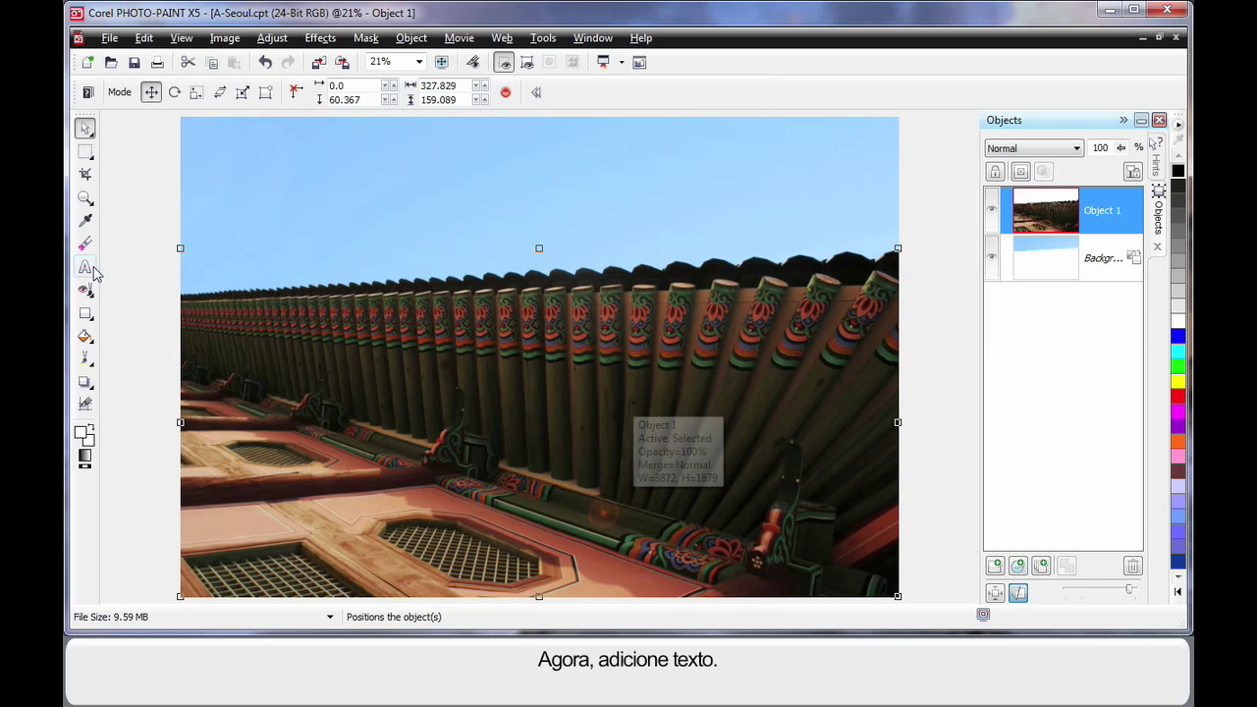
- Add the word 'Seoul' as 300 pt Arial text across the sky with the Text tool
click(87, 267)
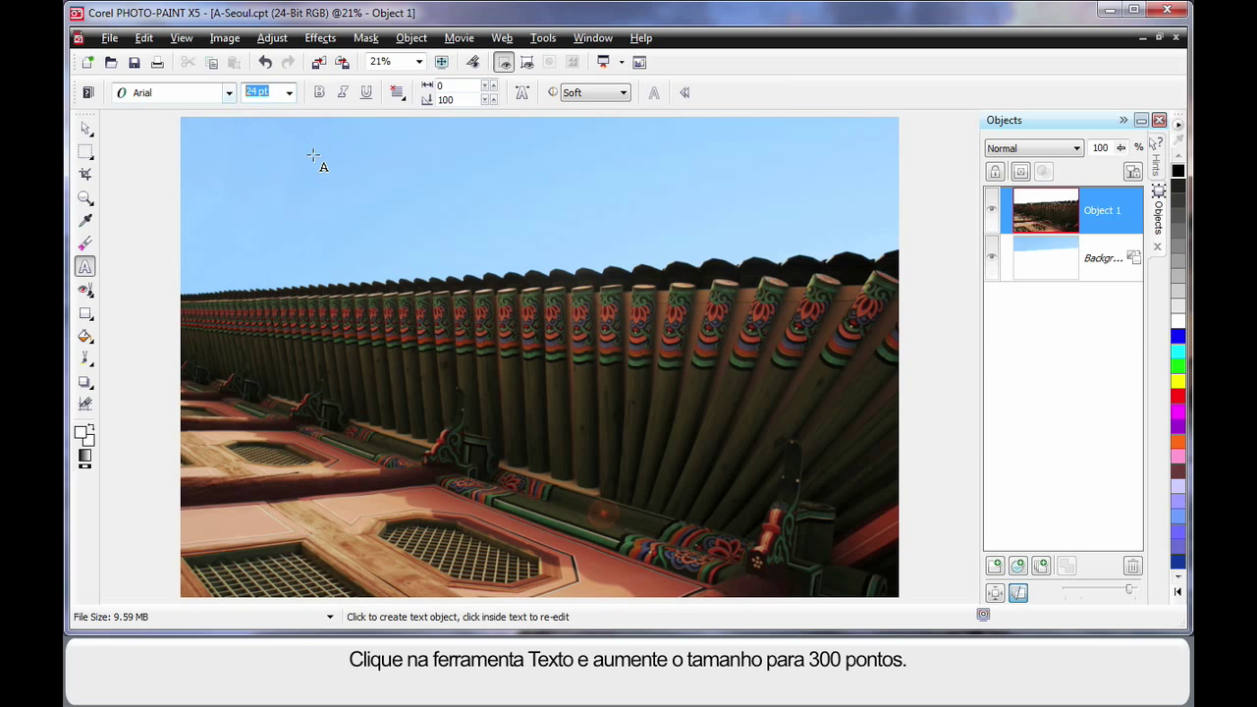
text(30)
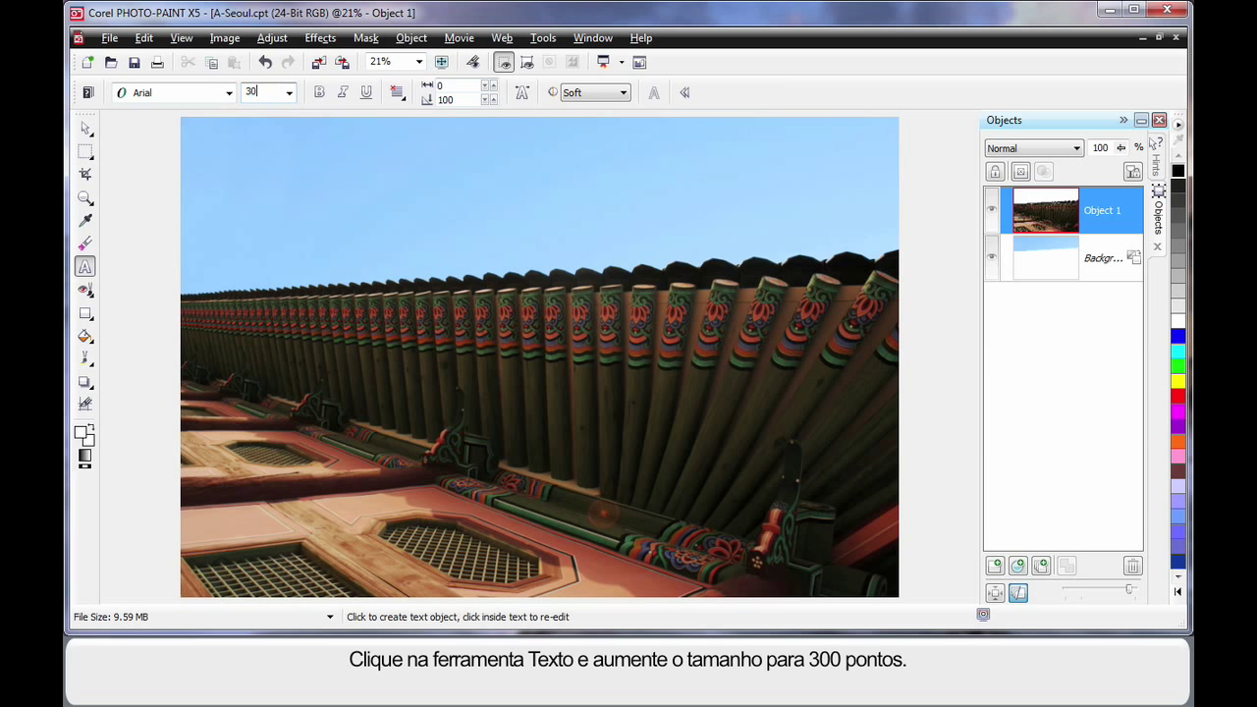
text(300 pt)
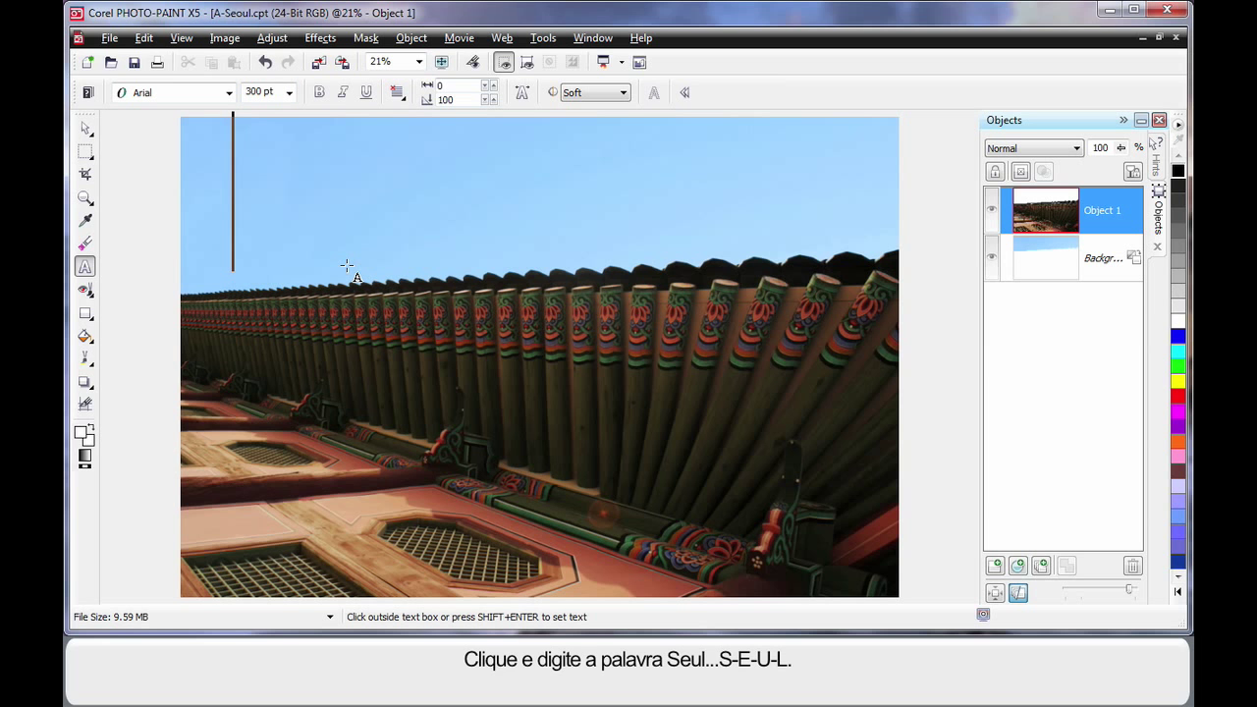
text(Seo)
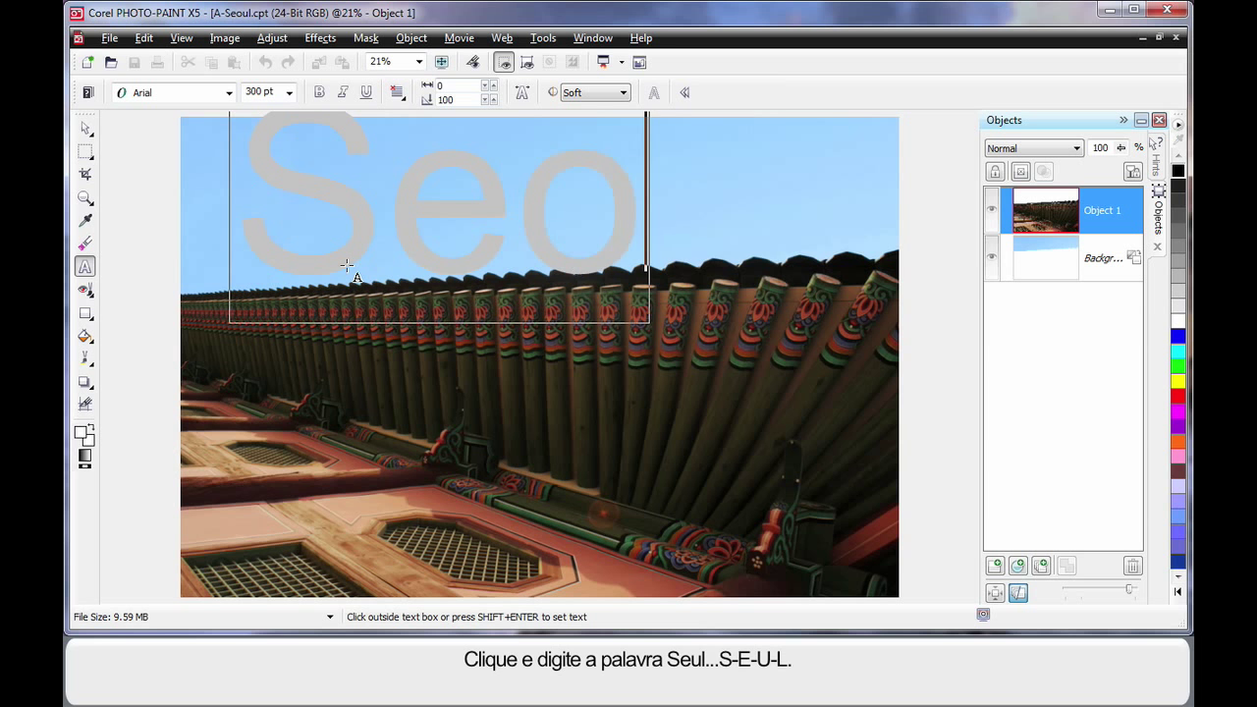
text(ul)
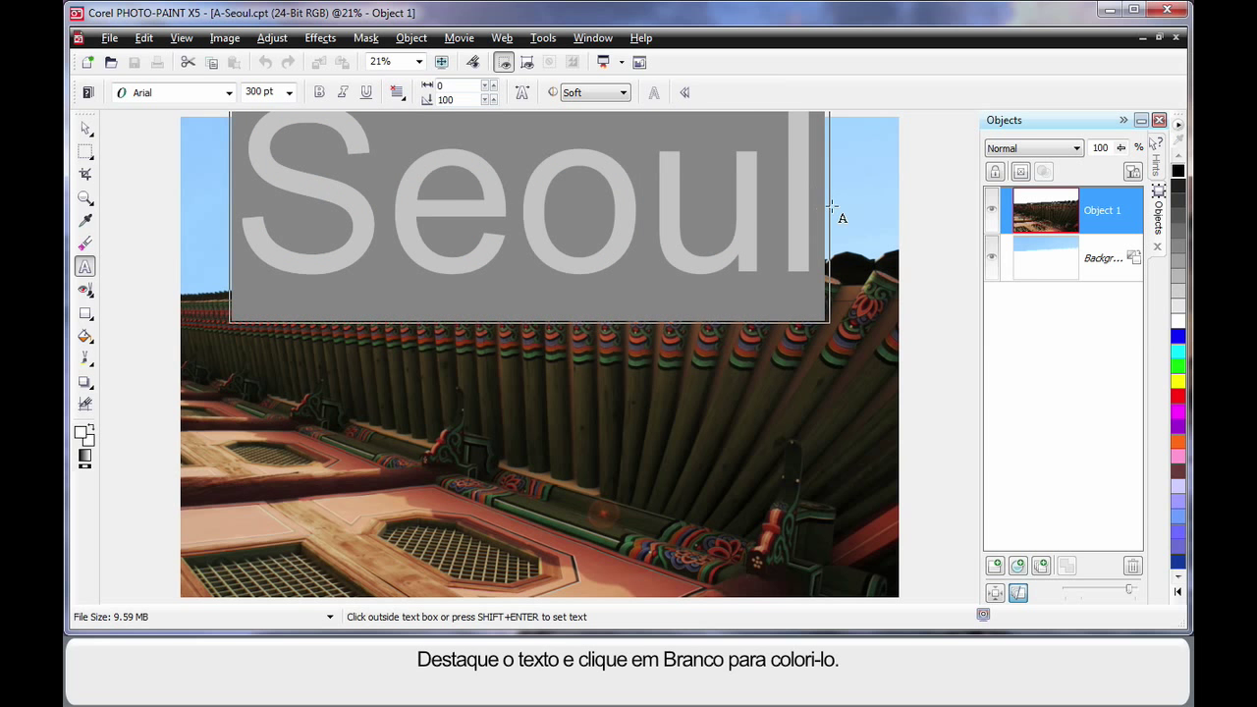
mouse_move(1178, 324)
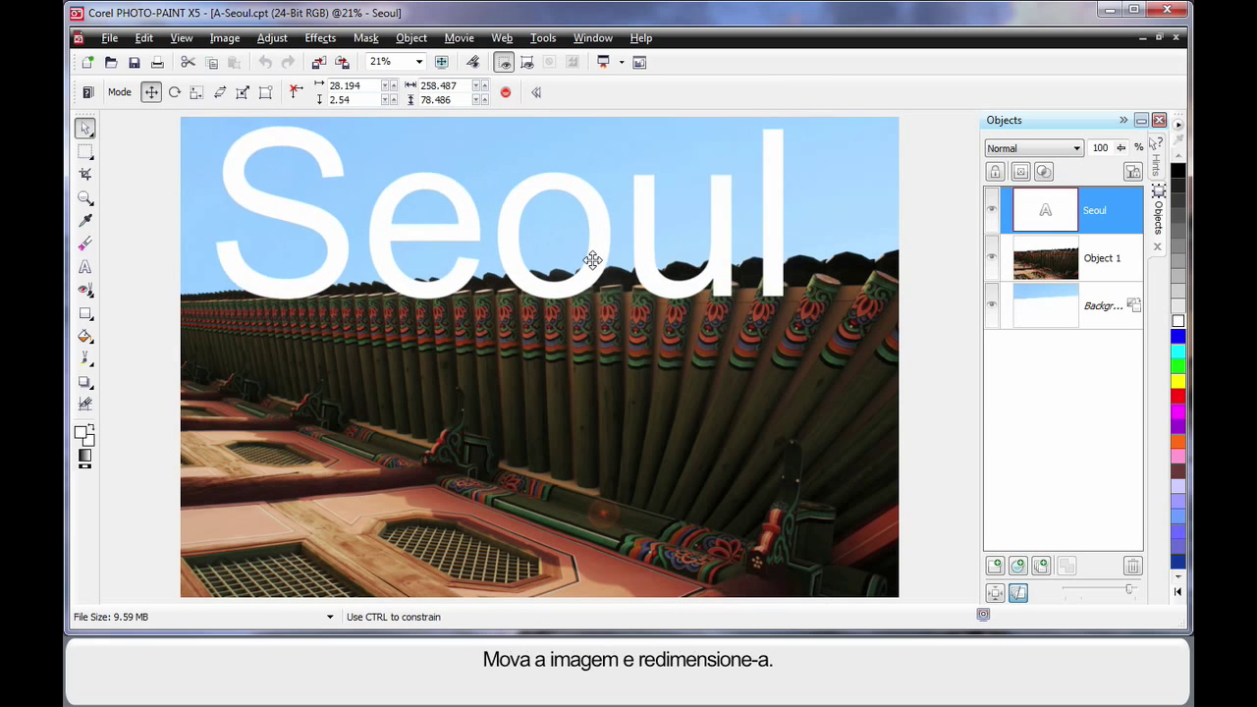
- Move the Seoul text to the top-left, stretch it to full image width and apply the resize
drag(594, 259, 562, 251)
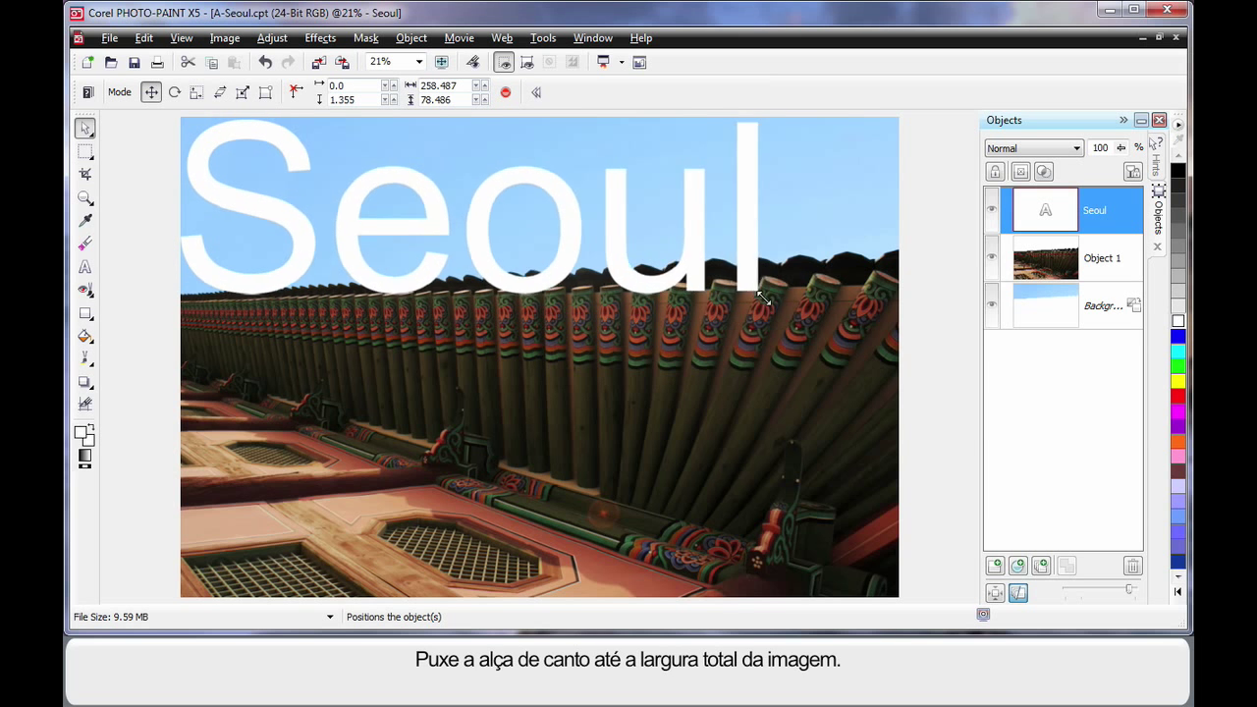
drag(763, 299, 894, 342)
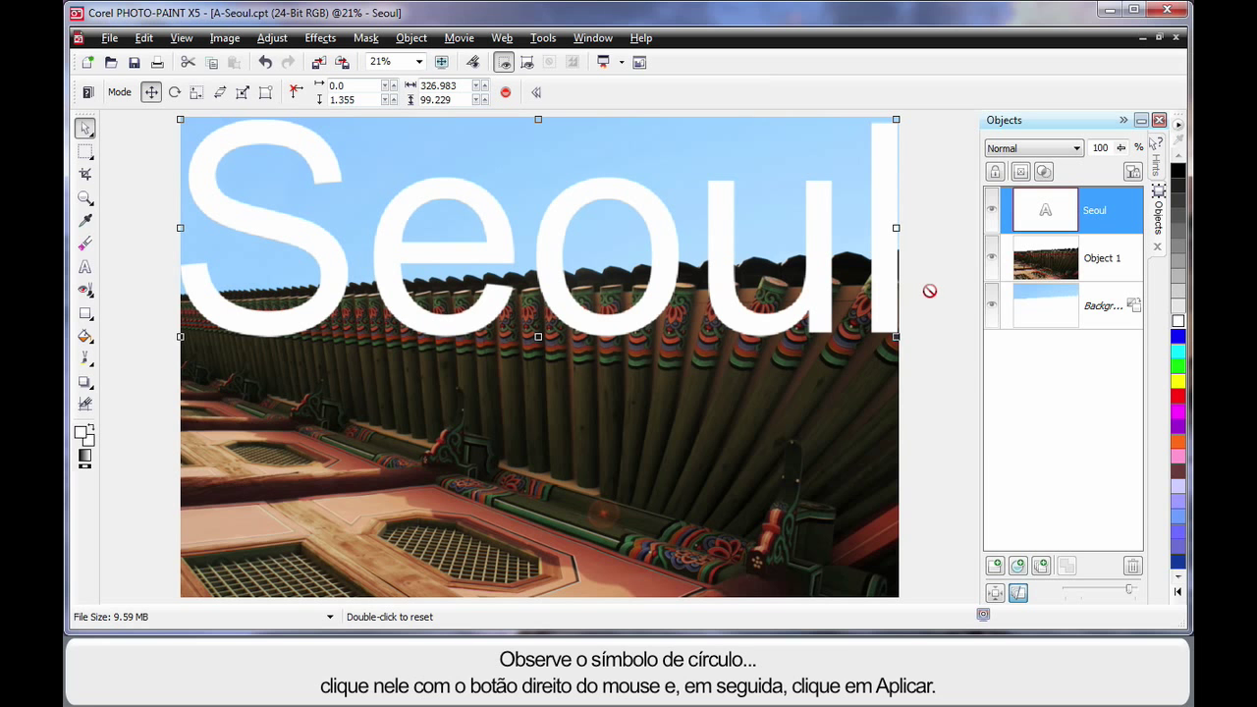
mouse_move(825, 282)
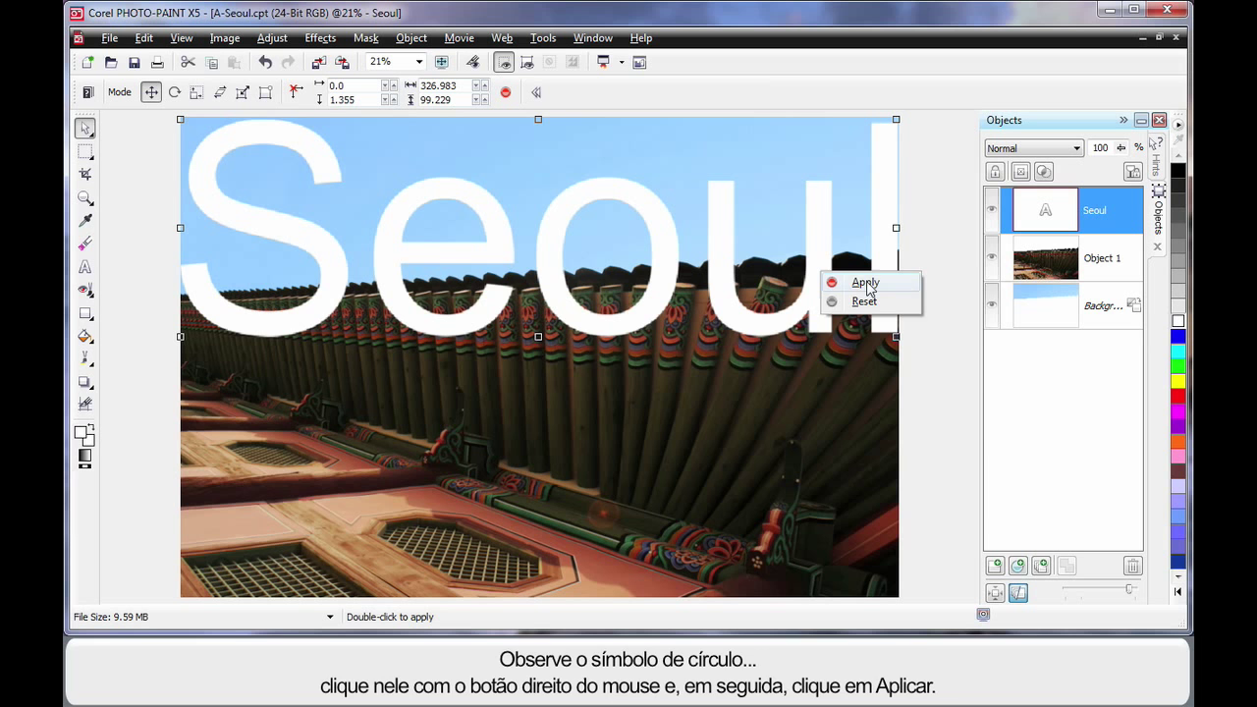
click(864, 283)
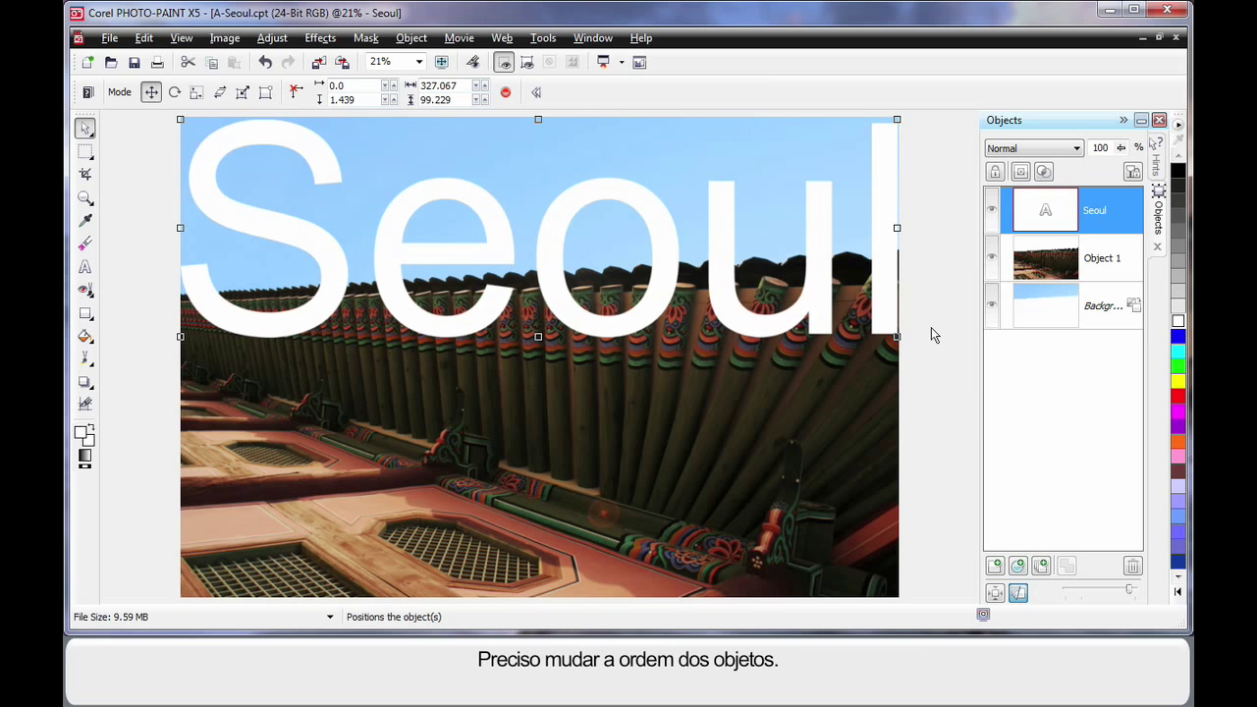
mouse_move(1092, 244)
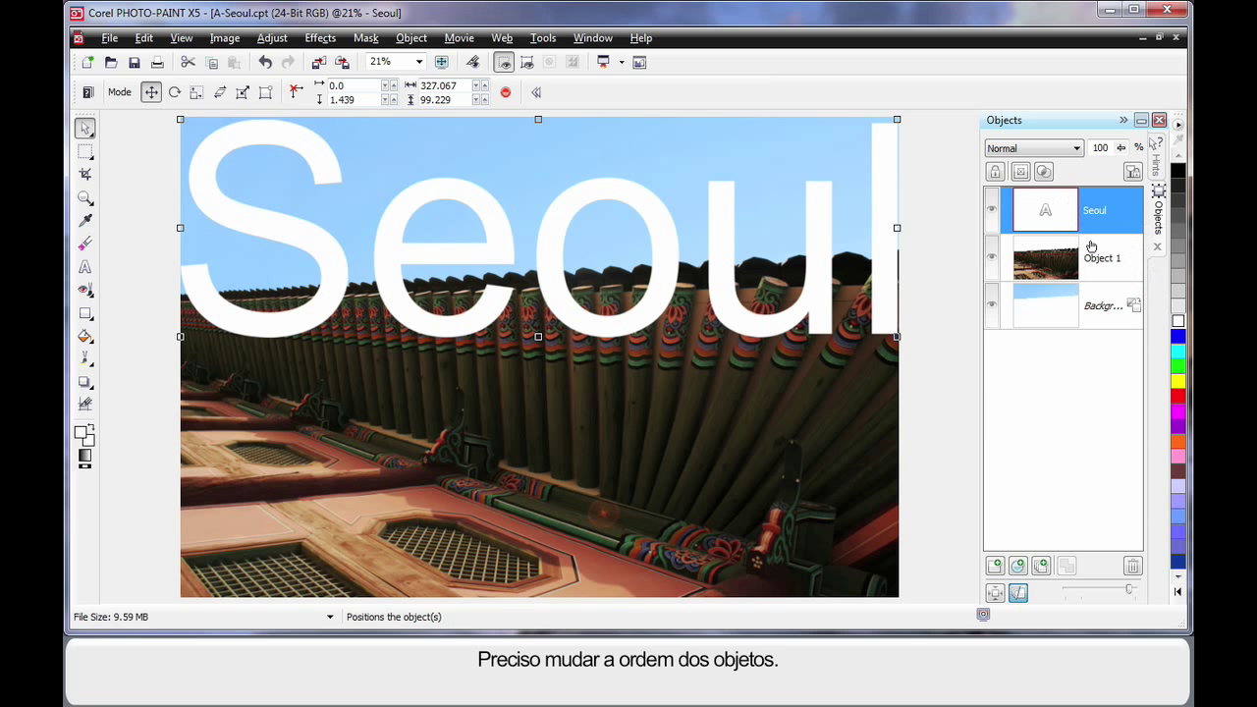
mouse_move(1096, 294)
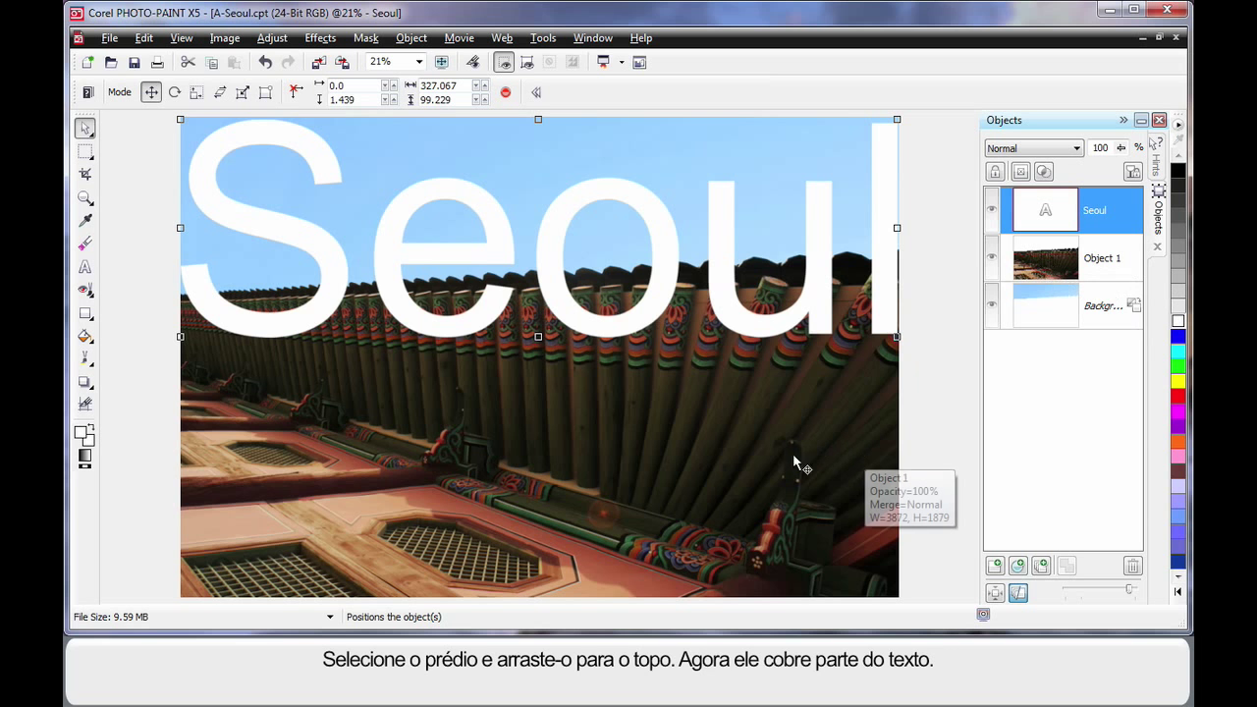
- Select Object 1 in the Objects docker to place the building above the Seoul text
click(1102, 257)
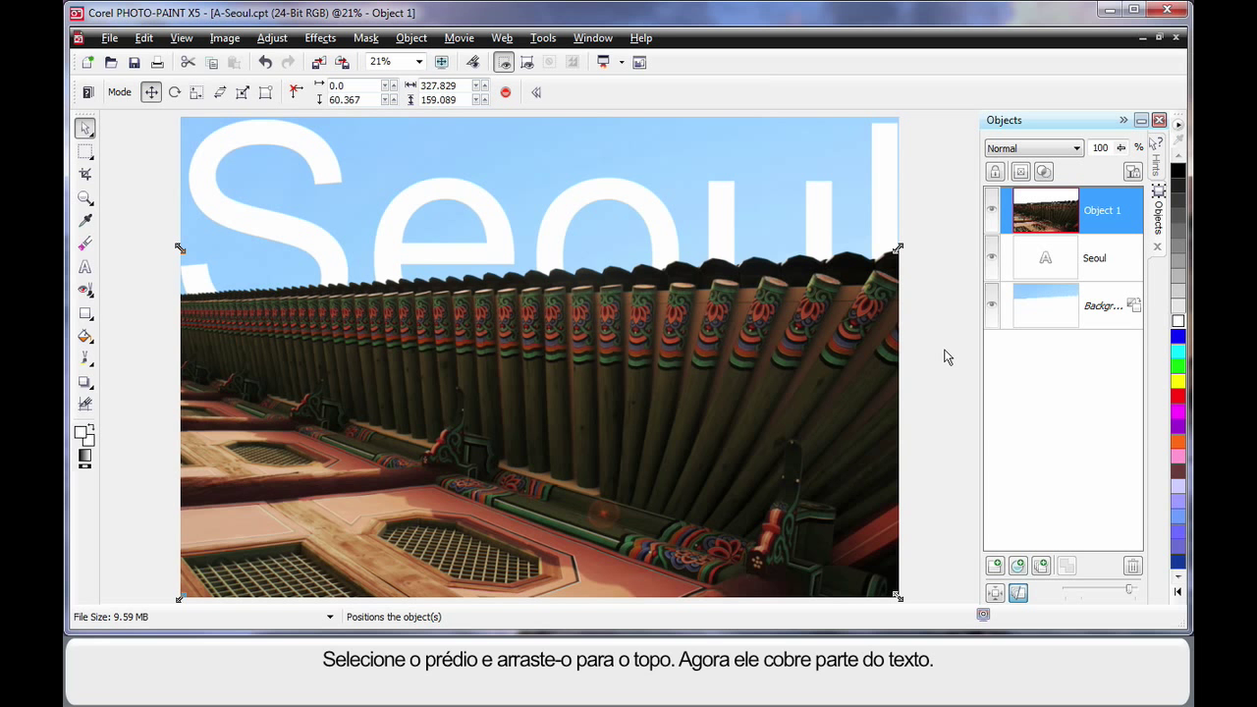
mouse_move(314, 161)
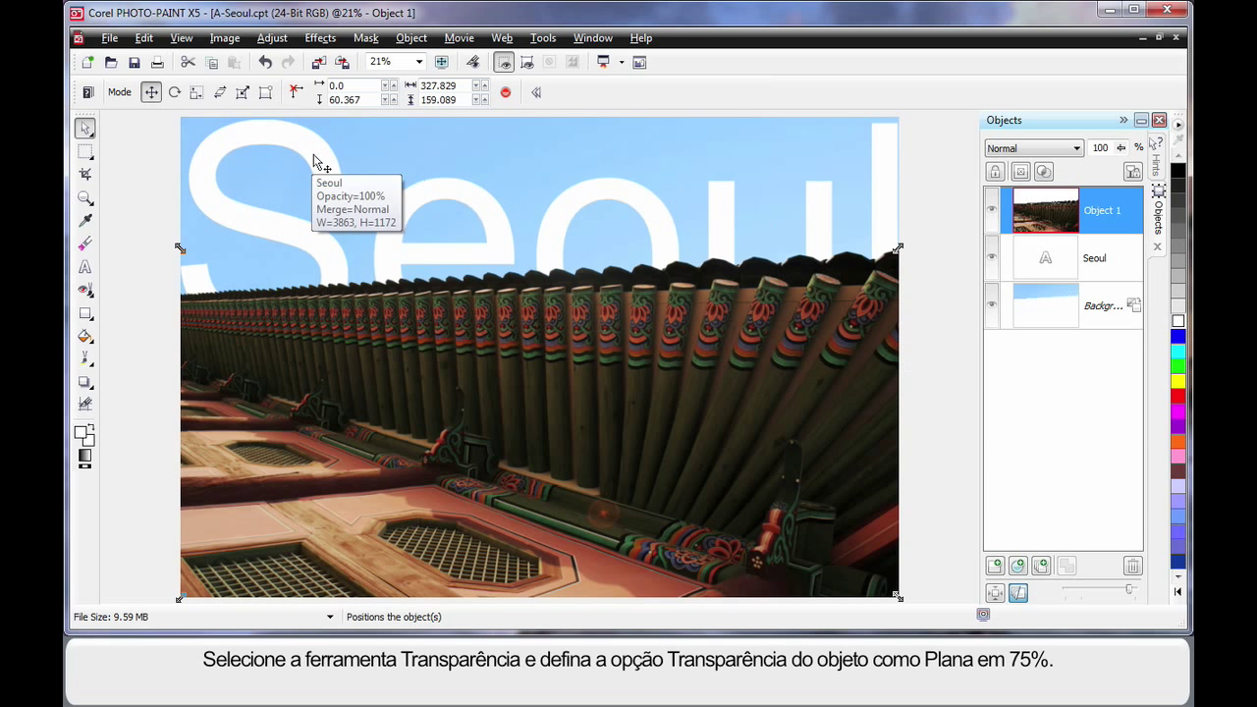
- Give the Seoul text a flat object transparency of about 75% and apply it
click(1094, 258)
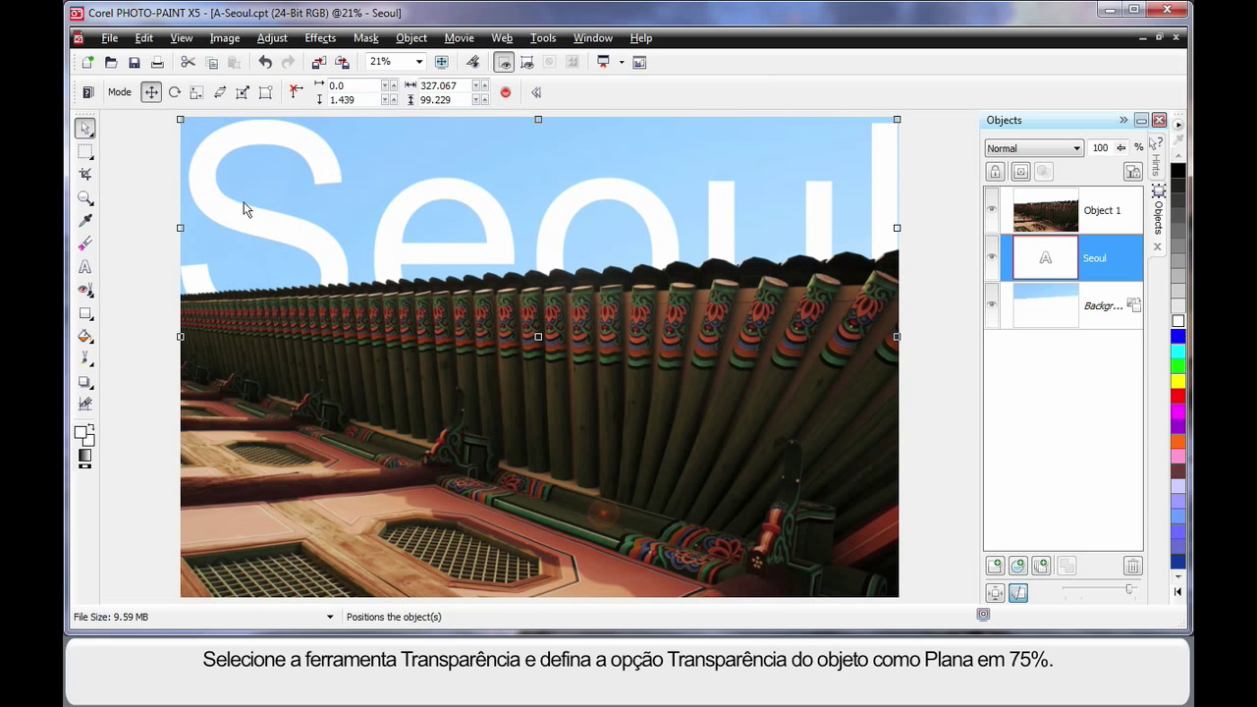
mouse_move(165, 349)
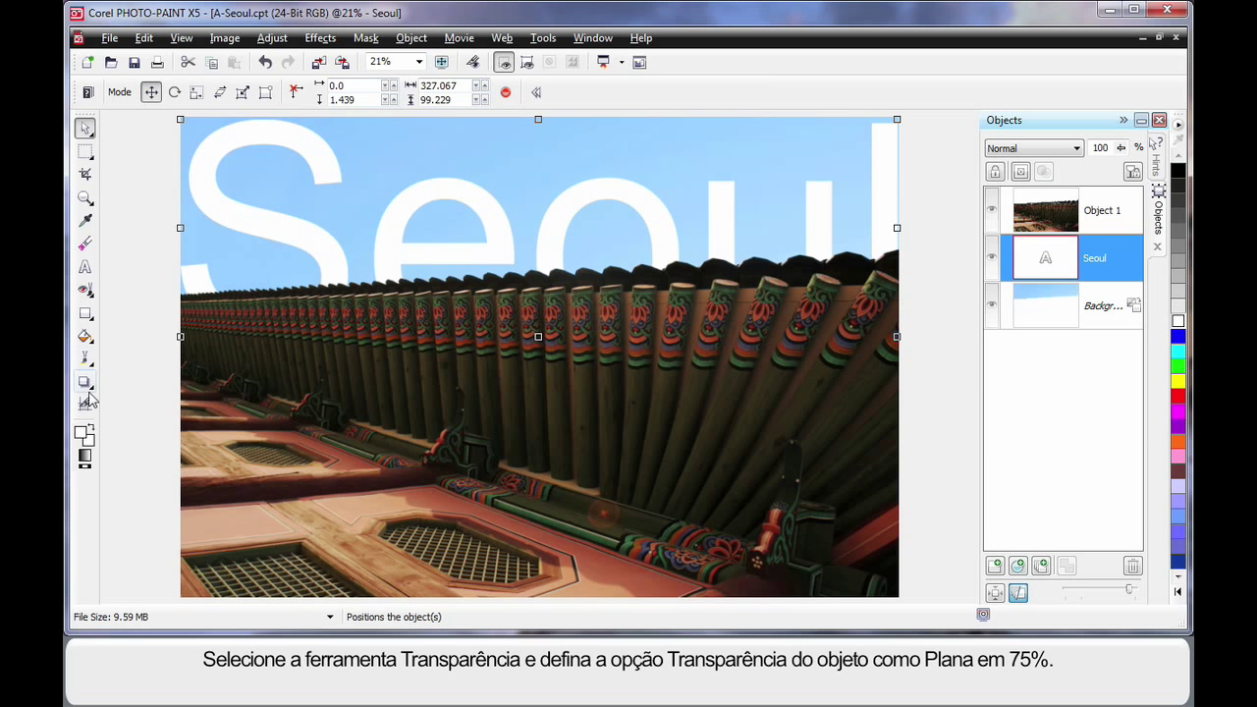
click(87, 381)
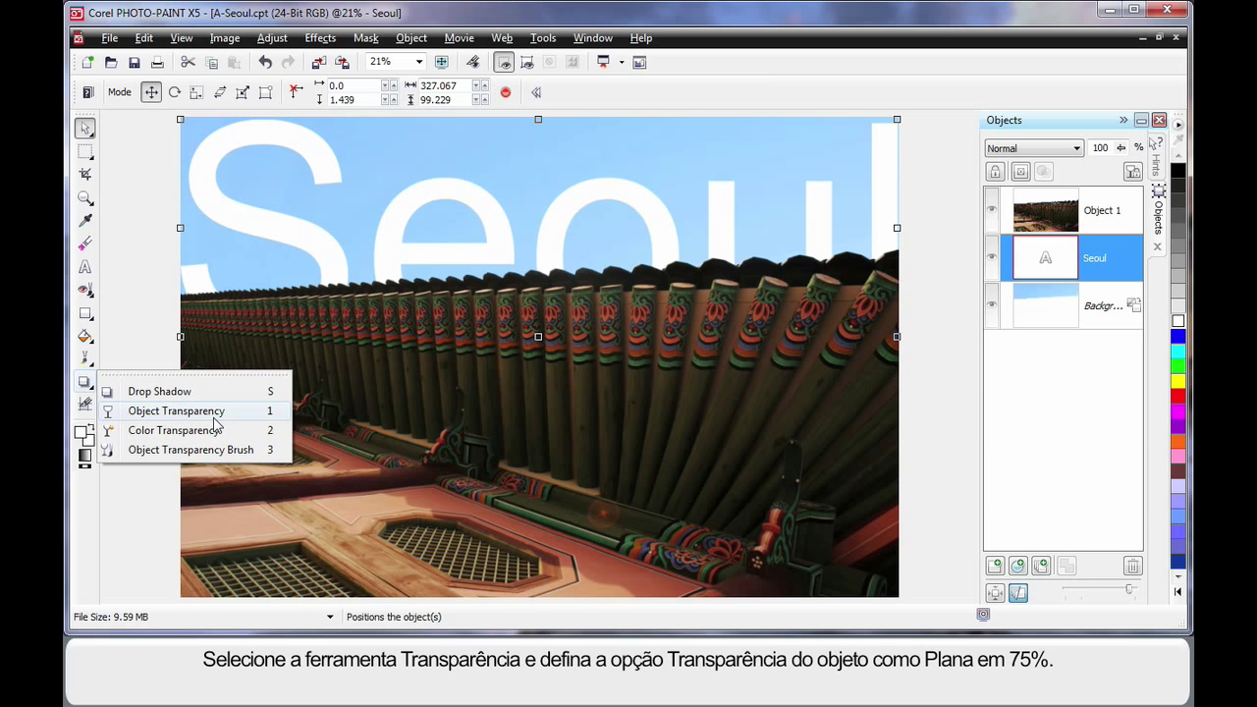
click(177, 410)
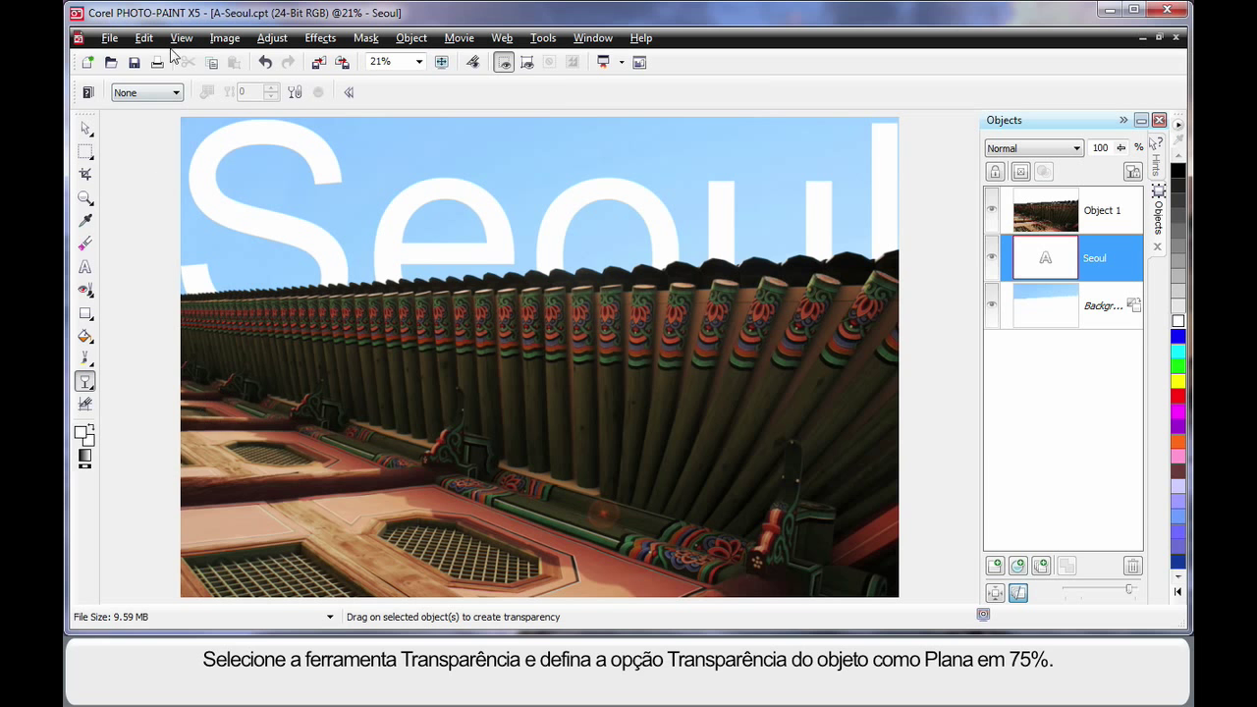
click(141, 92)
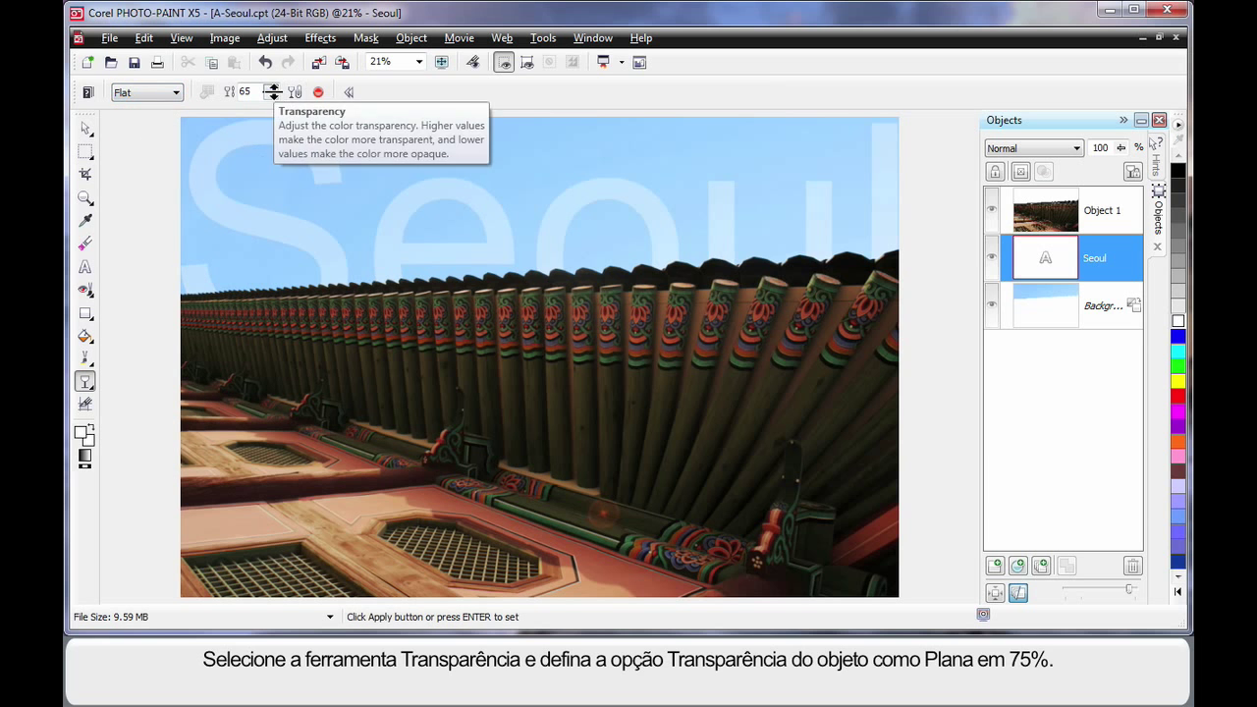
click(271, 88)
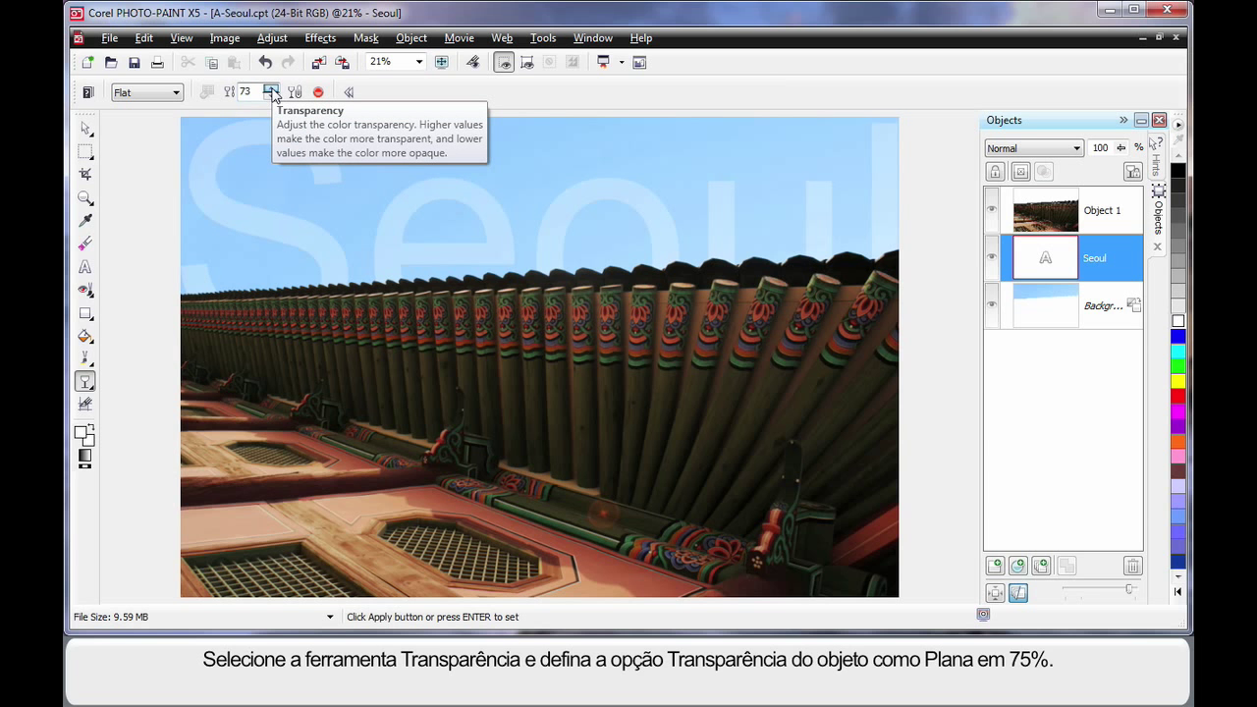
click(271, 87)
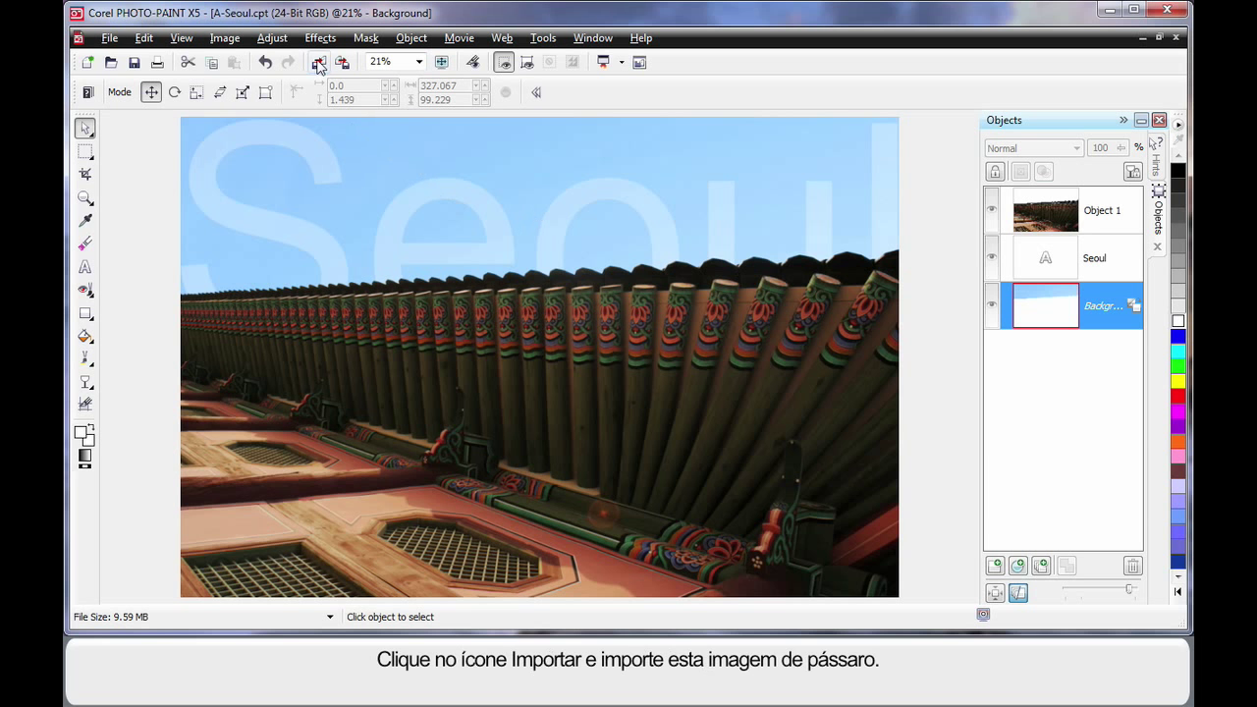
mouse_move(319, 61)
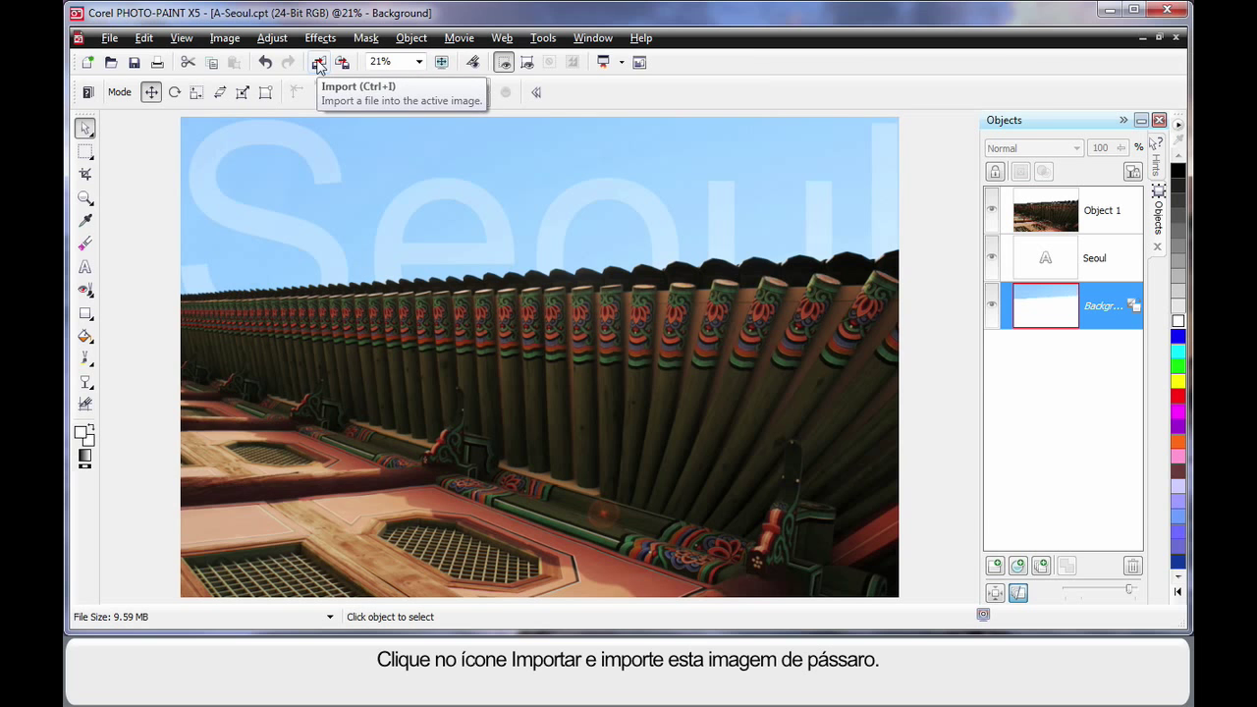
- Import the bird image F43014.cpt from the Pictures library as a new object
click(318, 61)
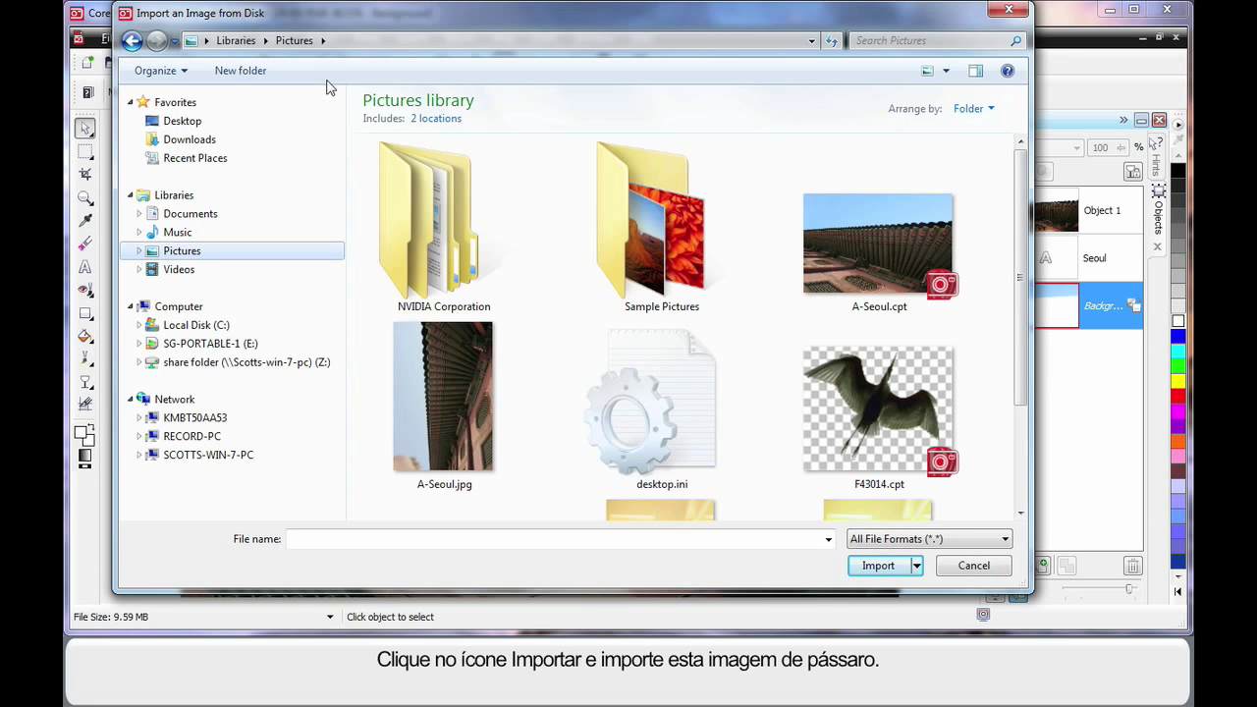
mouse_move(884, 423)
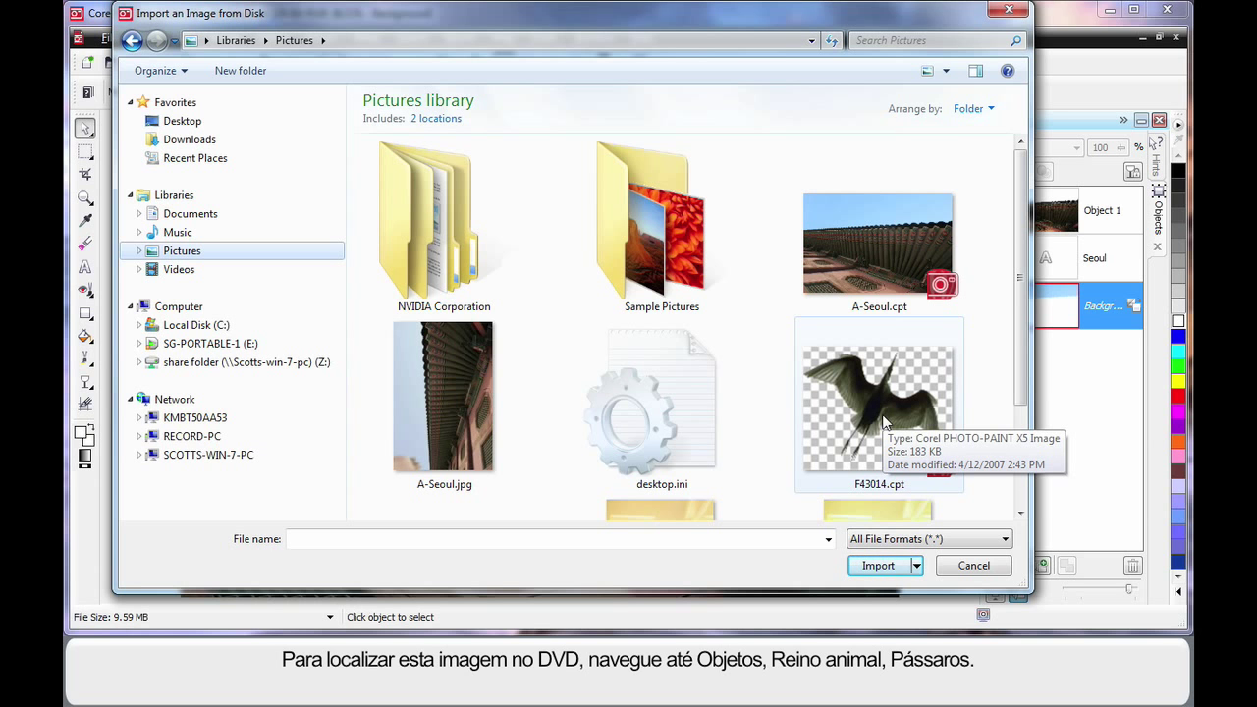
mouse_move(863, 495)
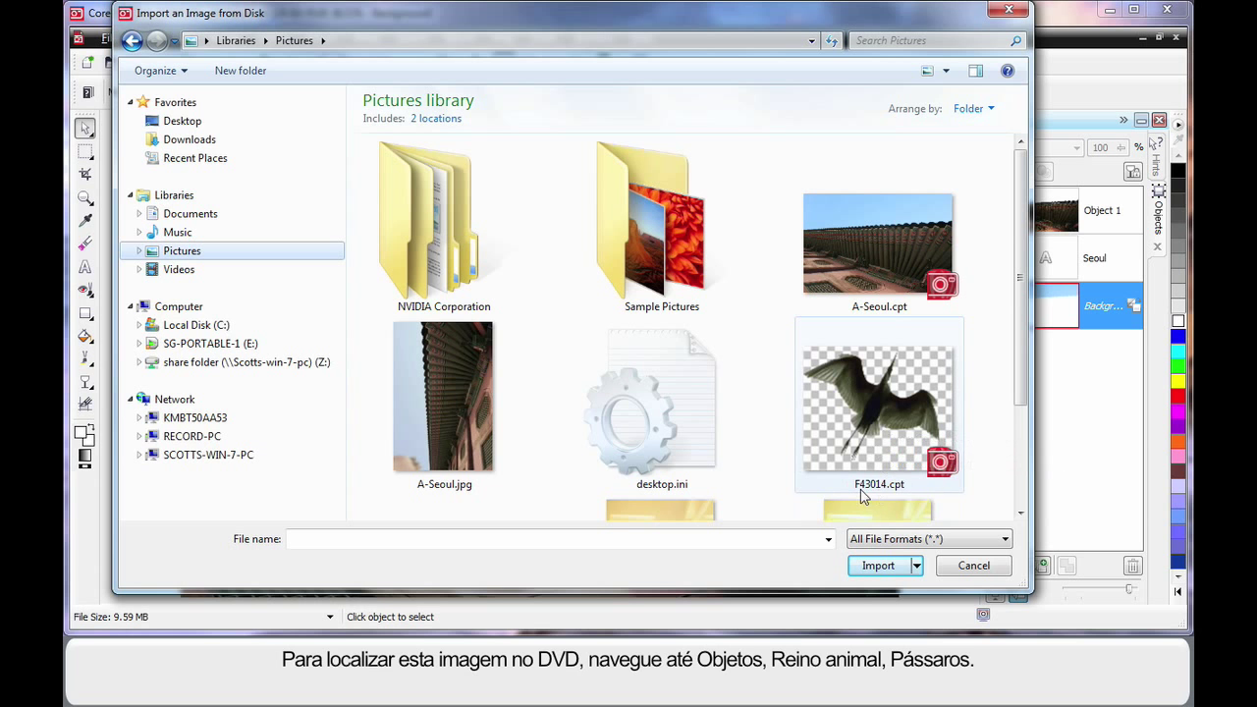
mouse_move(884, 422)
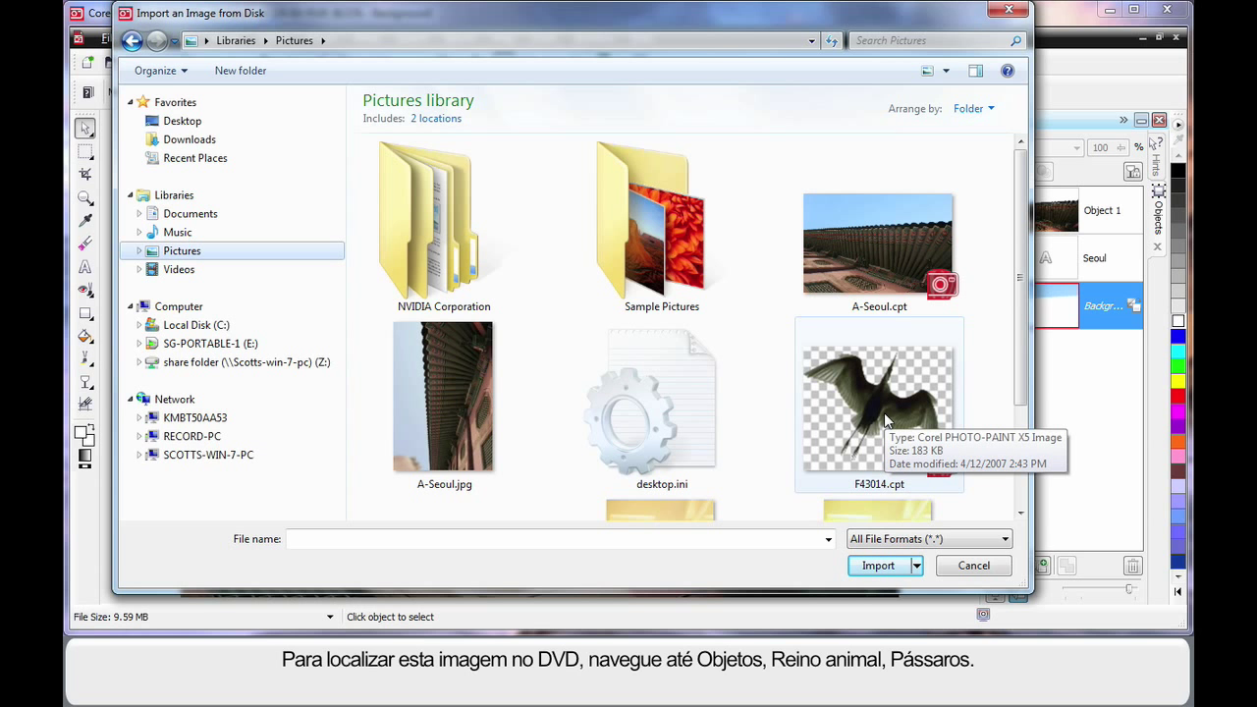
mouse_move(875, 411)
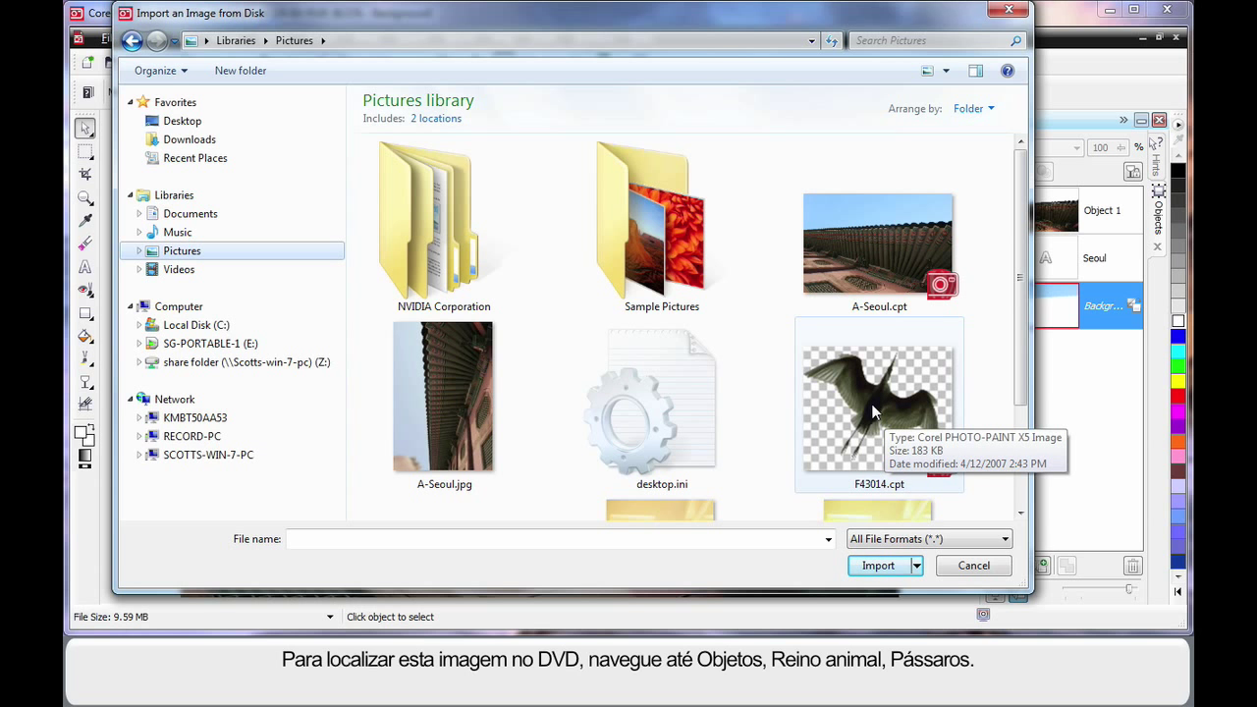
double_click(878, 397)
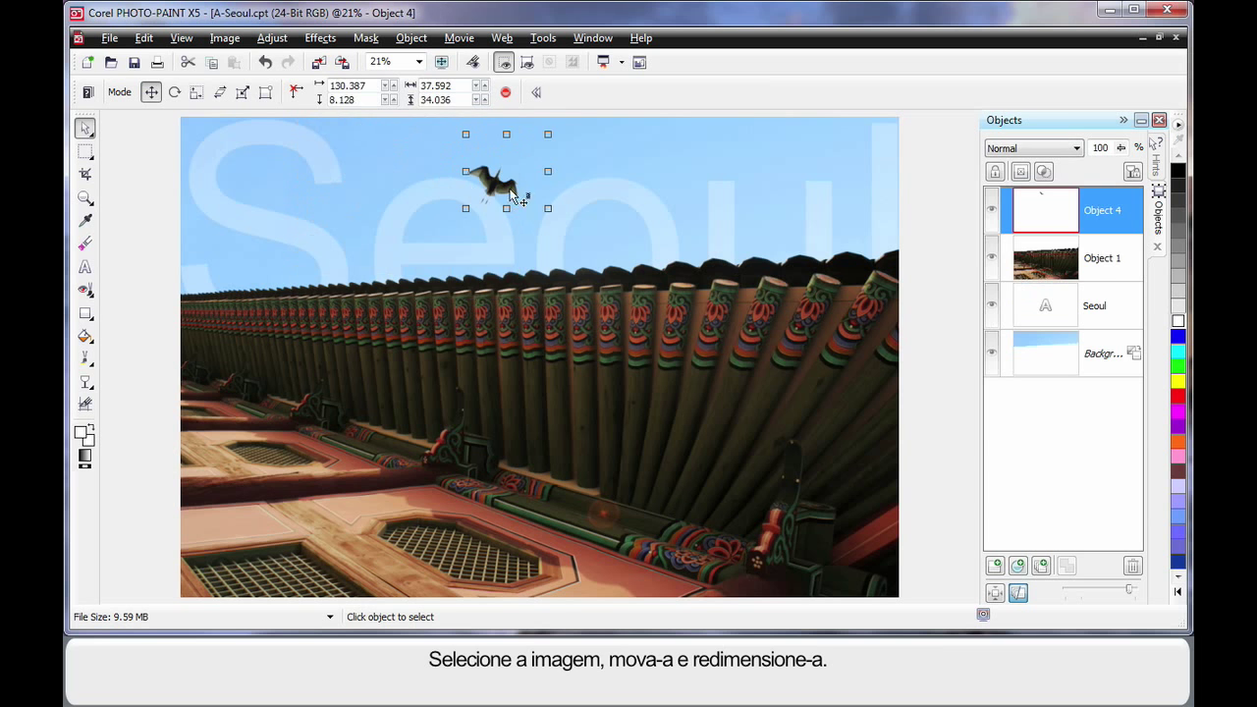
- Move the bird into the sky and rotate it through the transform handle modes
drag(507, 172, 543, 218)
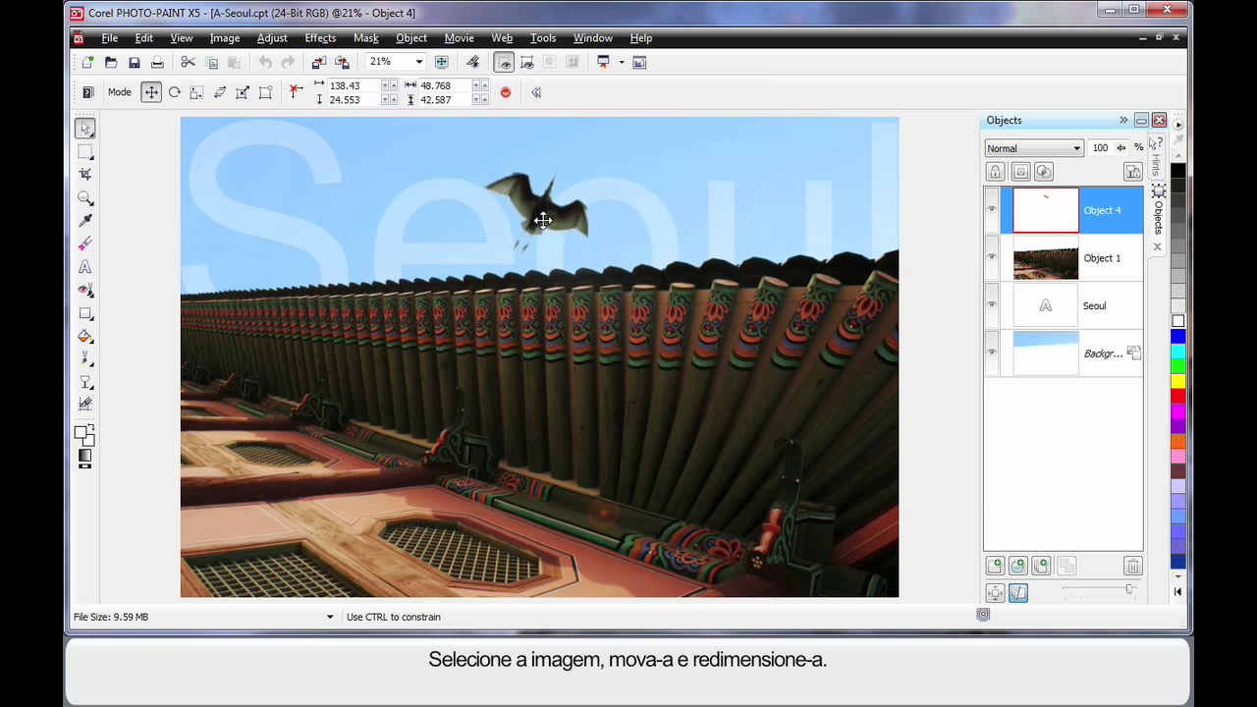
click(534, 216)
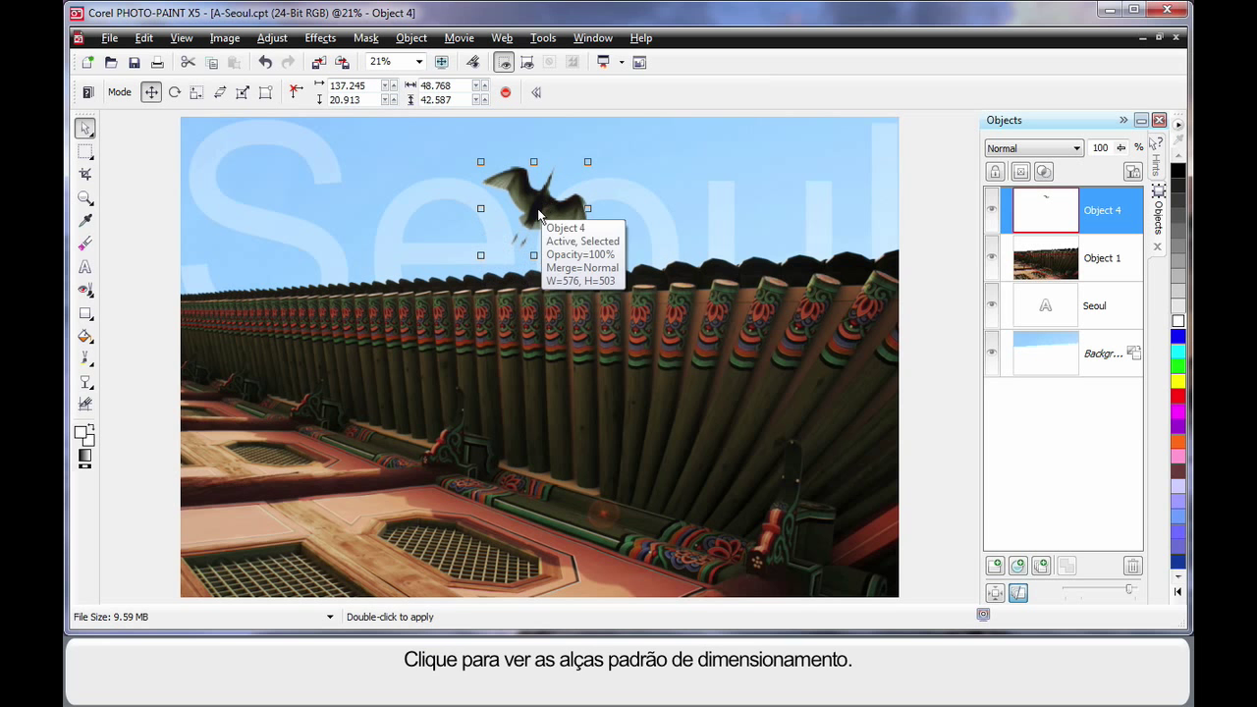
click(535, 208)
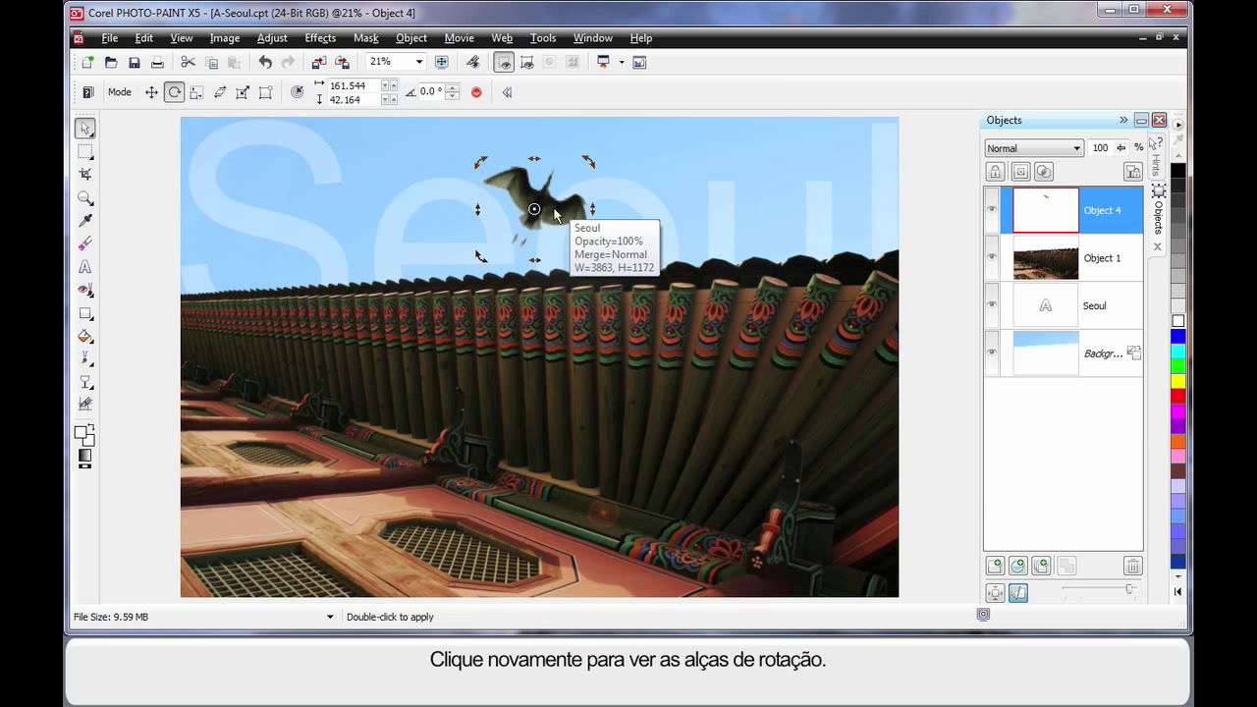
click(534, 208)
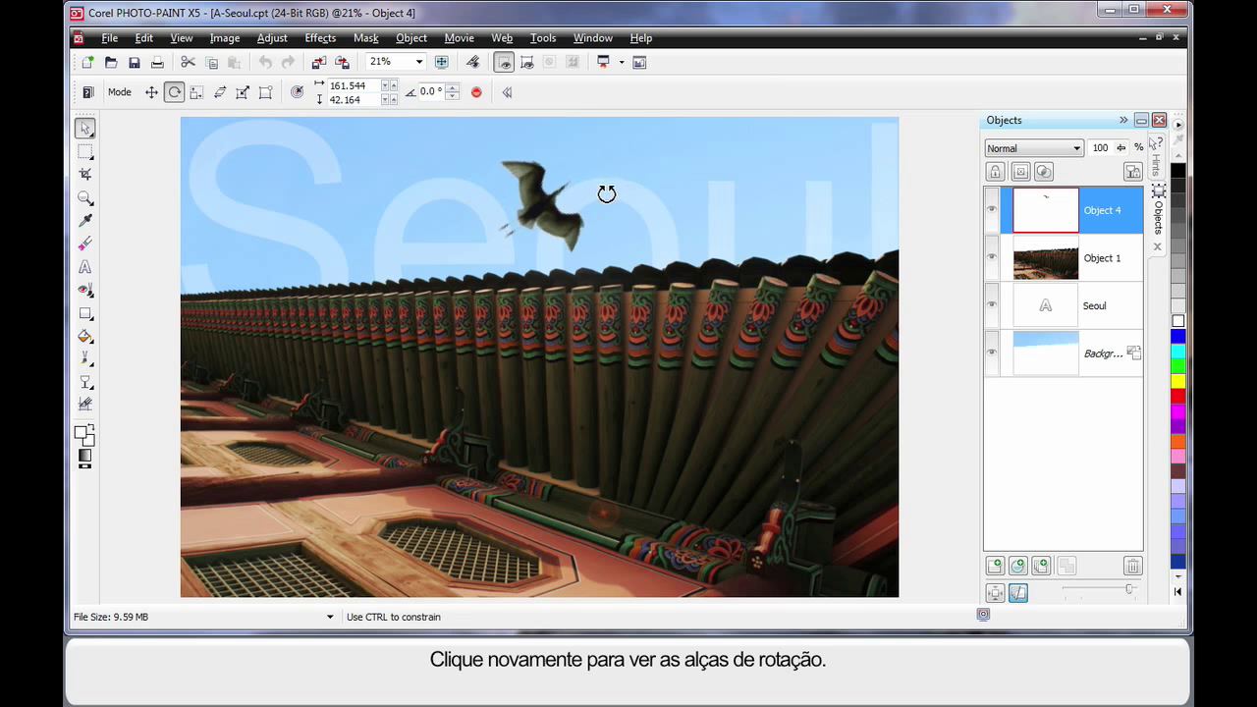
click(550, 212)
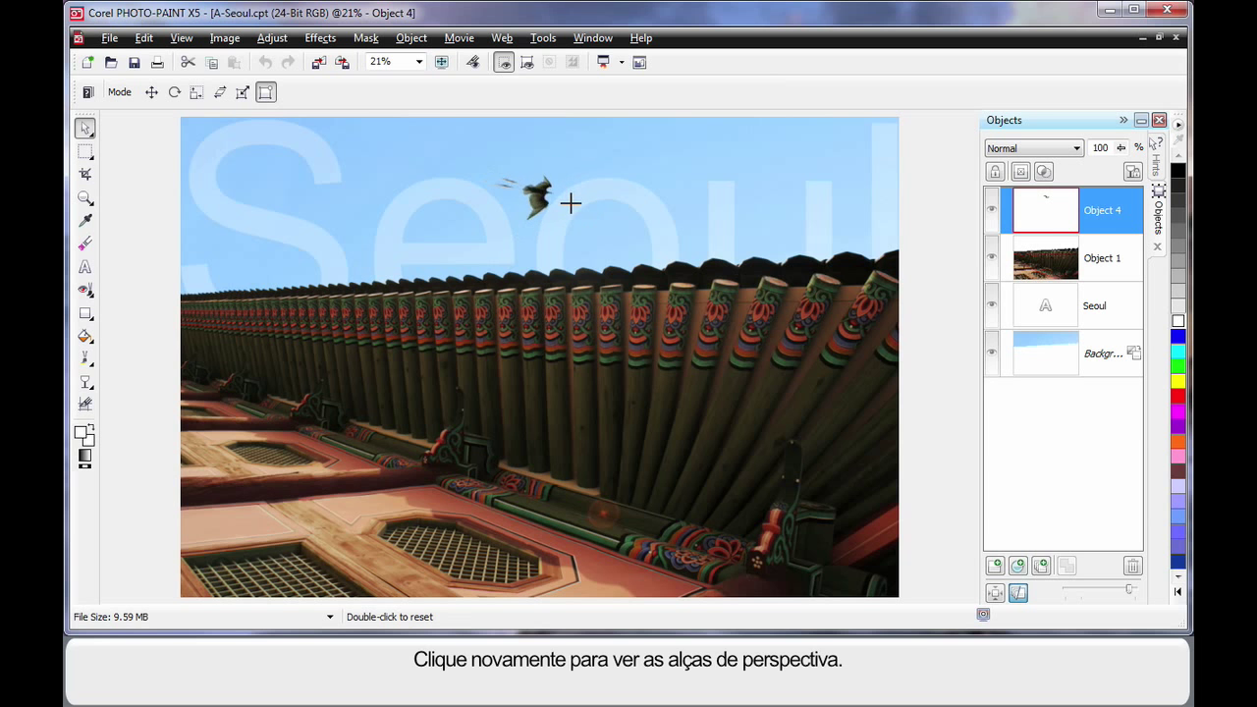
- Enlarge the bird to a suitable size and apply its size and rotation as Object 4
click(541, 196)
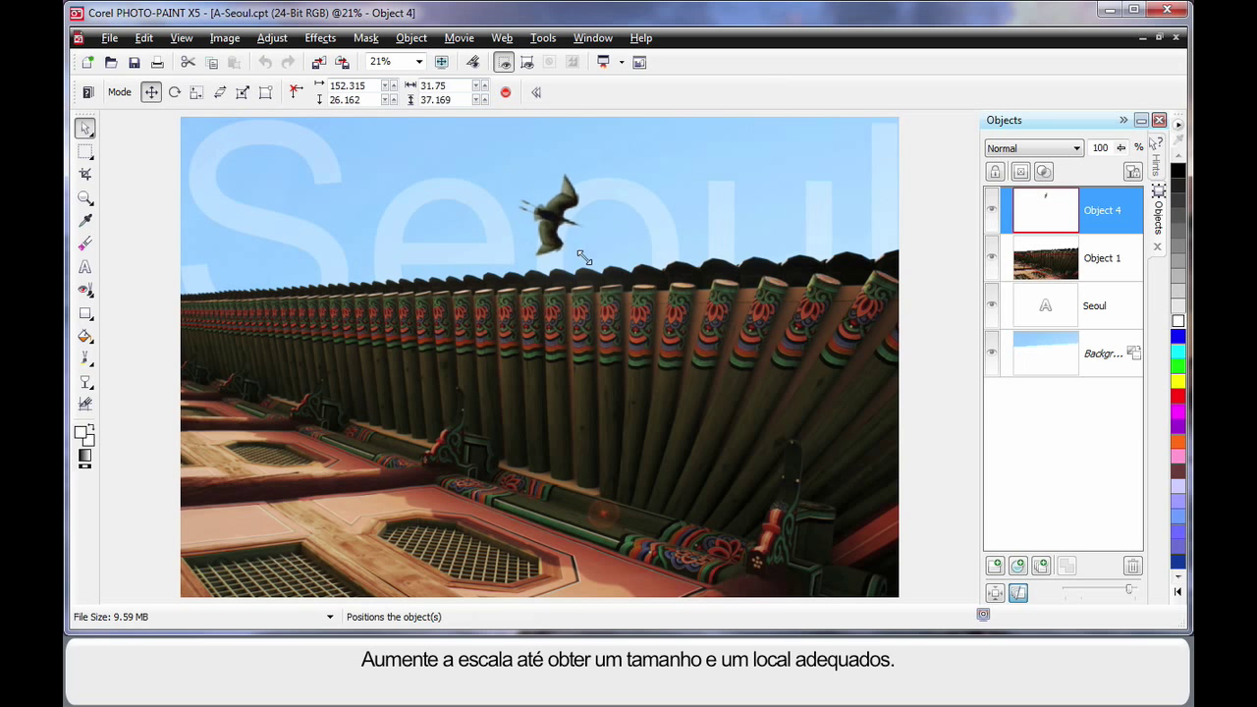
drag(586, 256, 530, 204)
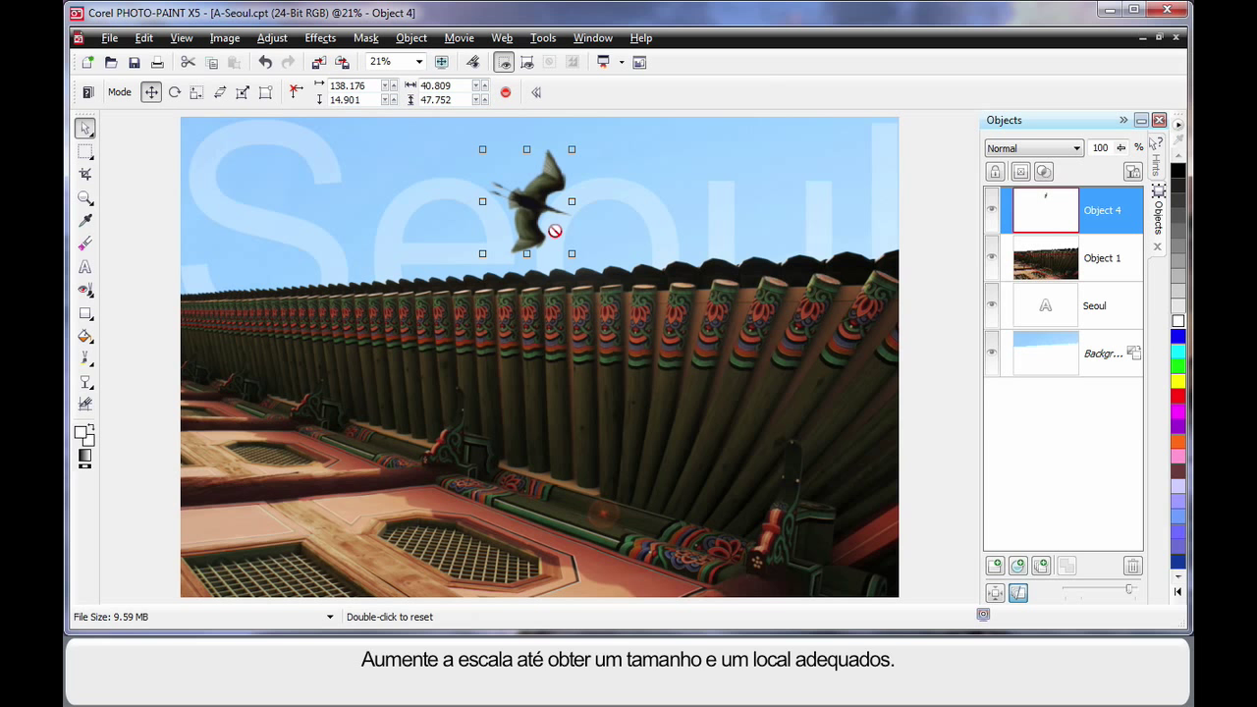
right_click(526, 200)
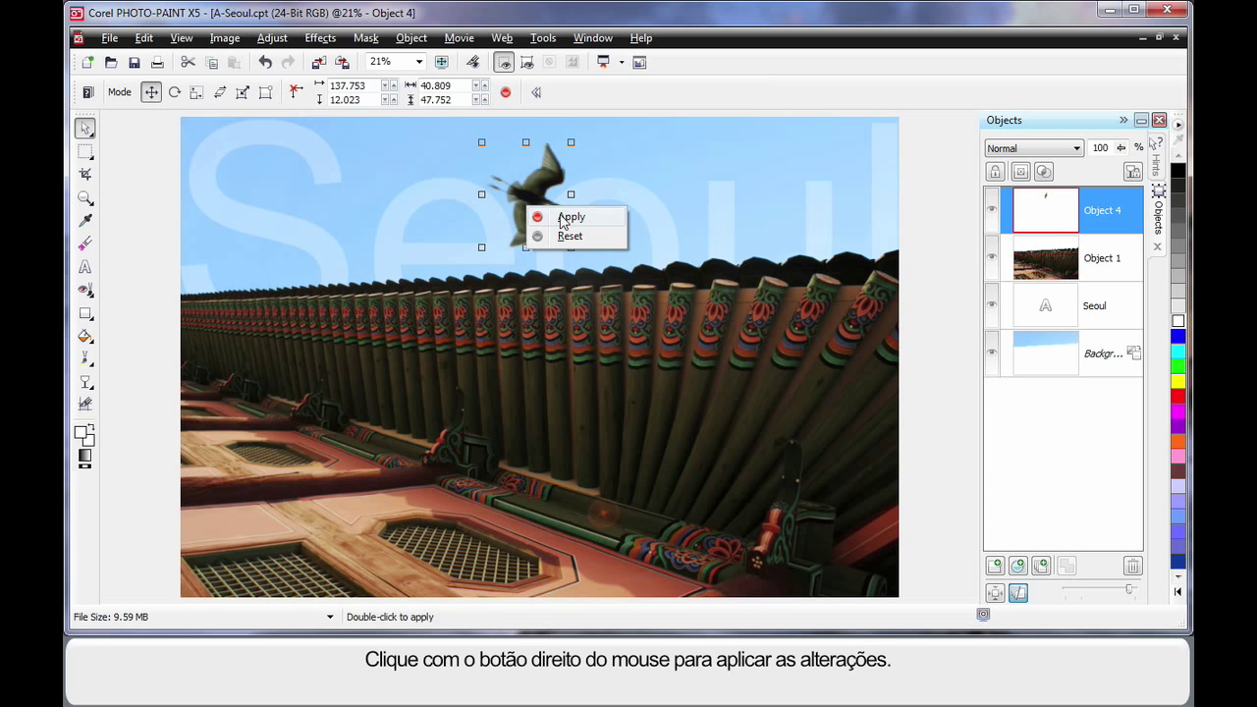
click(570, 216)
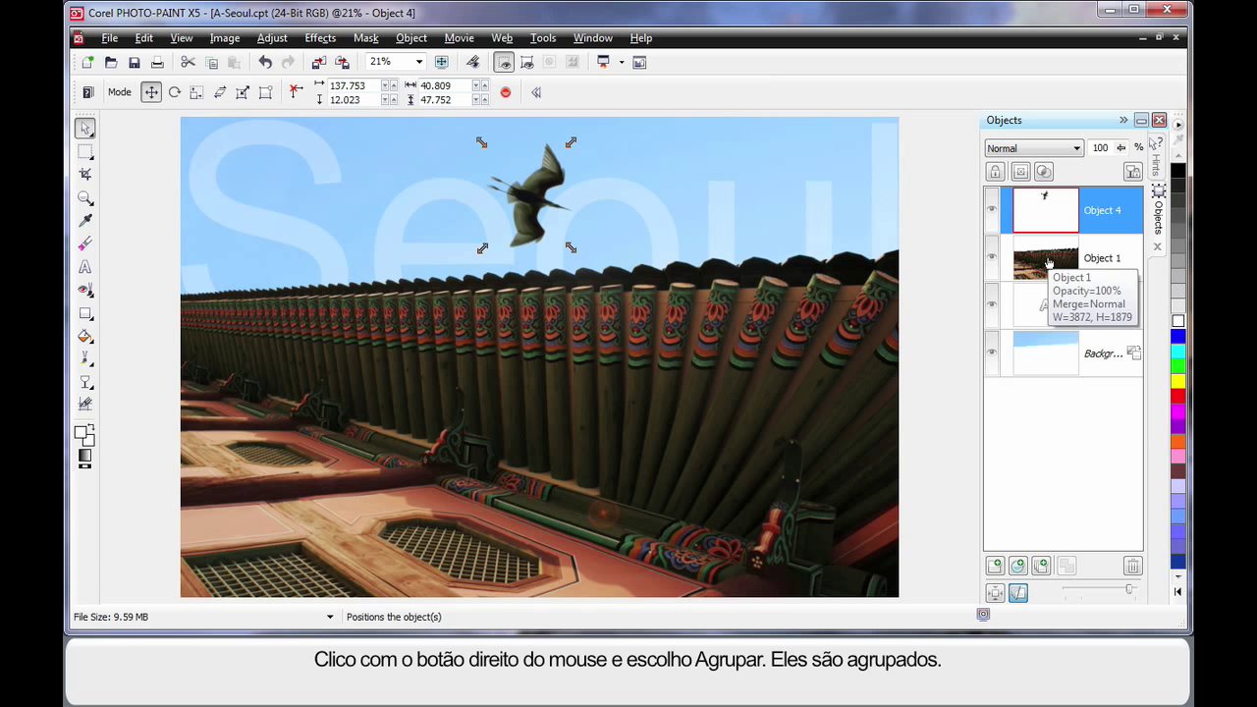
- Group Object 4 with Object 1, check the group contents and make the Background active
right_click(1045, 257)
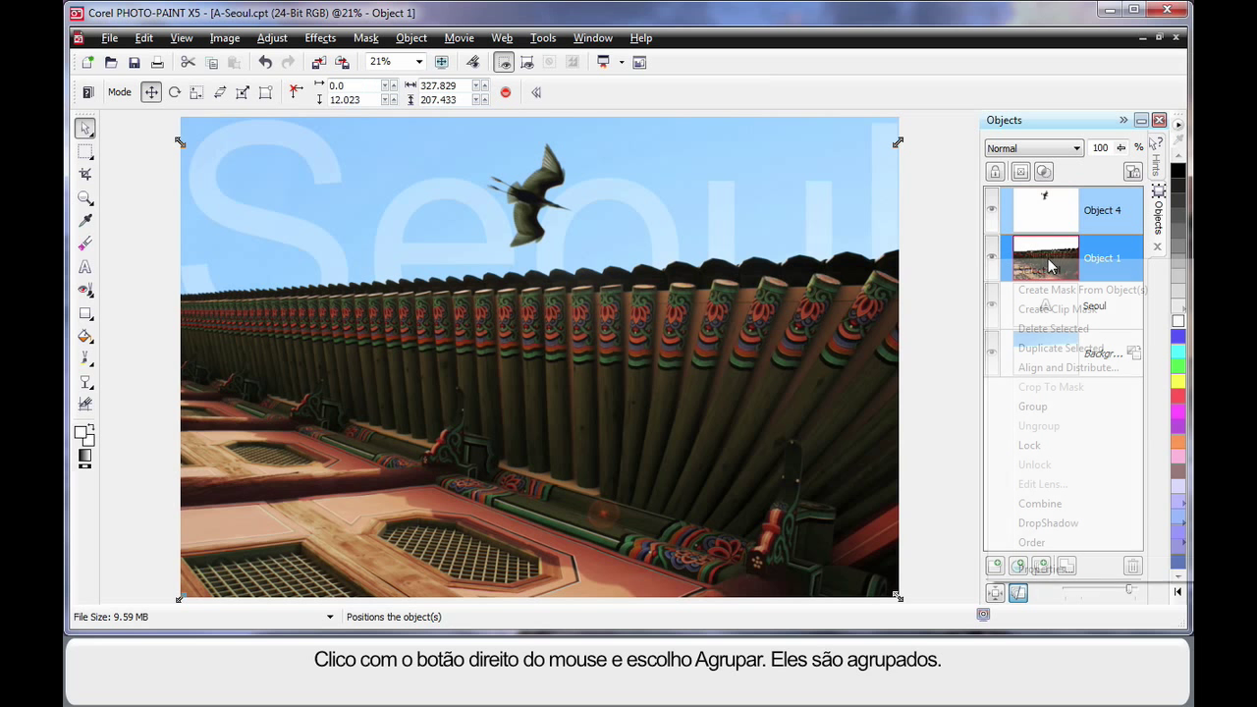
click(1033, 405)
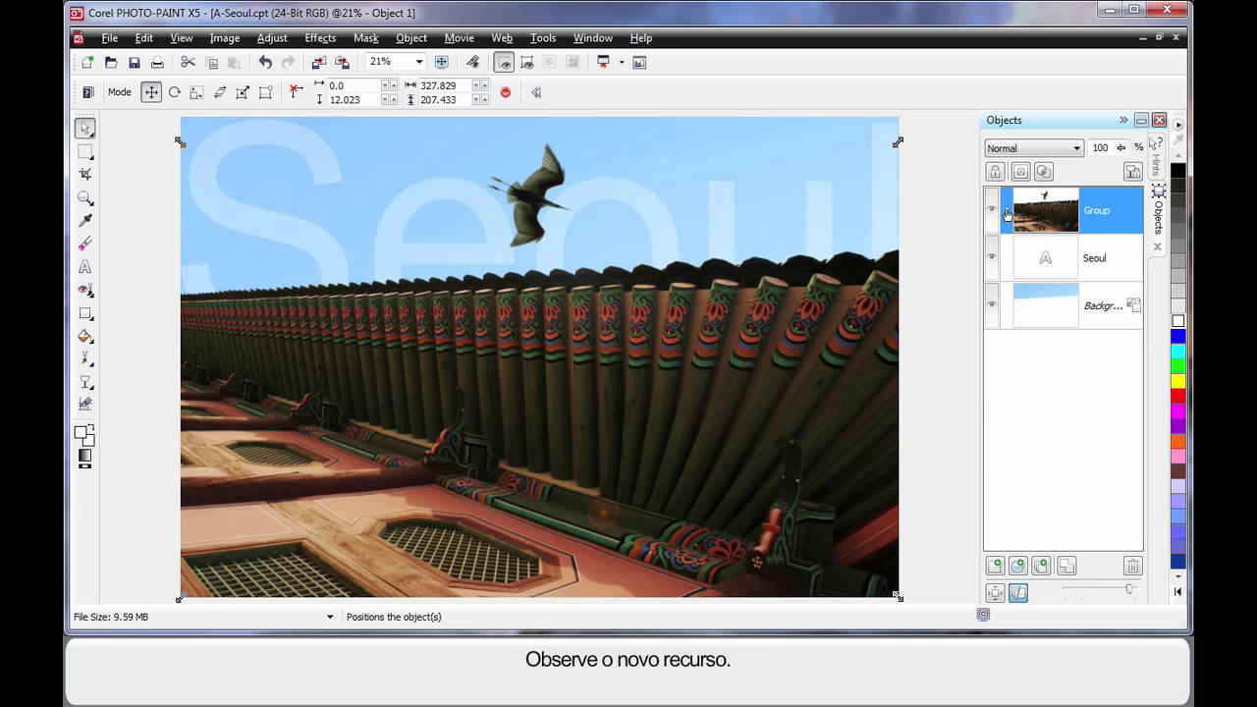
click(1006, 210)
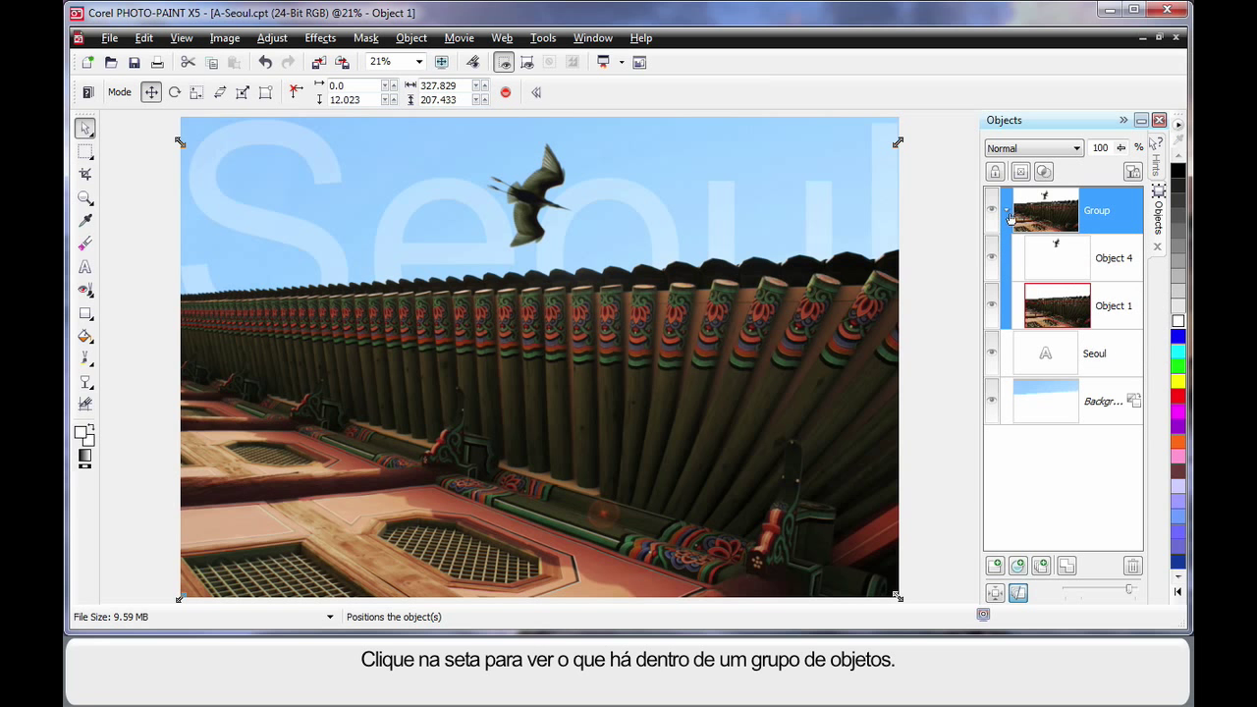
click(1006, 218)
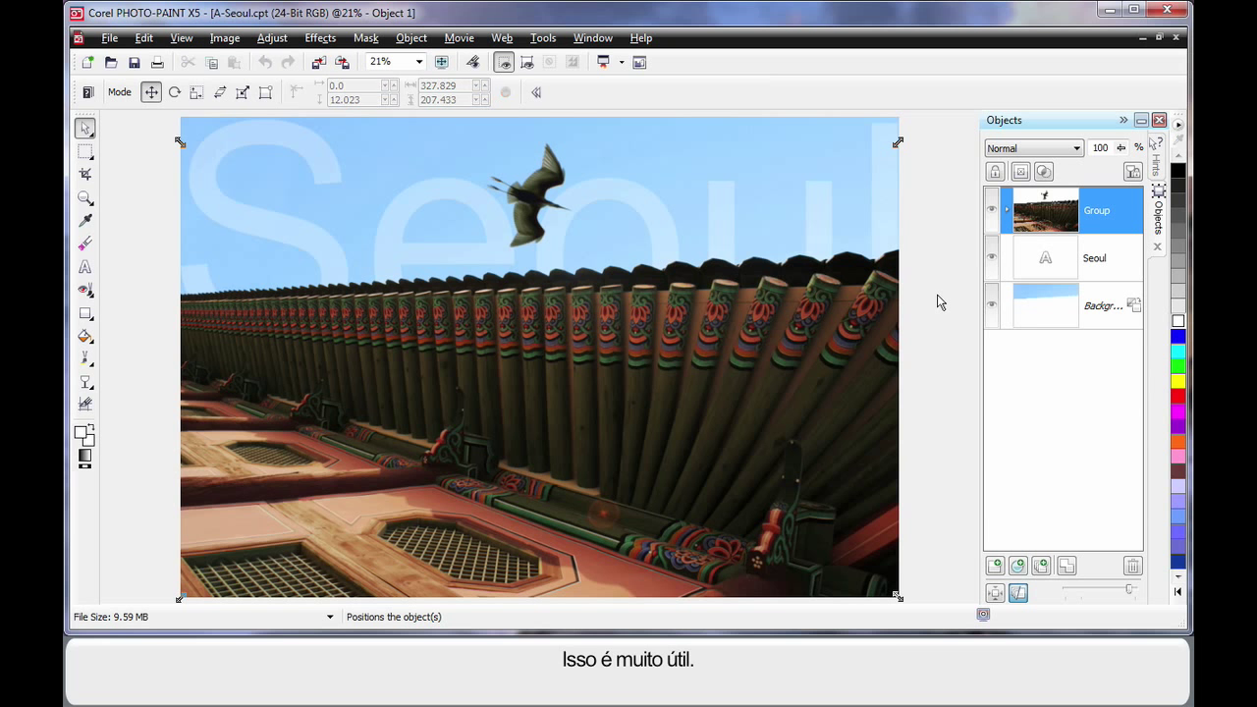
click(1100, 306)
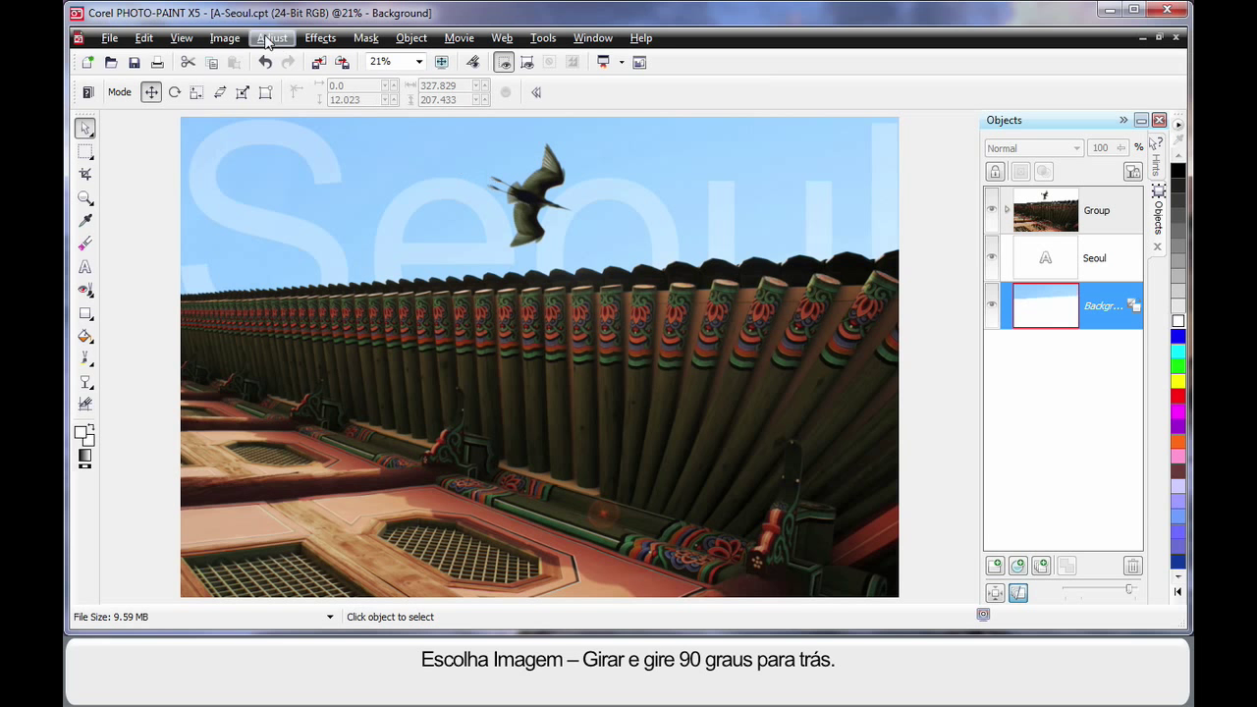
click(224, 37)
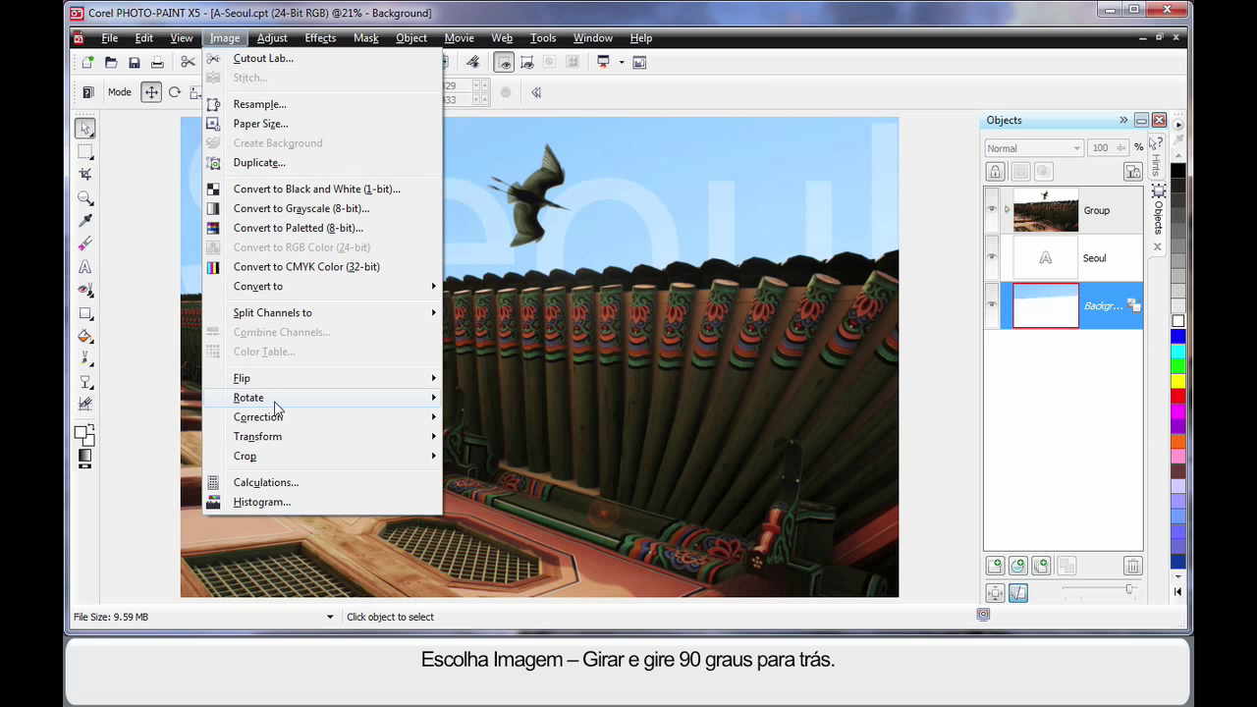